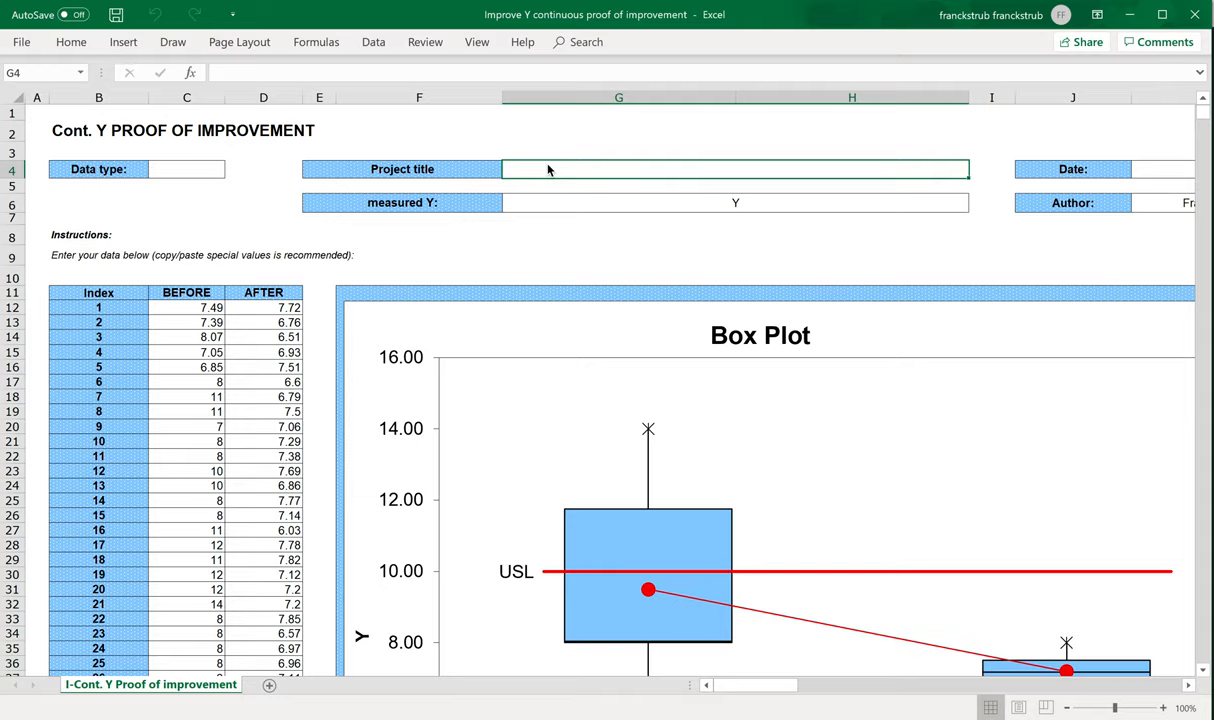
mouse_move(438, 172)
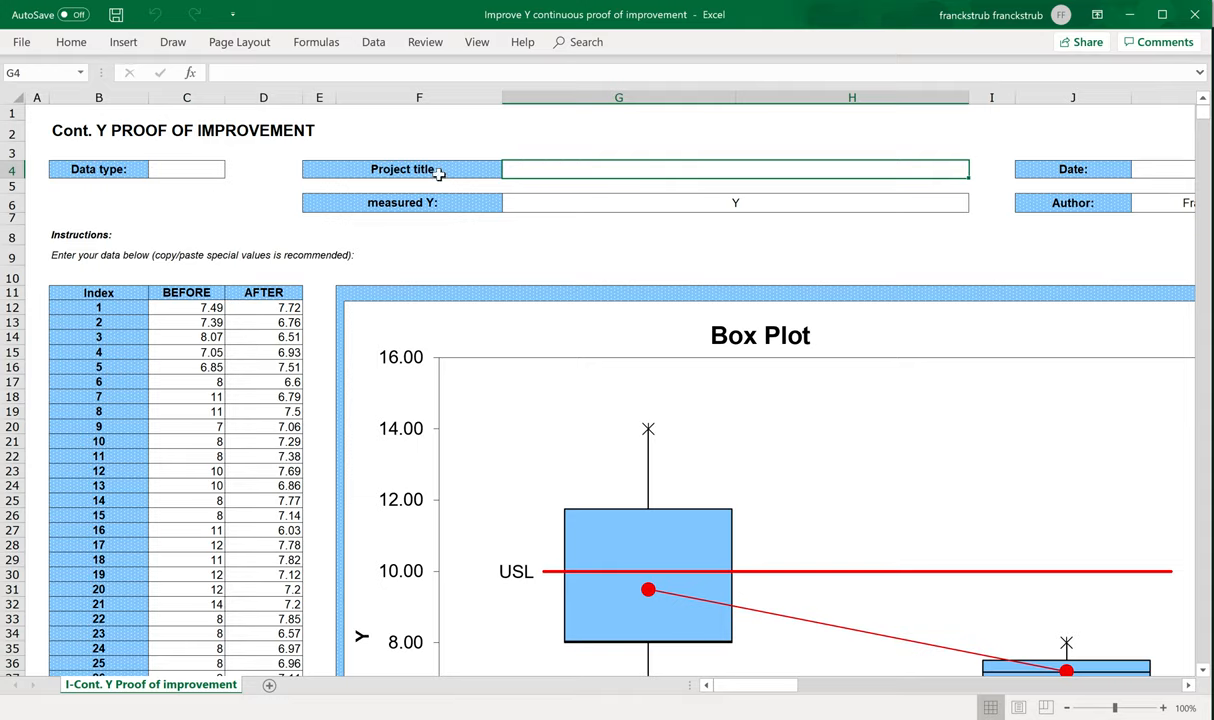
Try editing the Data type cell, triggering the protected-sheet warning
click(98, 169)
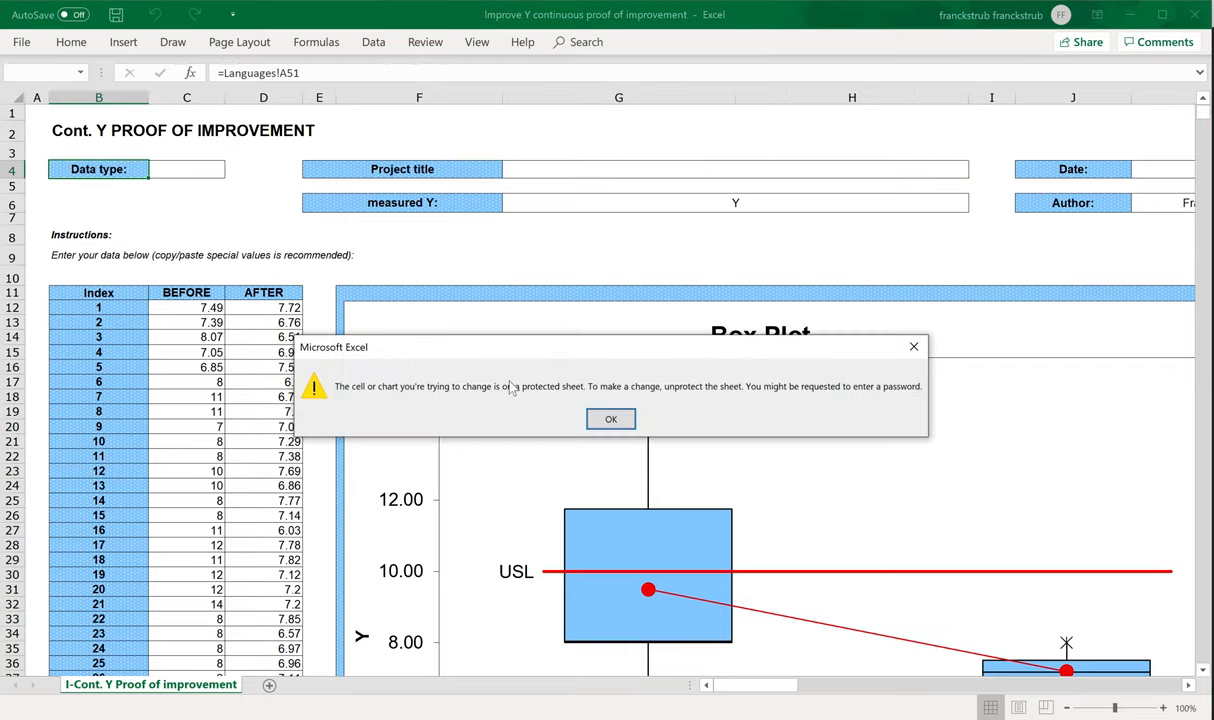
click(610, 419)
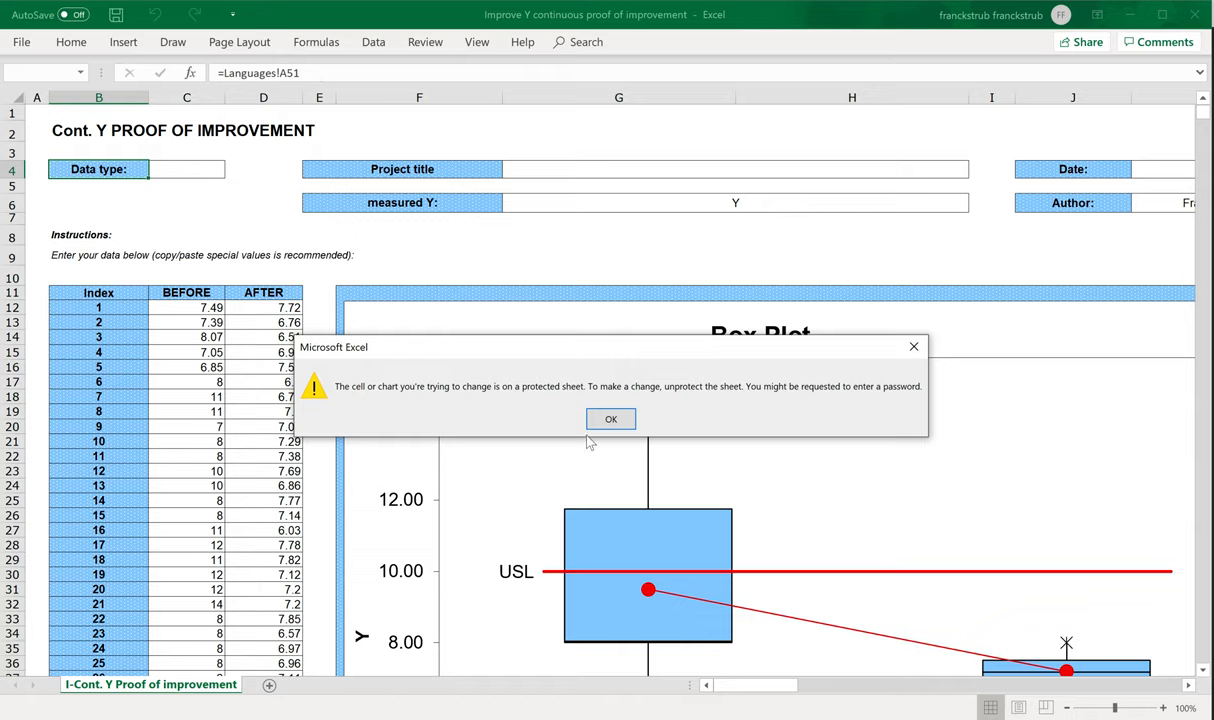
Dismiss the protected-sheet warning with OK
click(611, 418)
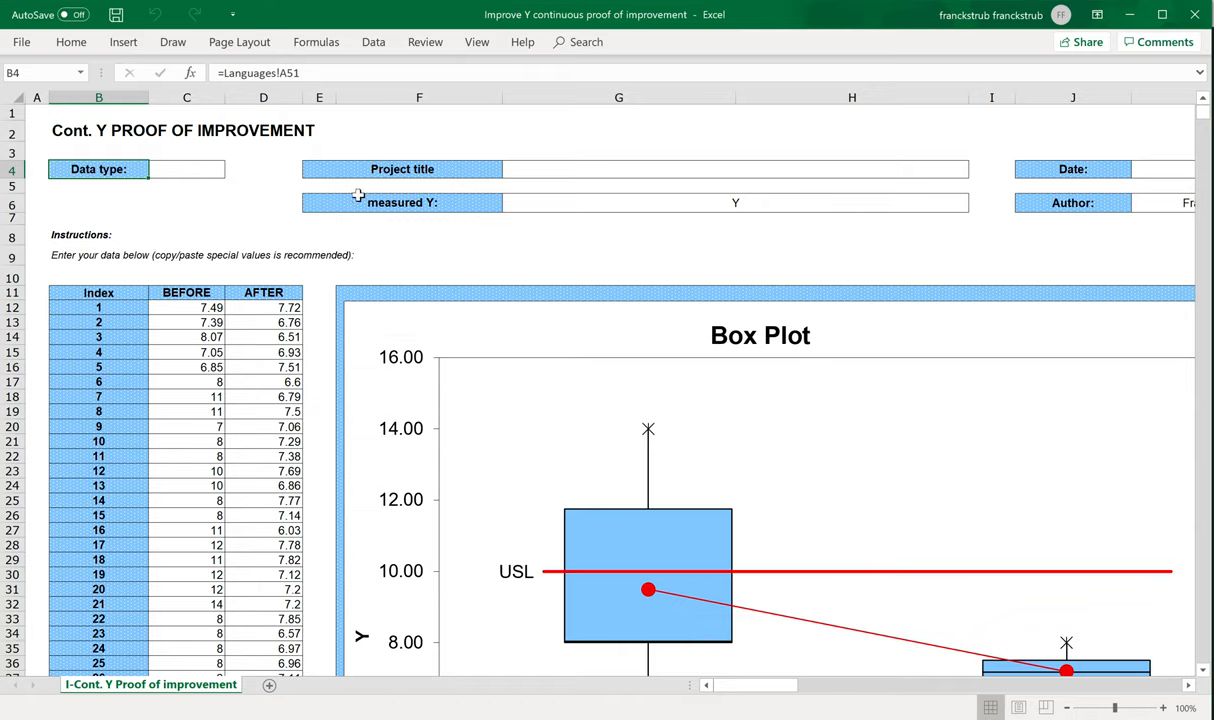
mouse_move(517, 276)
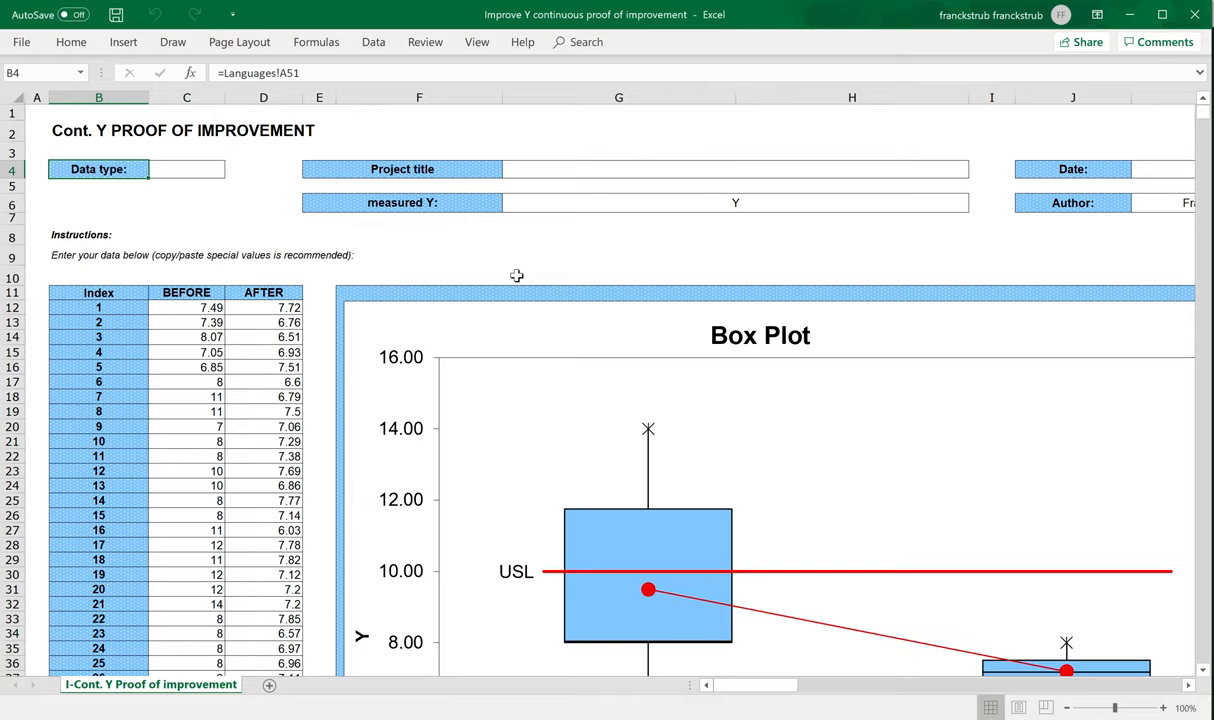
mouse_move(549, 253)
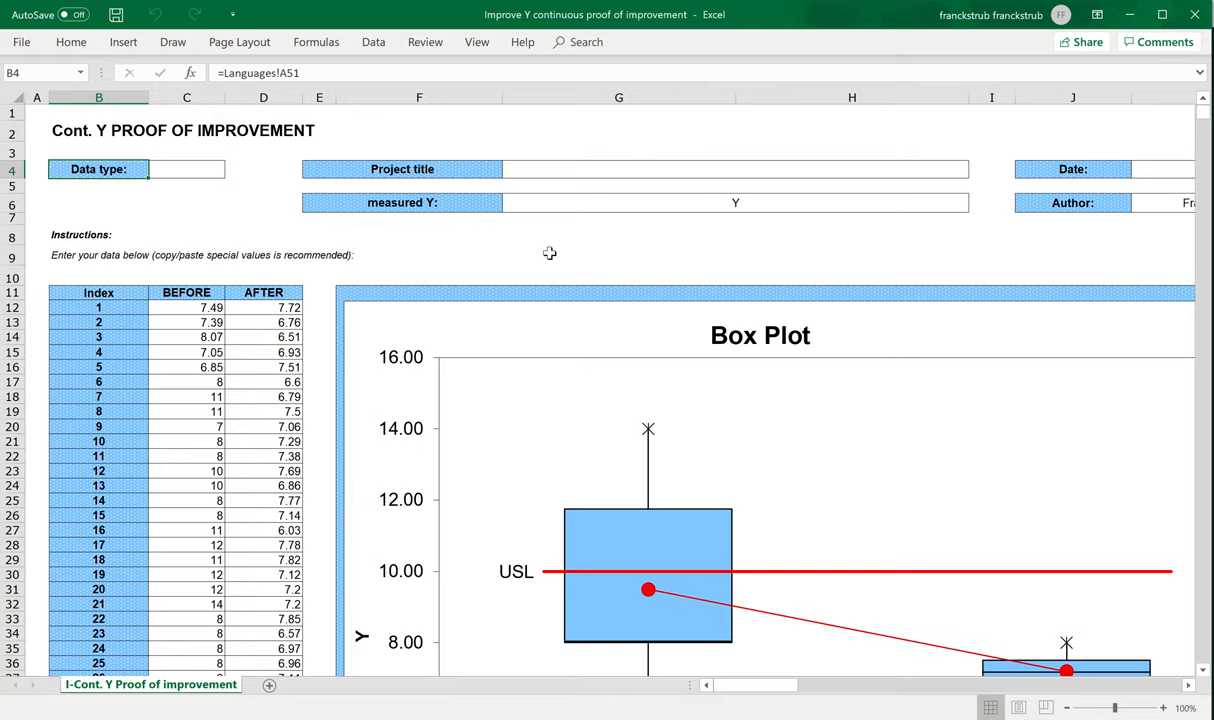
mouse_move(573, 345)
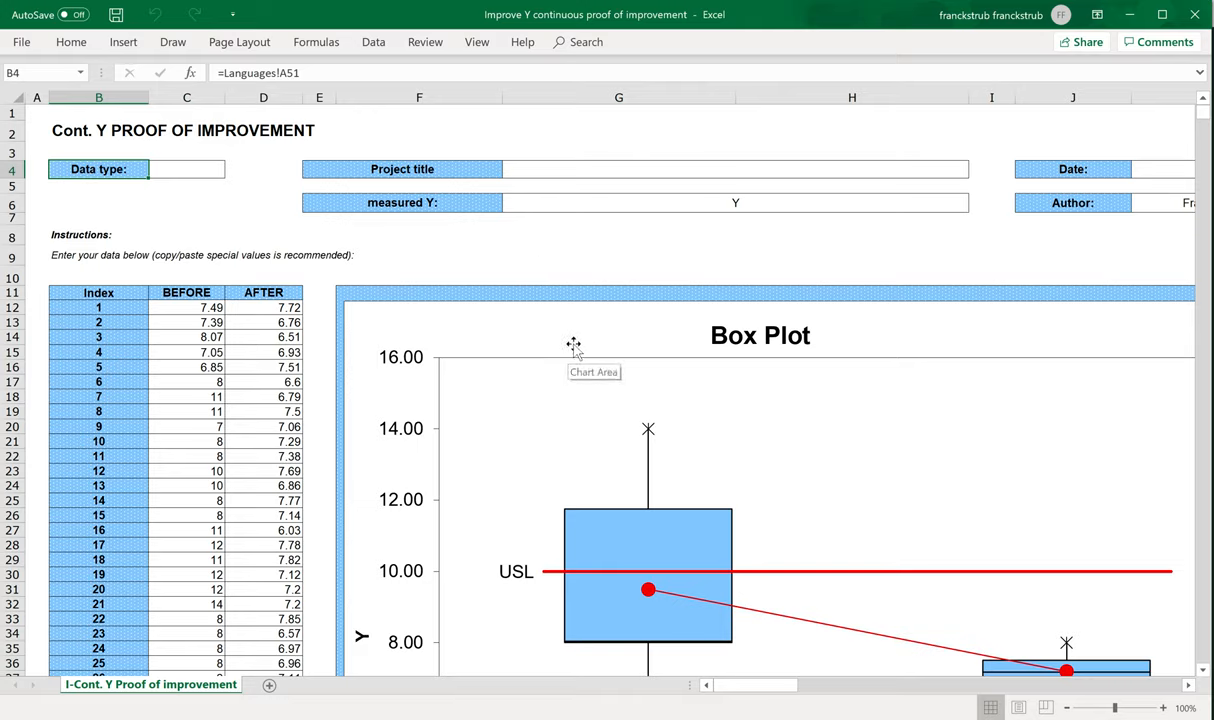
mouse_move(541, 274)
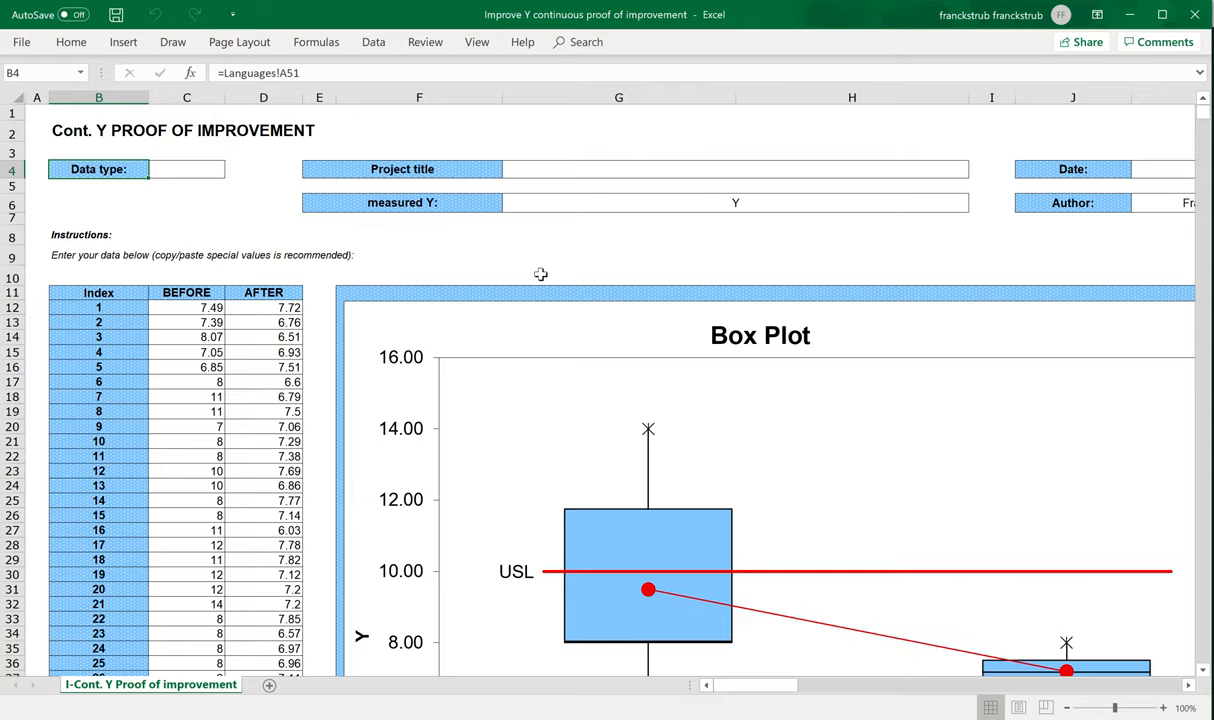
mouse_move(878, 652)
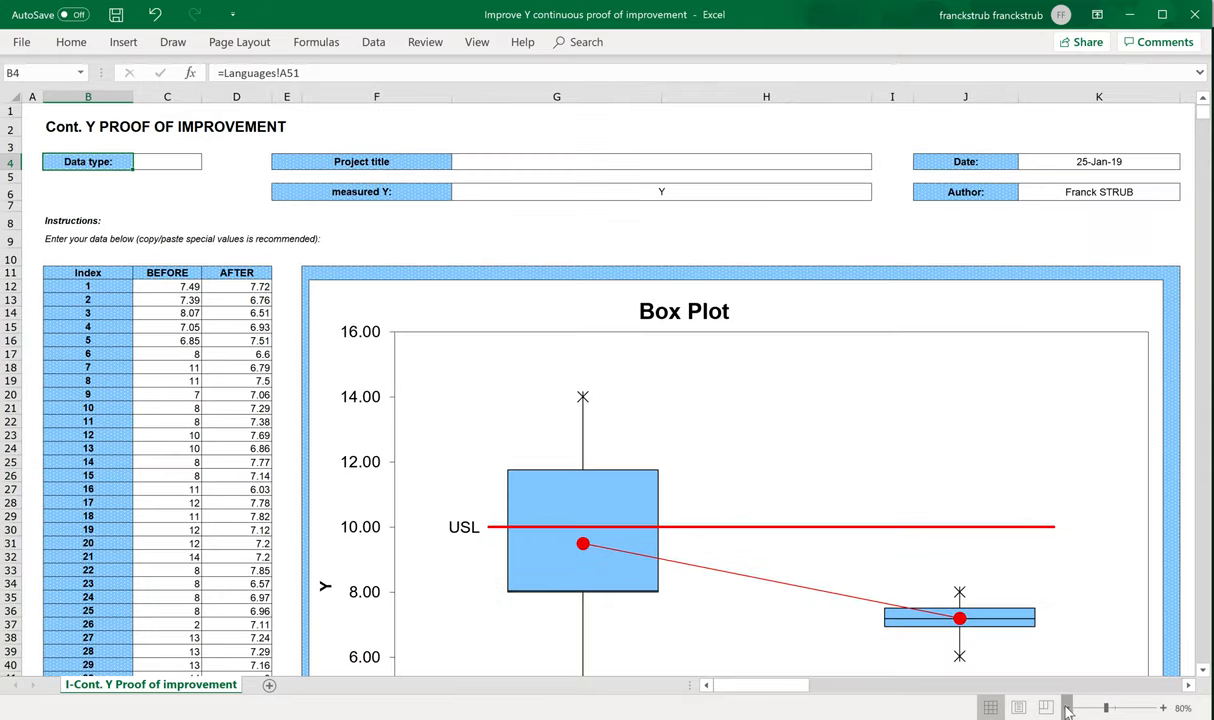
Zoom to 70%, scroll down and inspect the AFTER subgroup heading formula below the box plot
click(1098, 708)
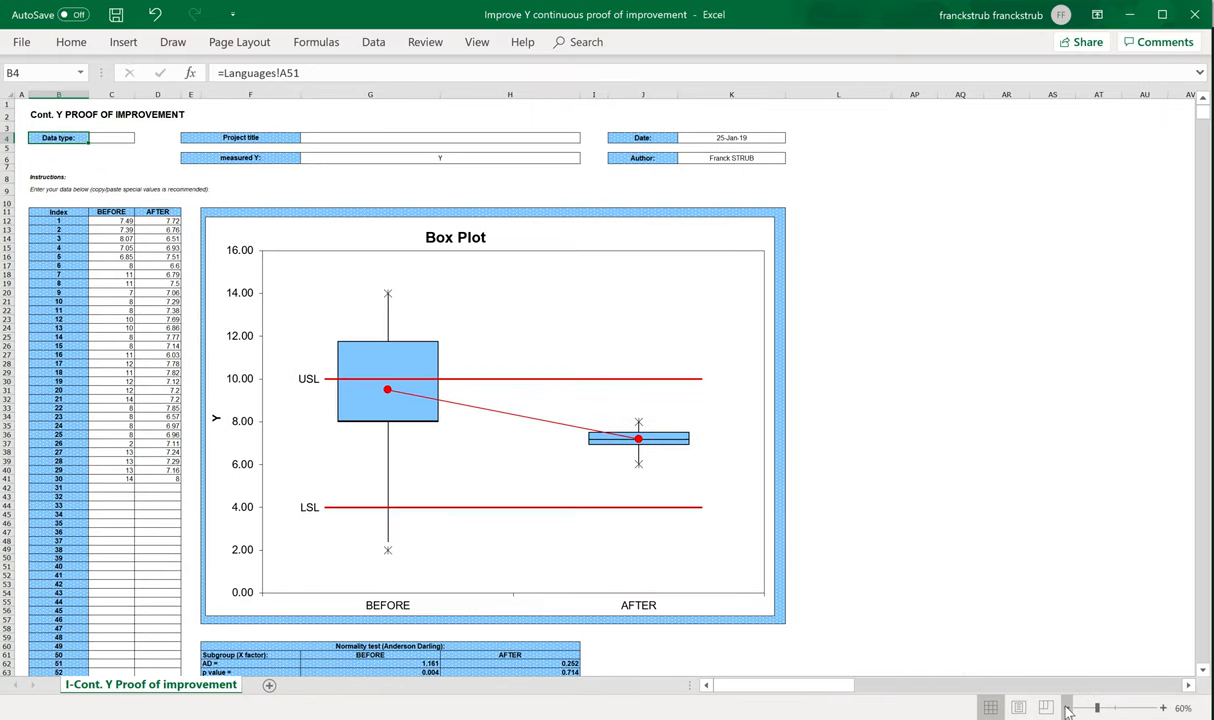
click(1069, 708)
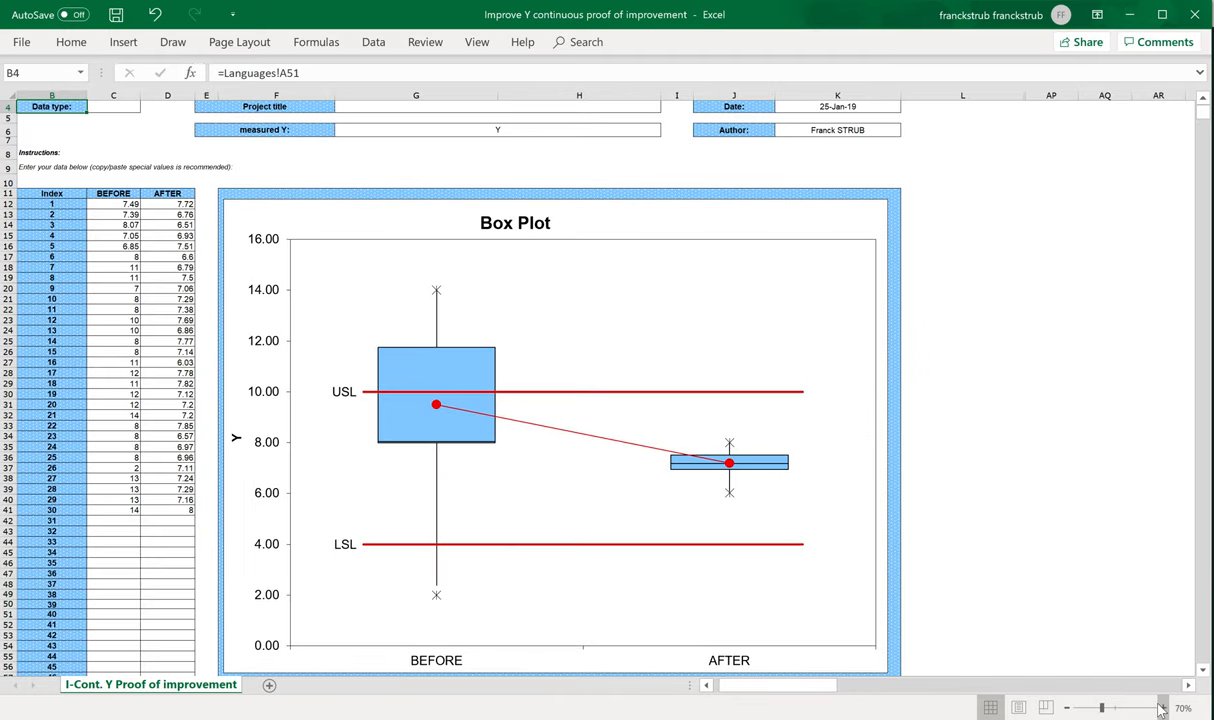
scroll(down, 3)
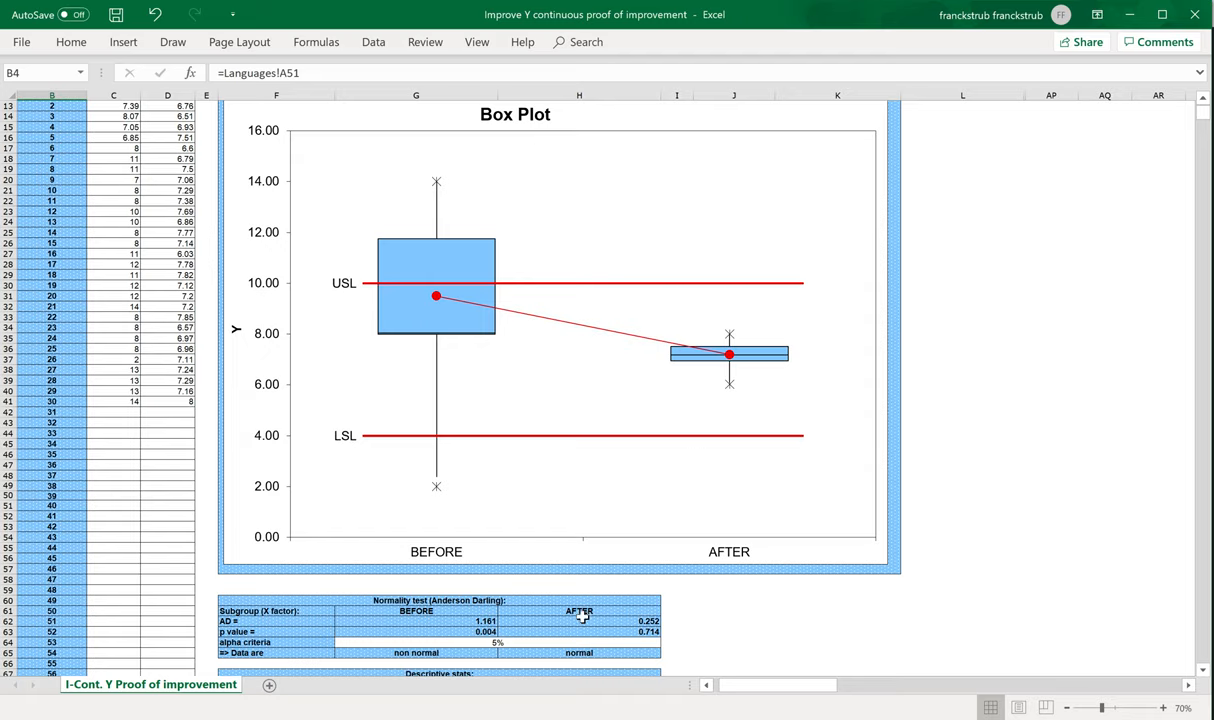
mouse_move(440, 611)
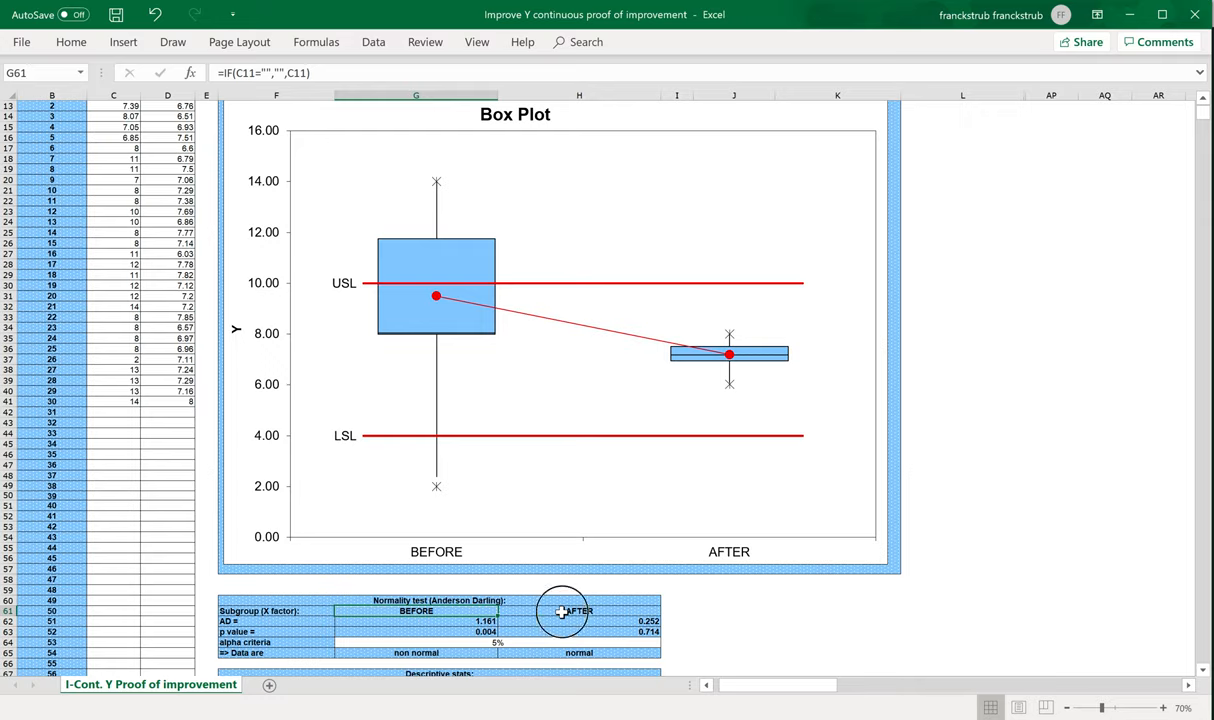
click(578, 611)
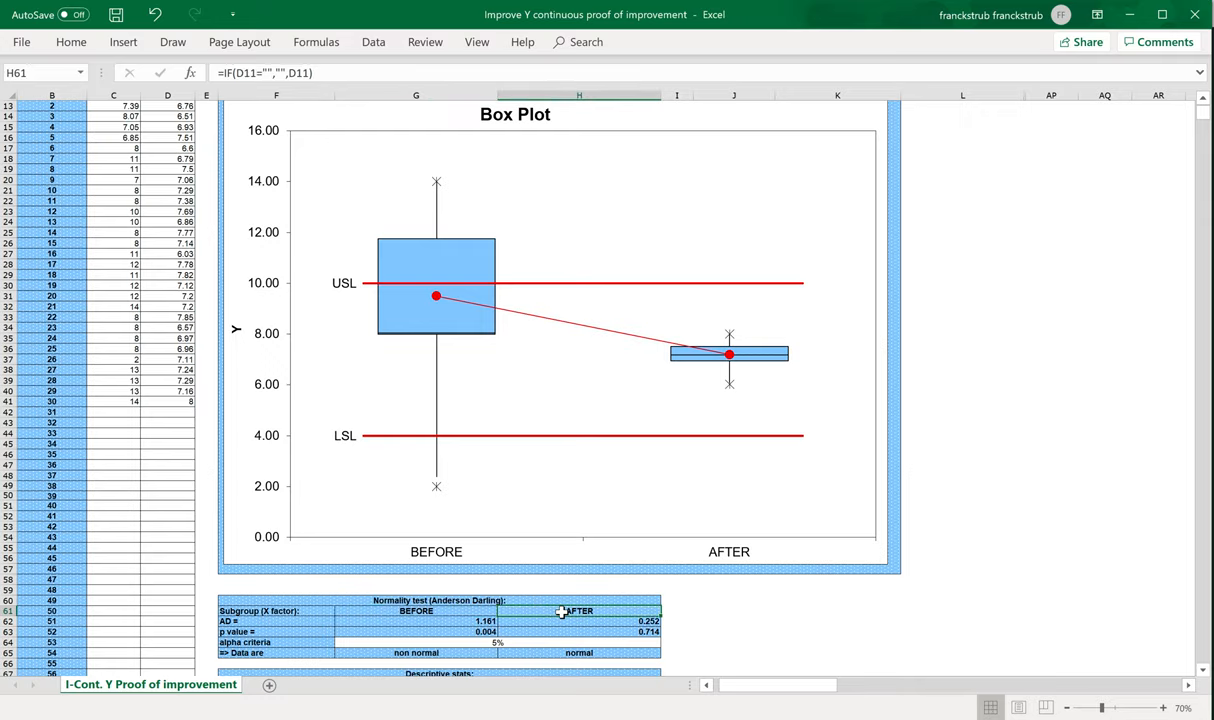
mouse_move(707, 607)
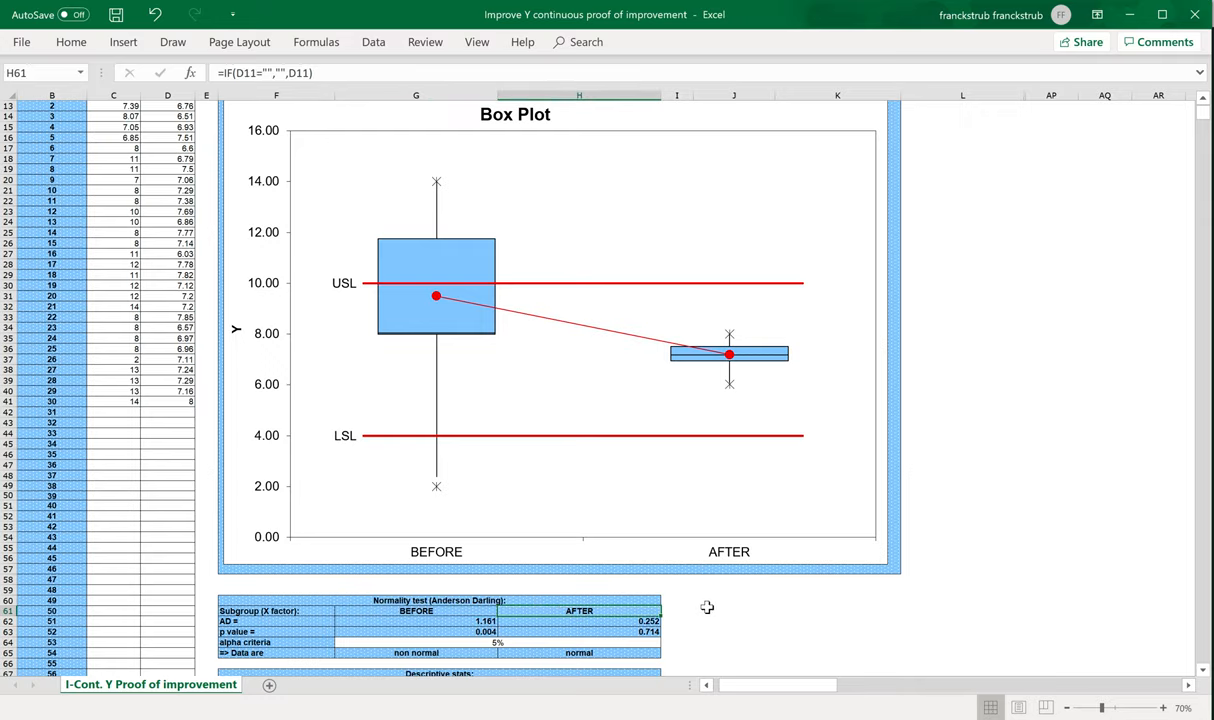
scroll(down, 3)
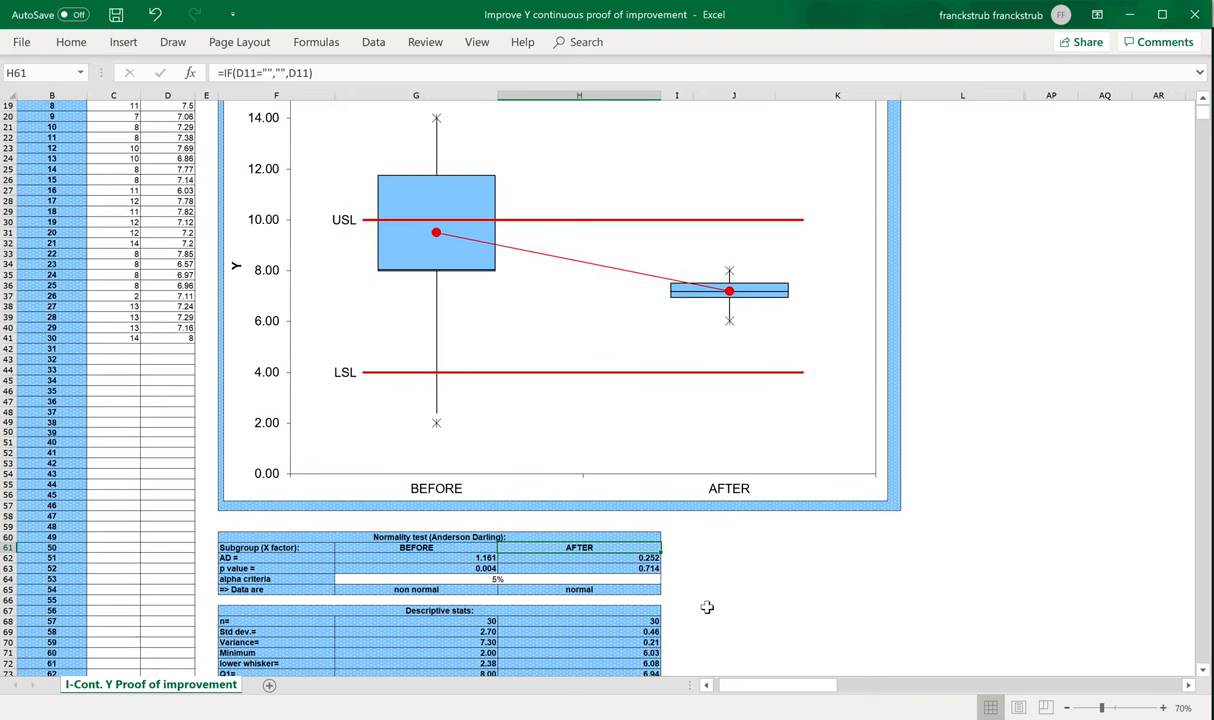
mouse_move(554, 387)
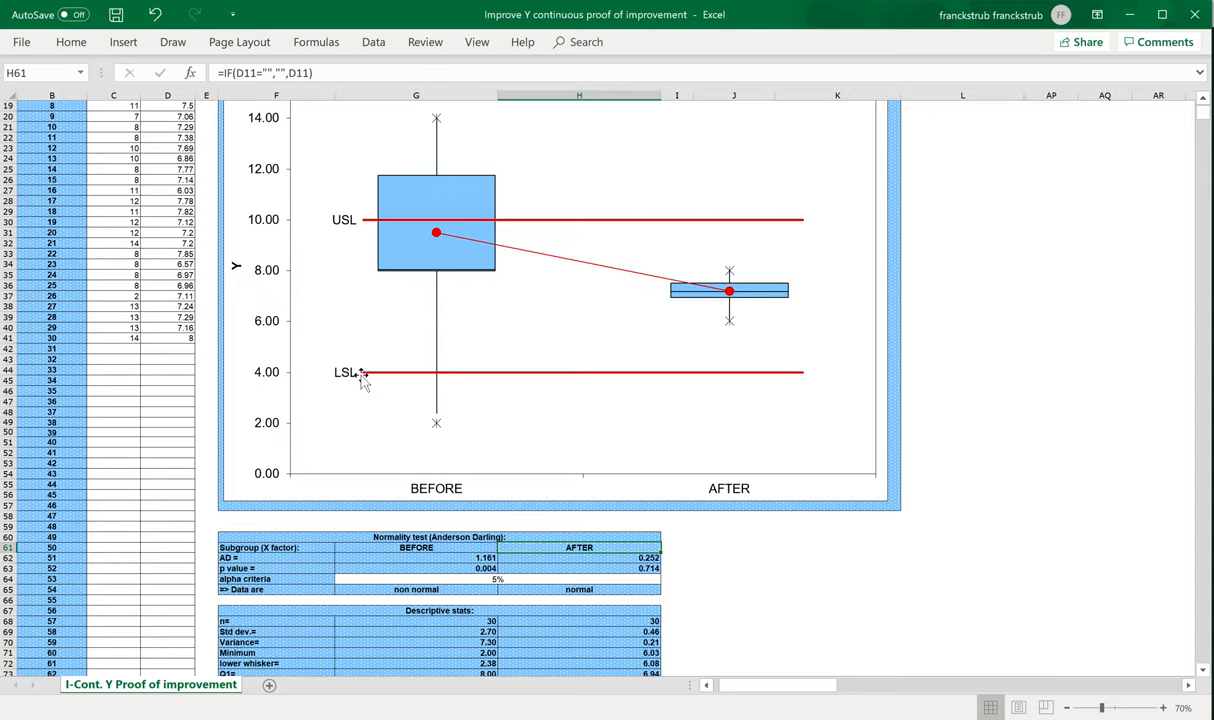
mouse_move(744, 481)
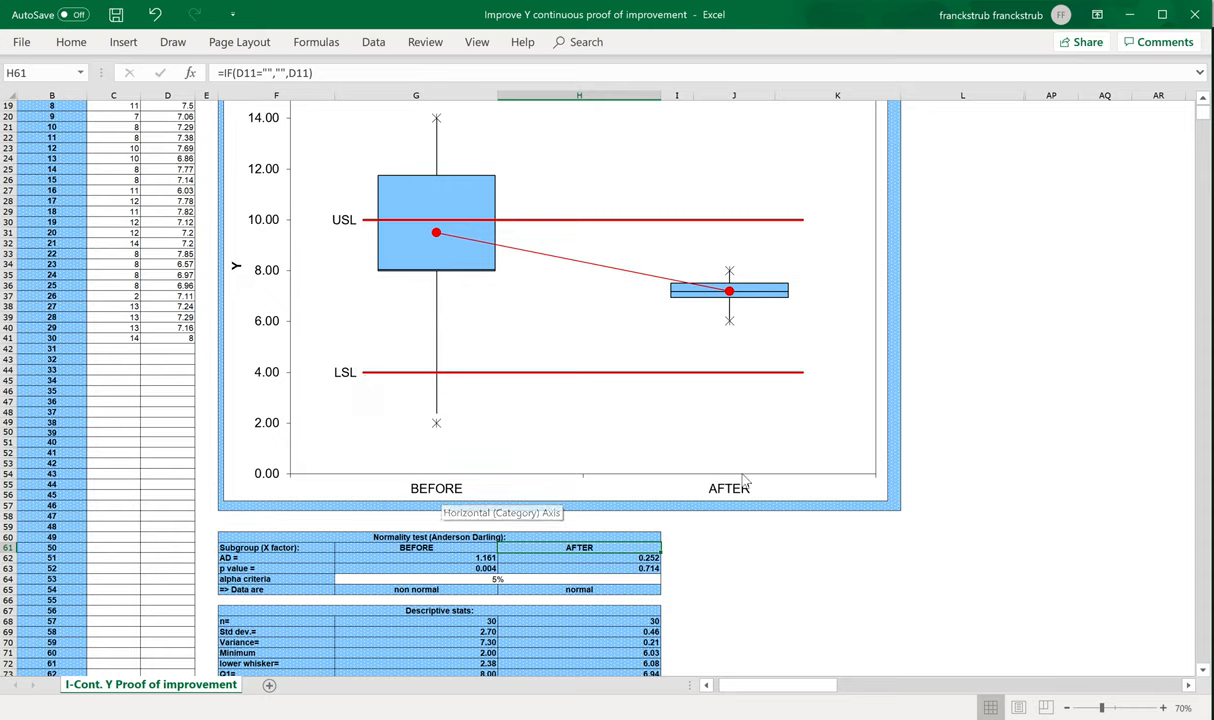
mouse_move(488, 288)
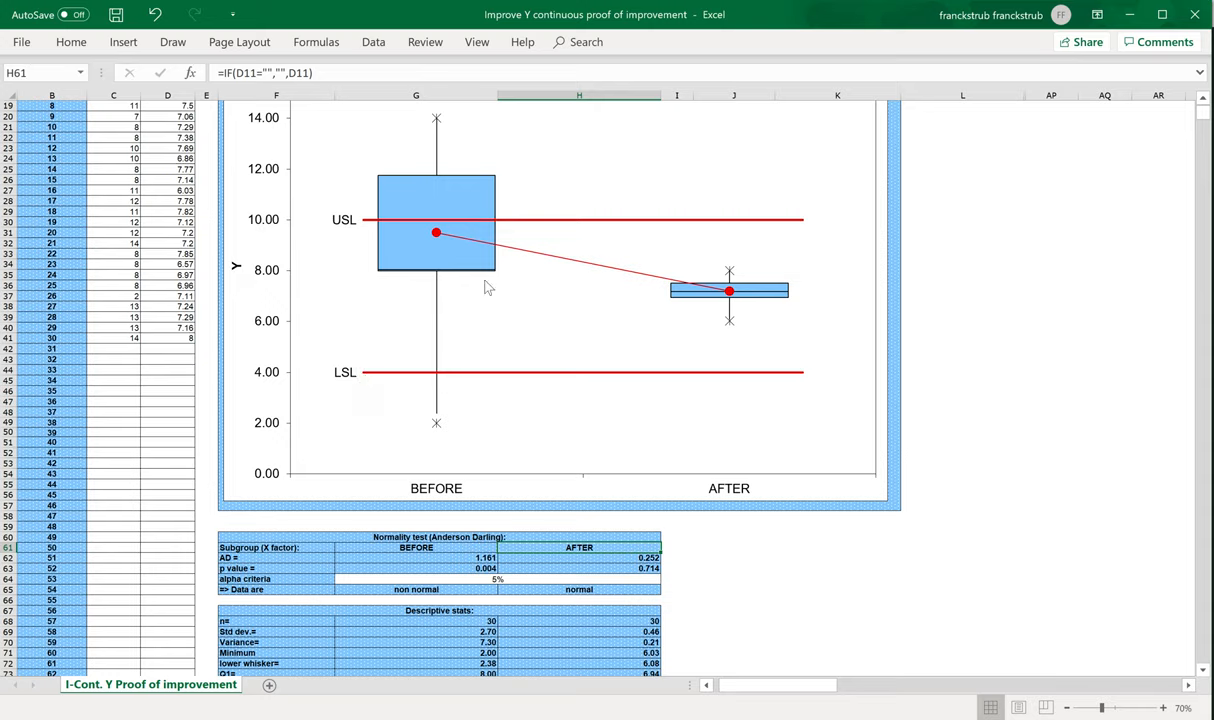
mouse_move(720, 330)
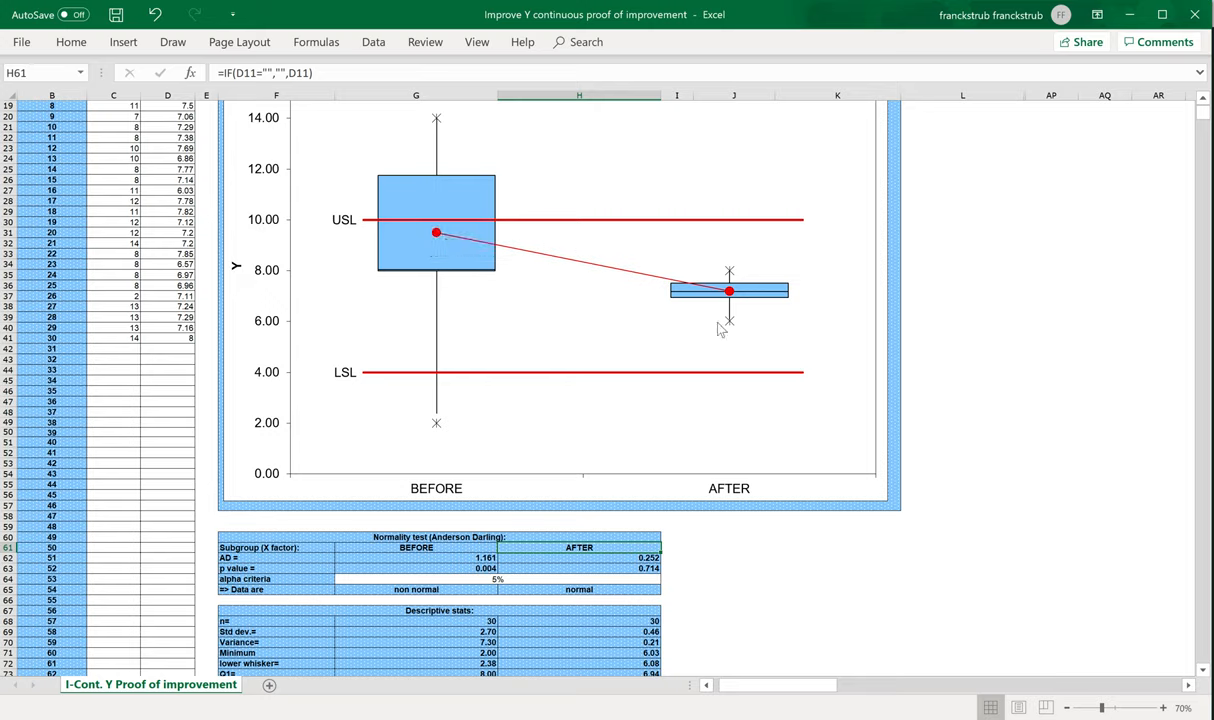
mouse_move(435, 233)
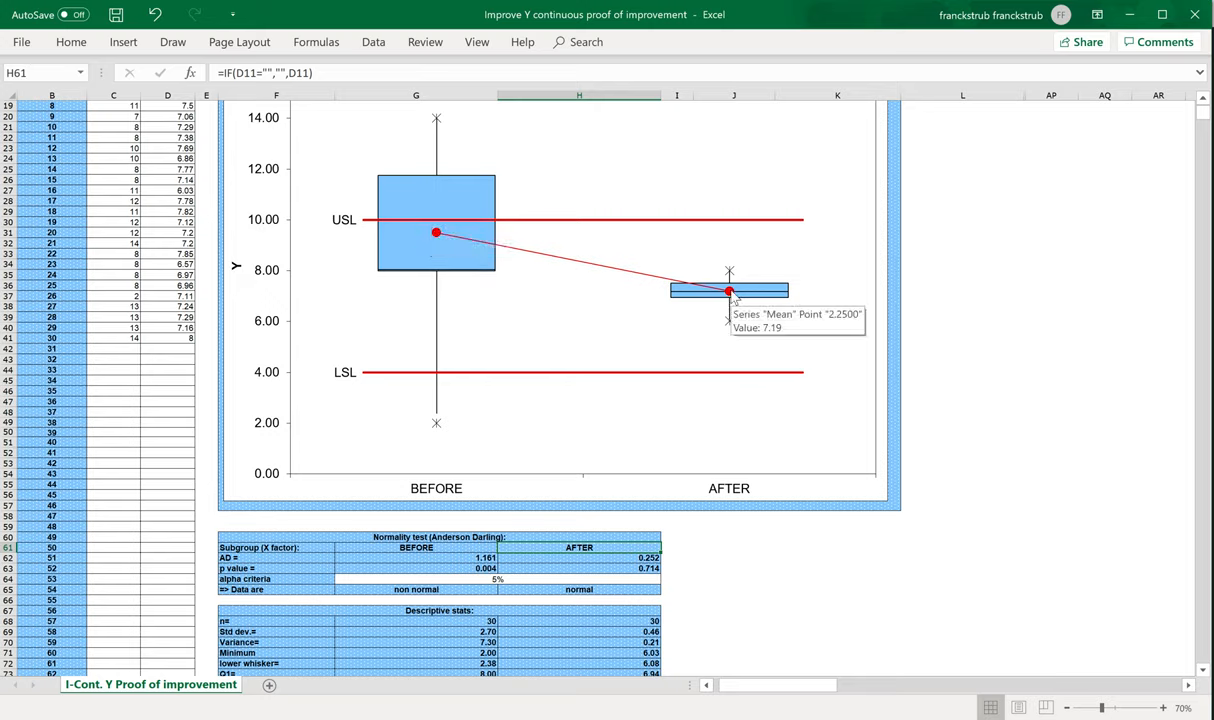
mouse_move(528, 188)
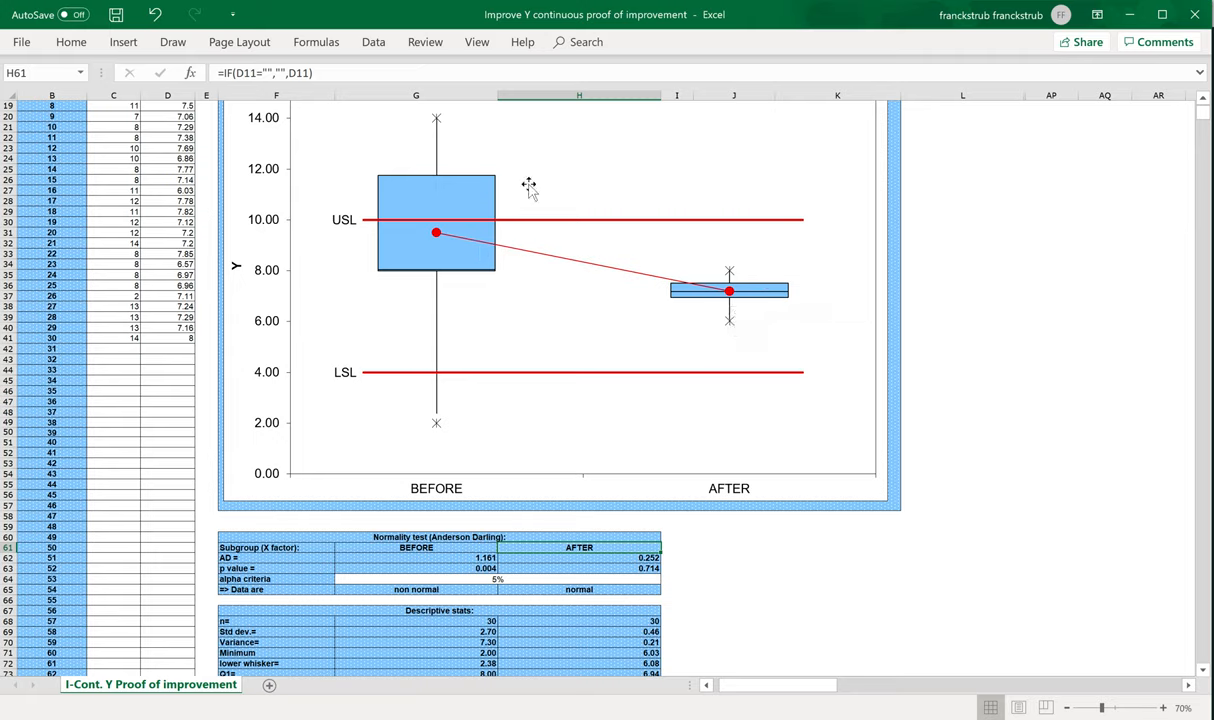
mouse_move(762, 325)
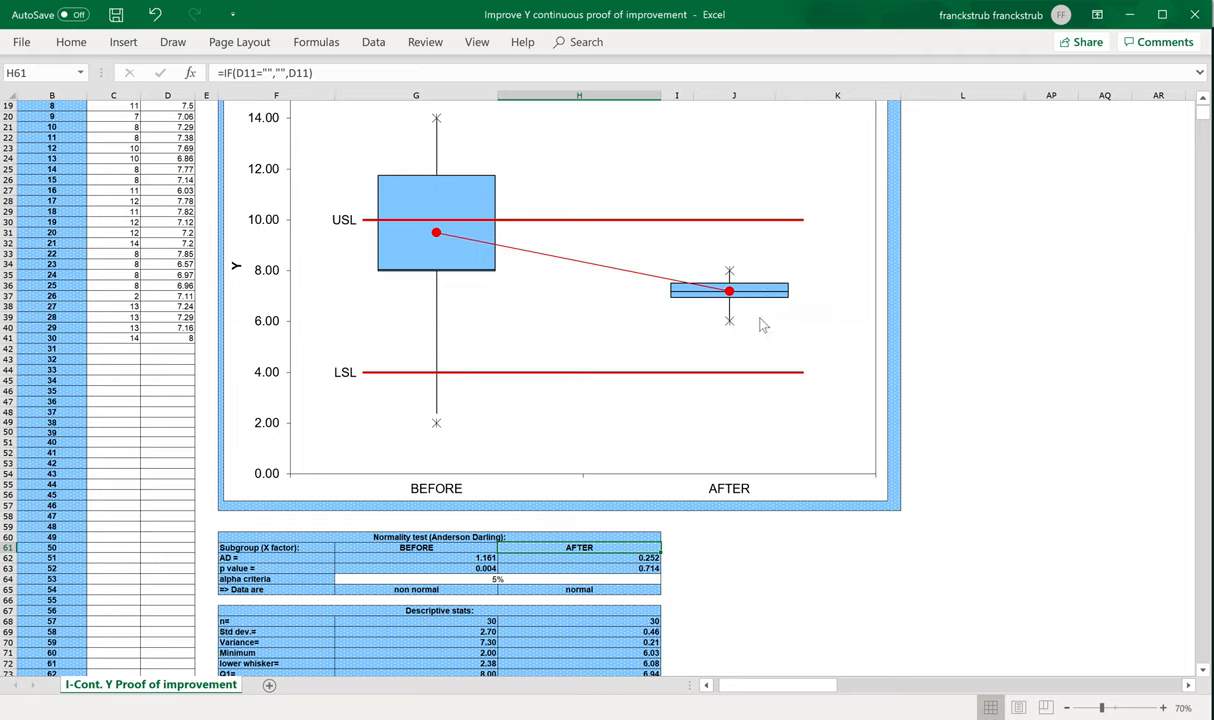
mouse_move(463, 326)
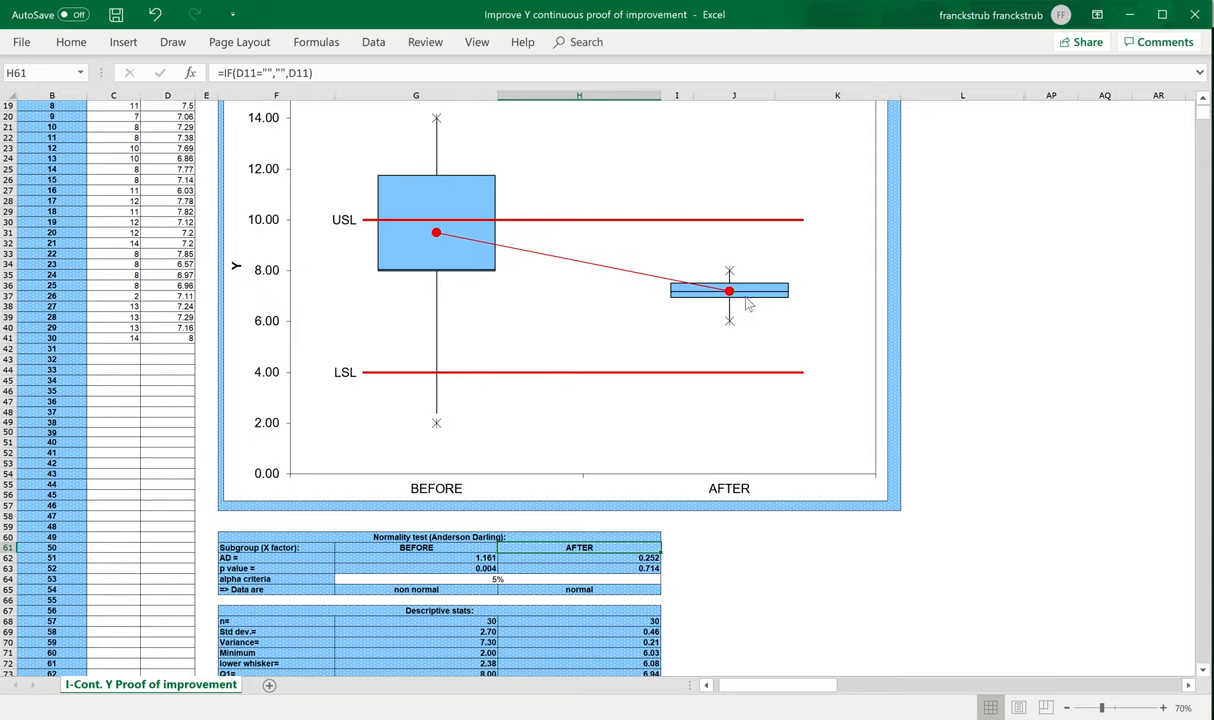
mouse_move(729, 291)
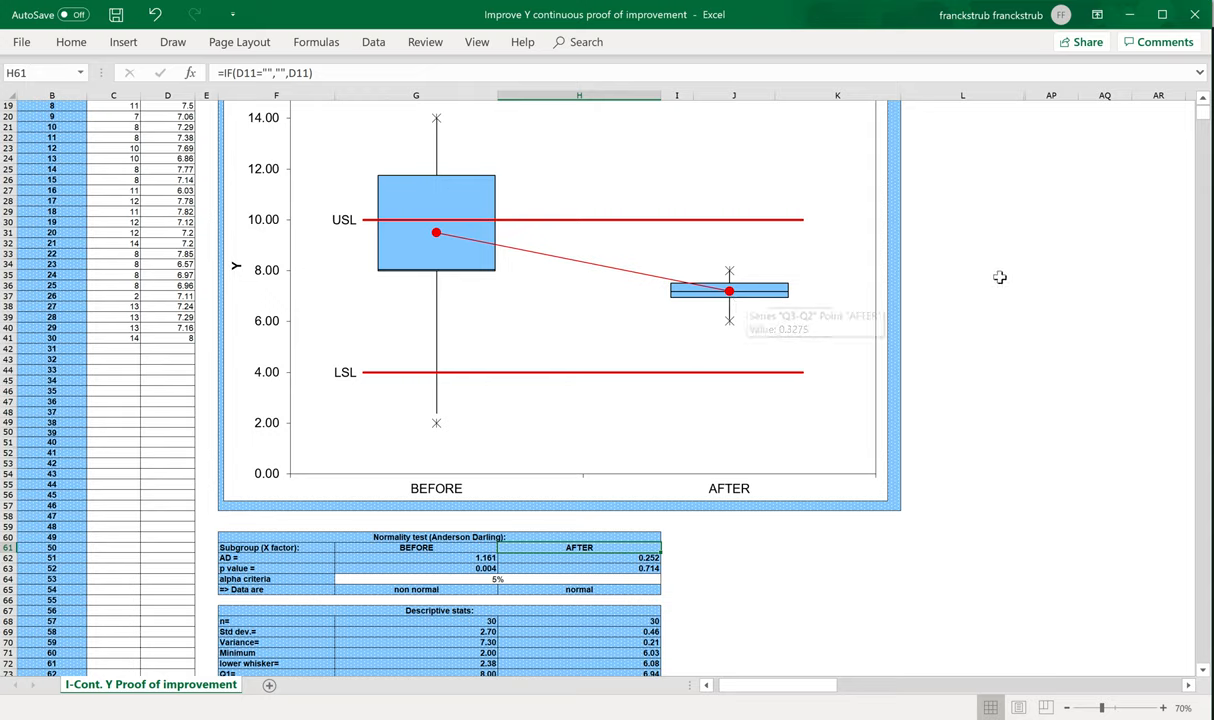
scroll(down, 3)
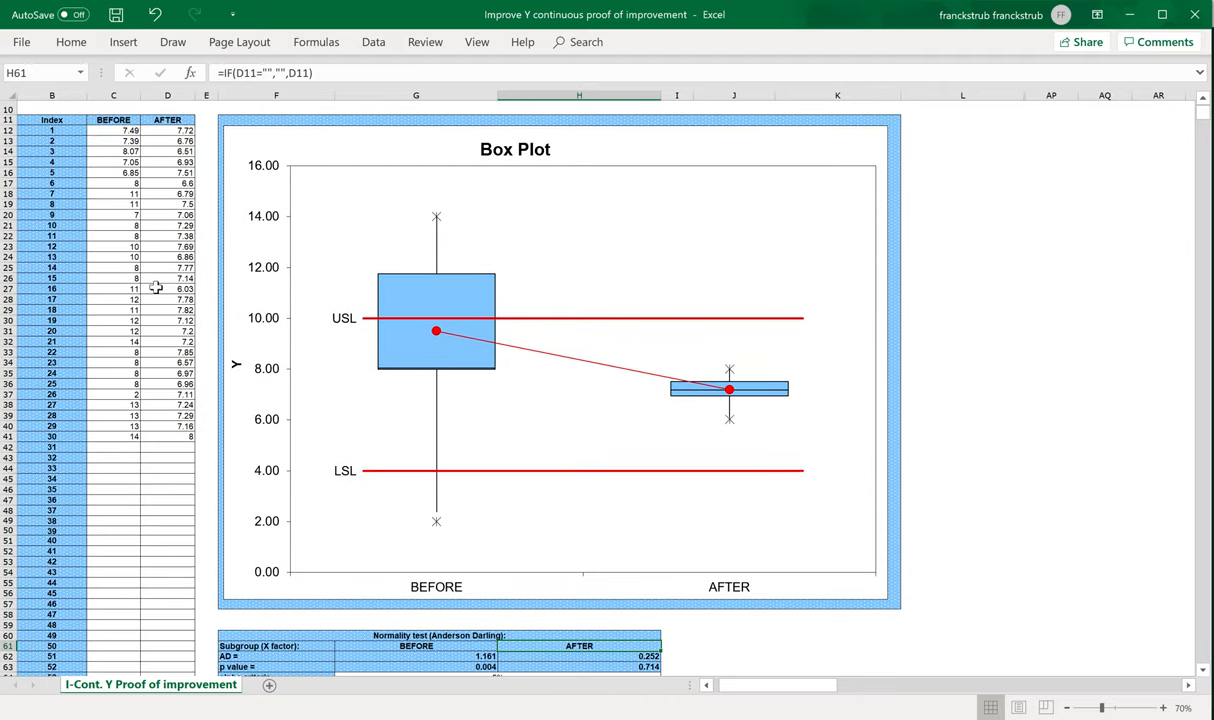
mouse_move(449, 413)
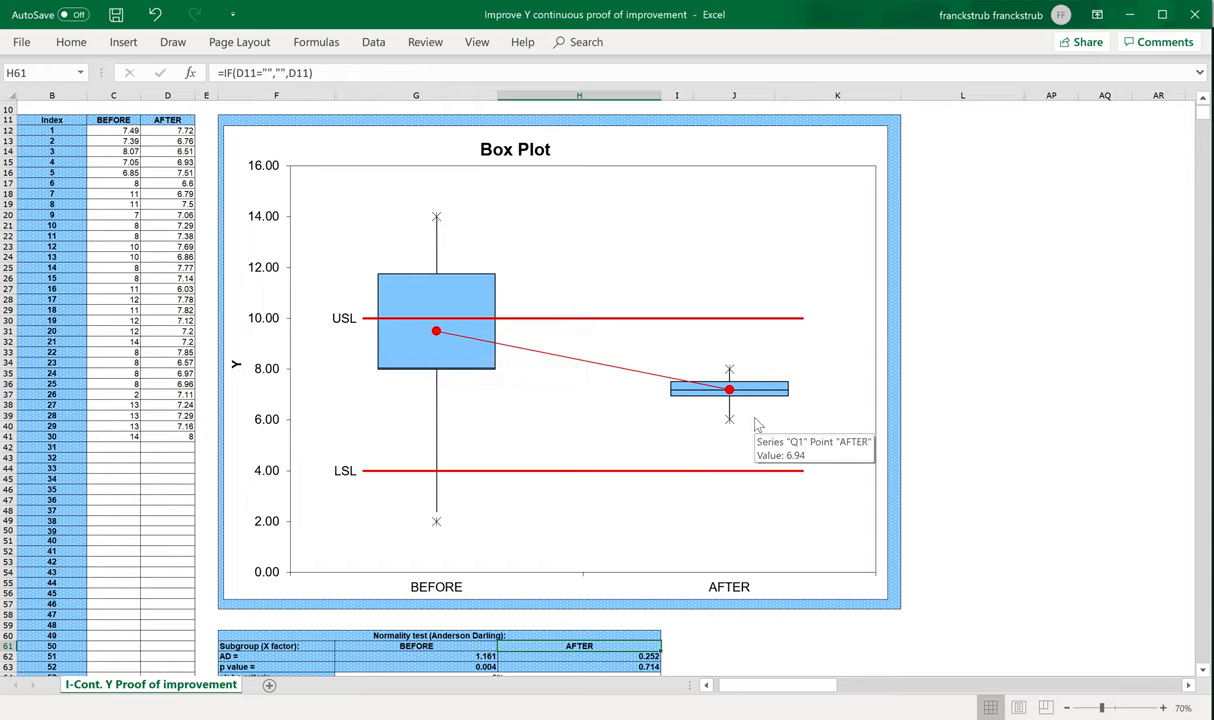
mouse_move(730, 390)
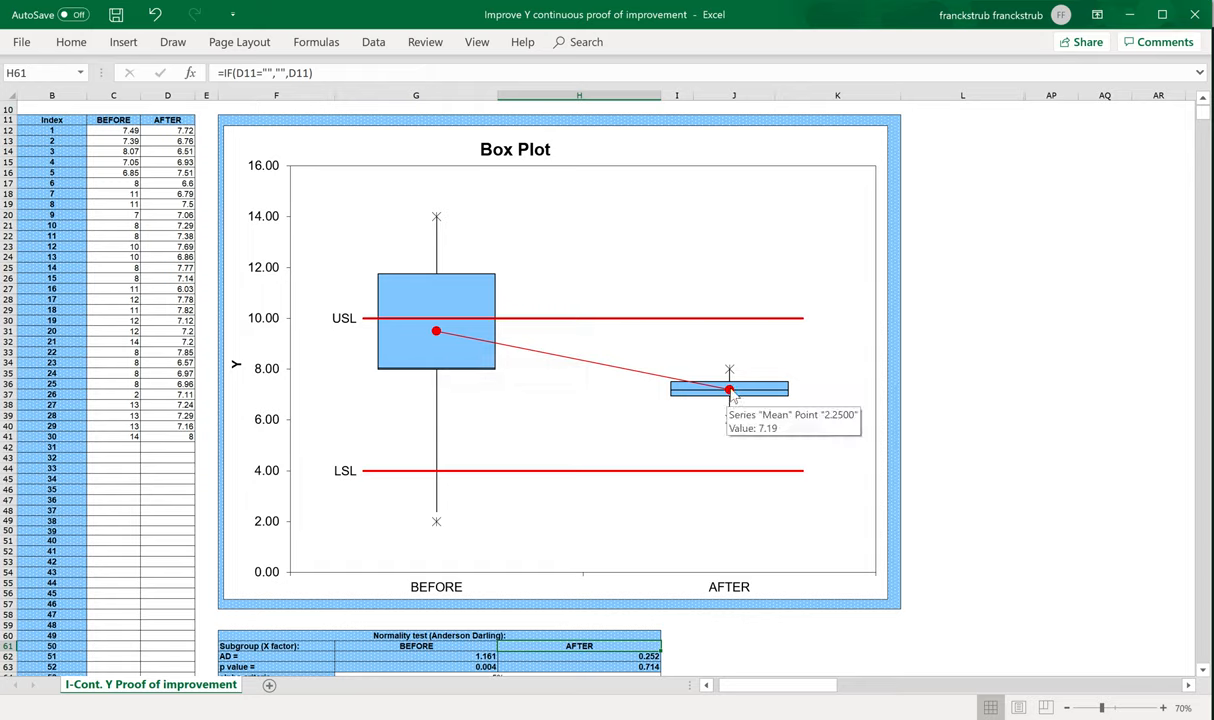
mouse_move(729, 405)
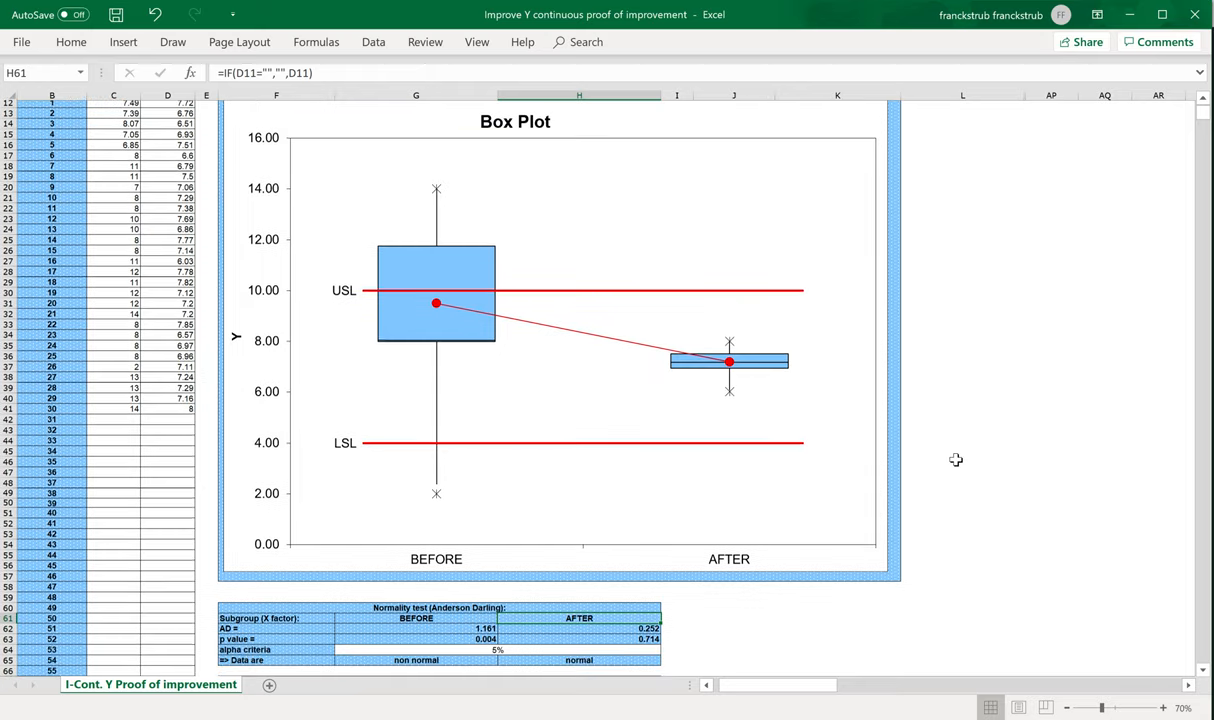
scroll(down, 3)
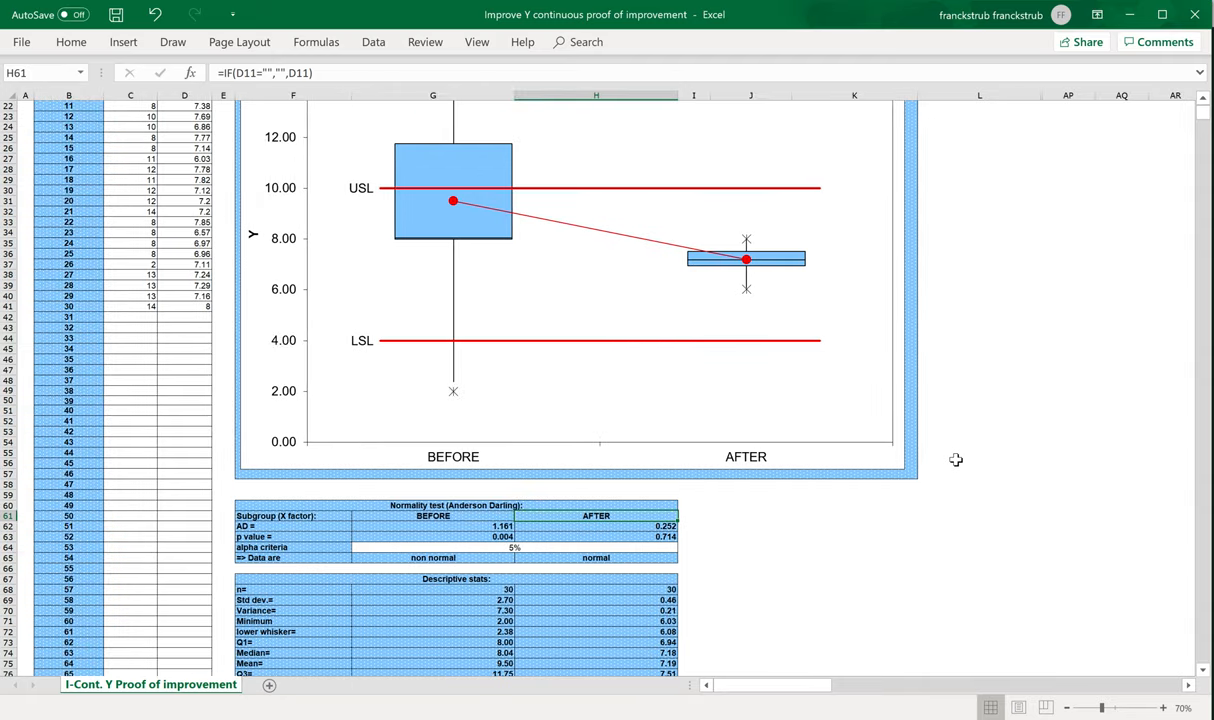
scroll(down, 3)
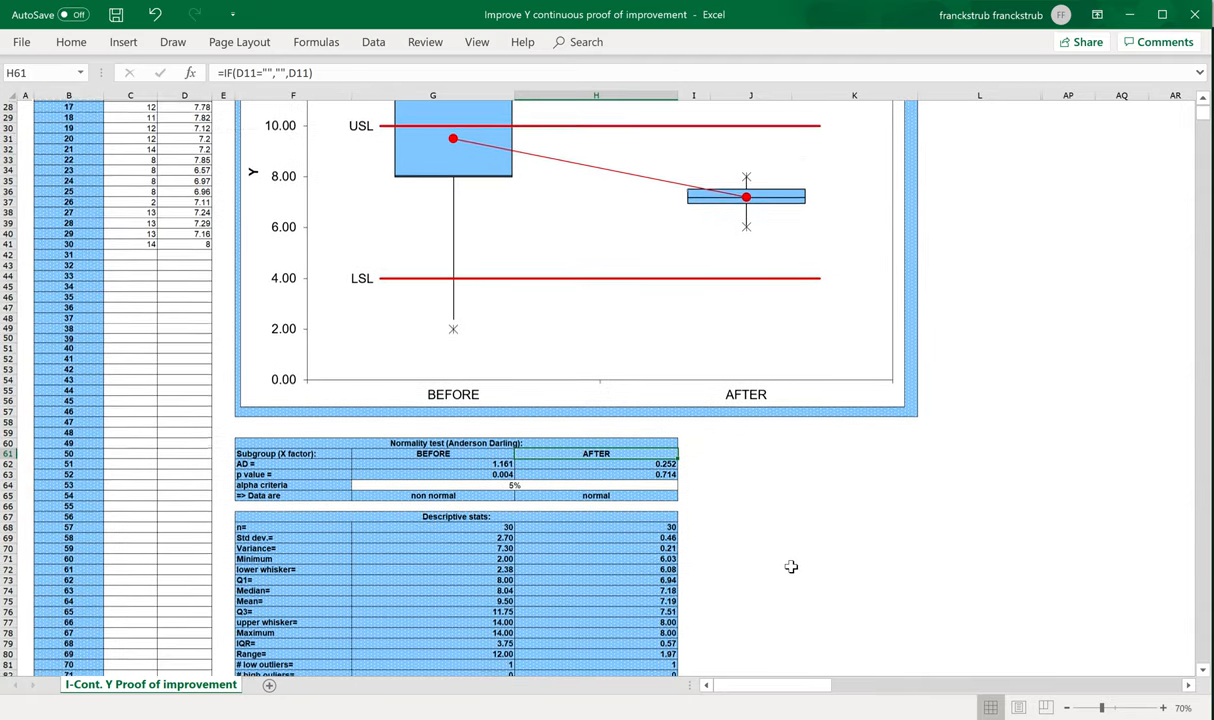
scroll(down, 3)
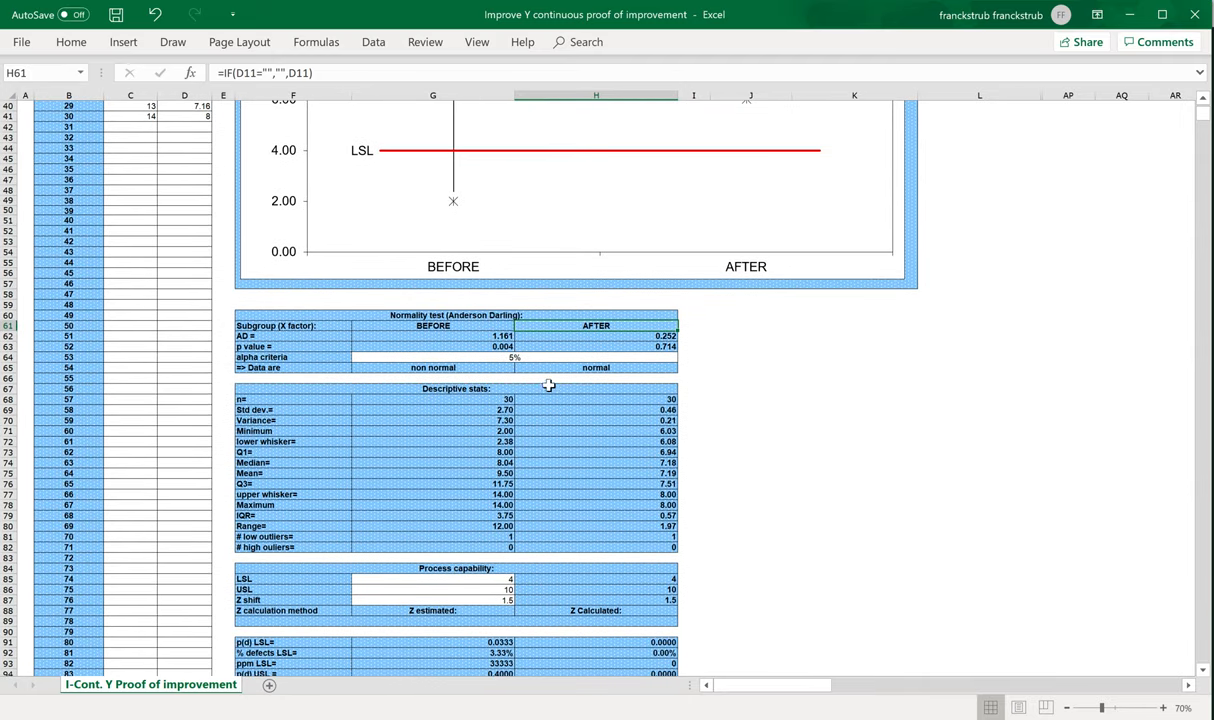
mouse_move(577, 342)
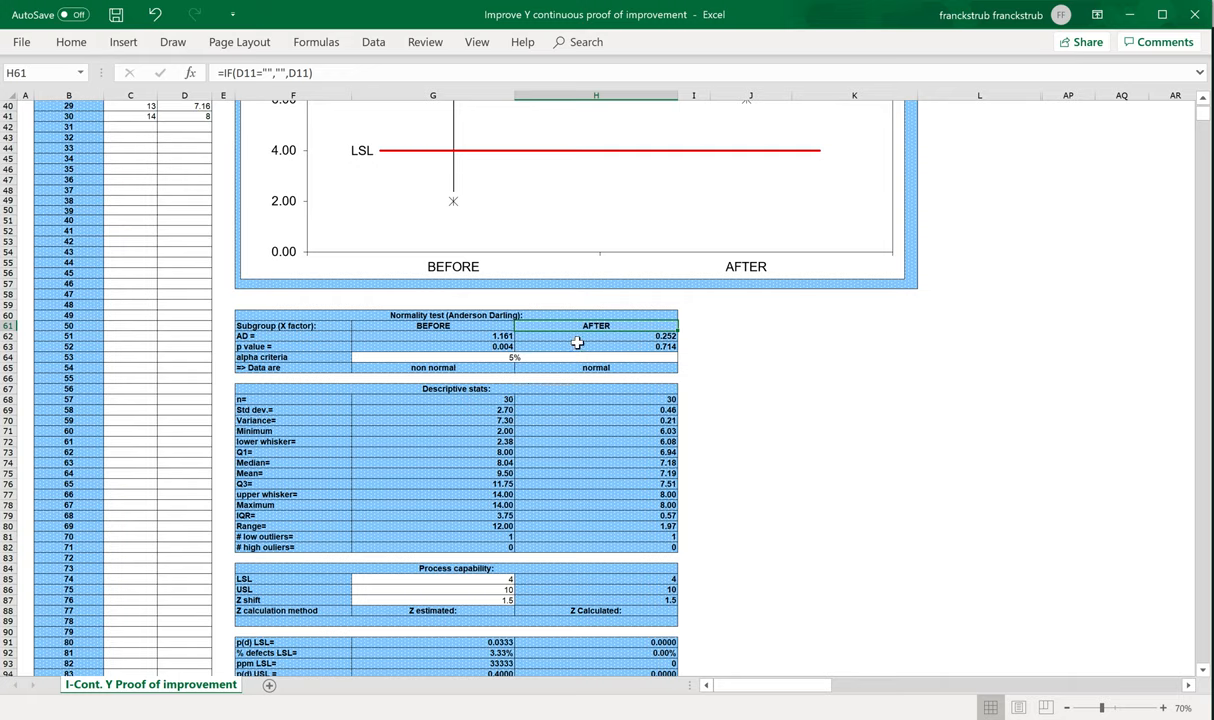
mouse_move(578, 338)
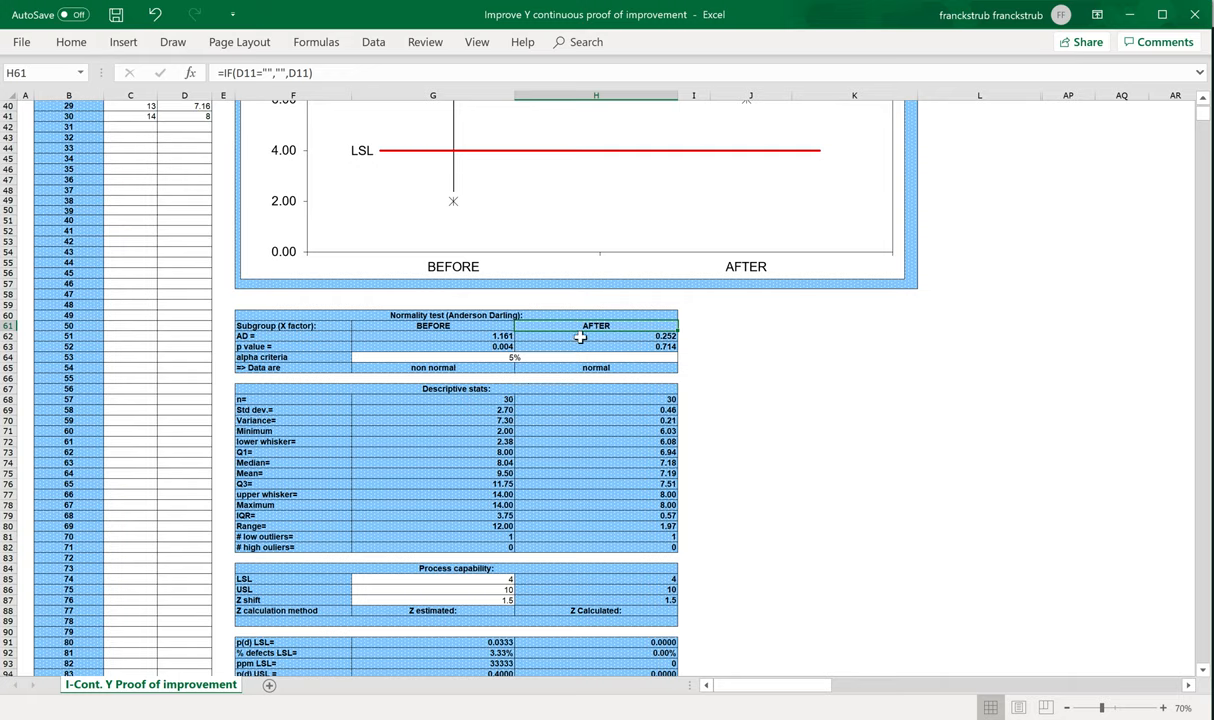
mouse_move(450, 500)
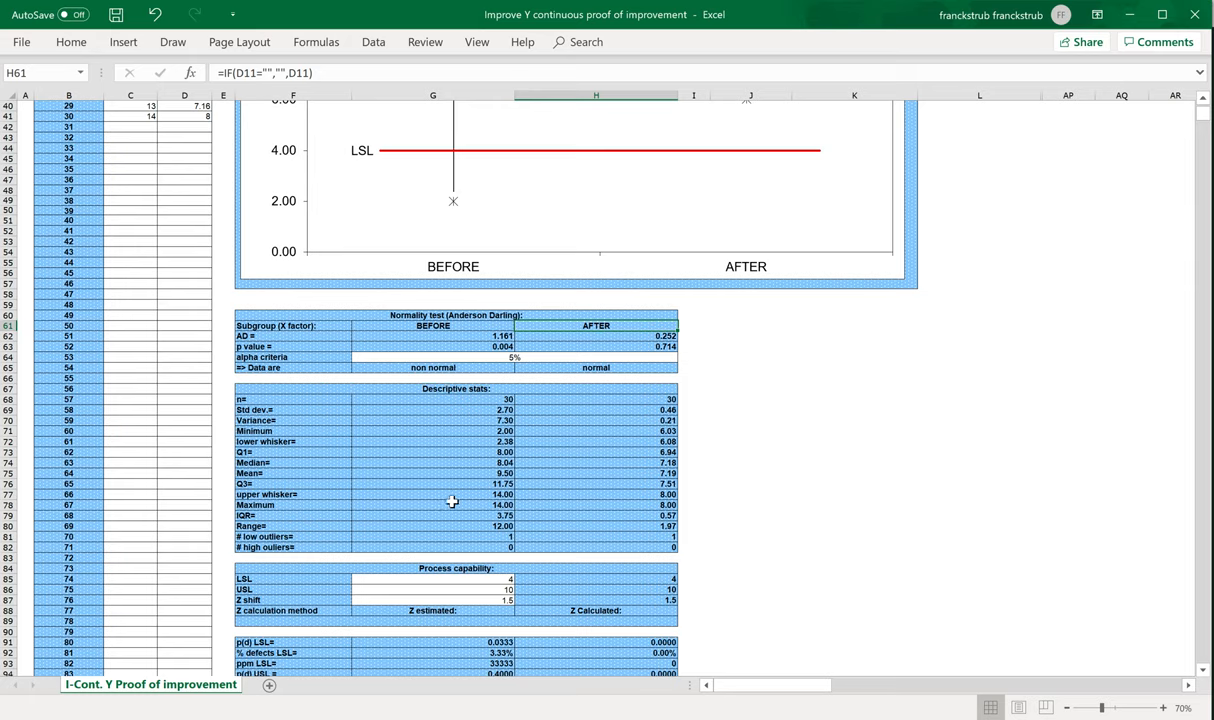
scroll(down, 3)
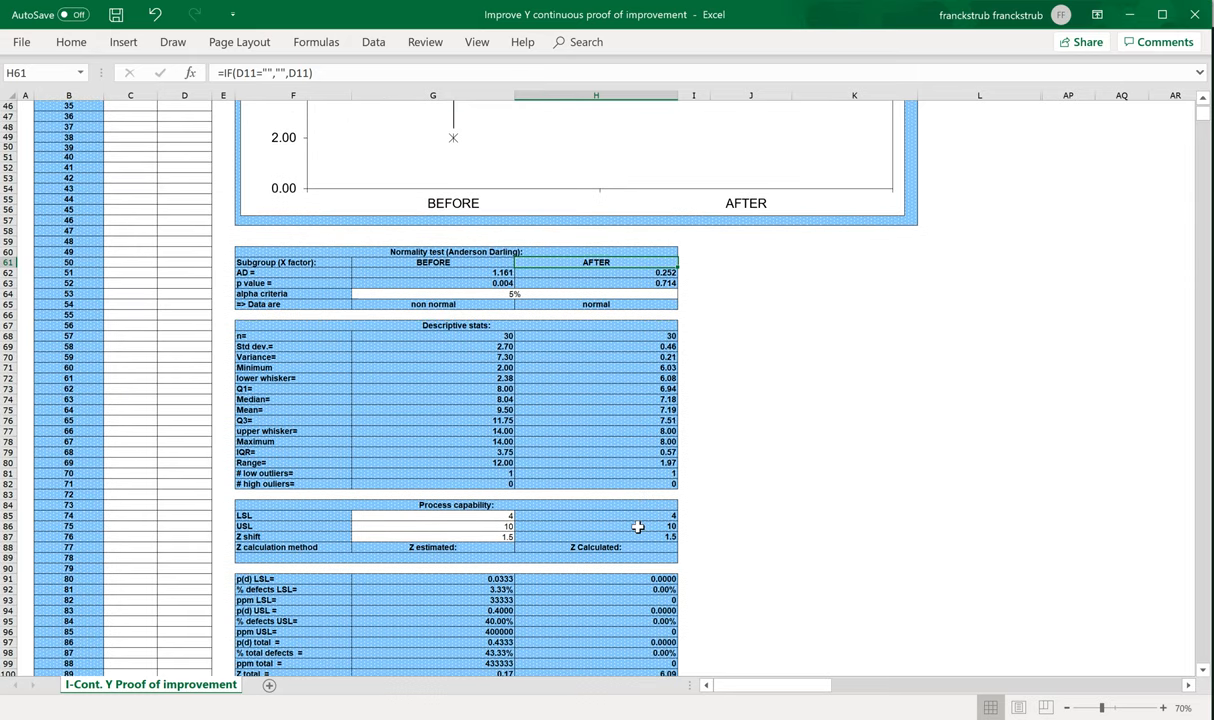
mouse_move(470, 519)
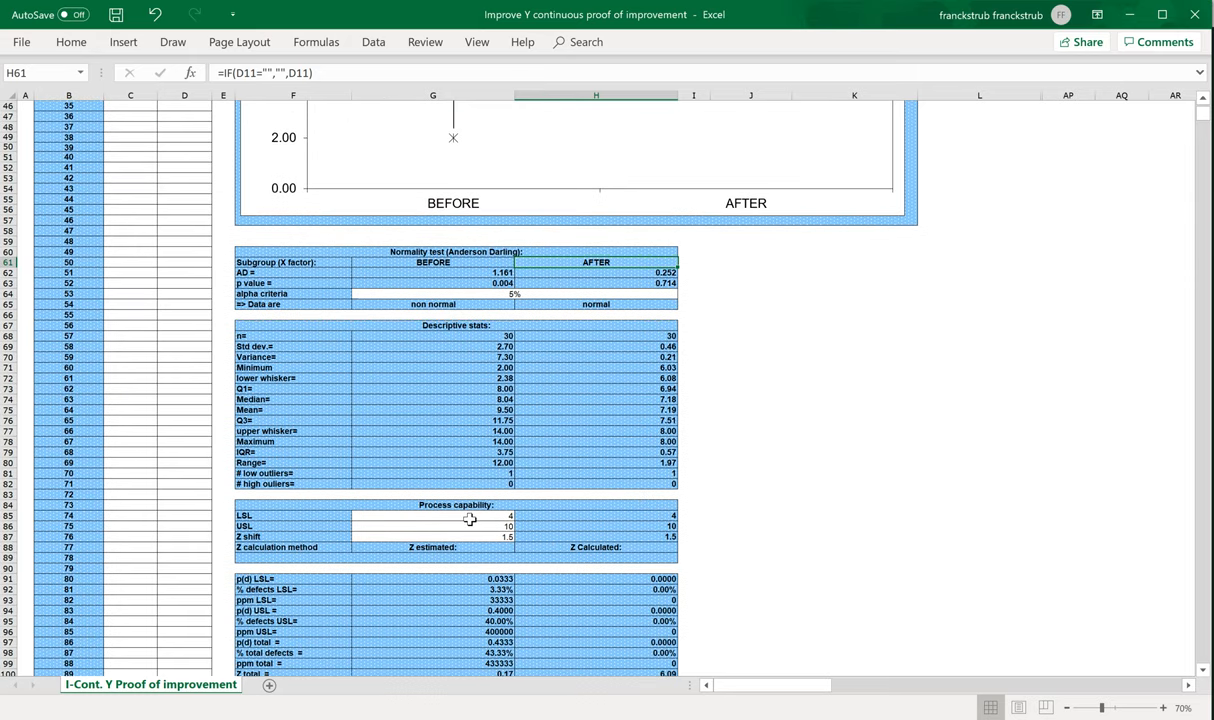
click(293, 515)
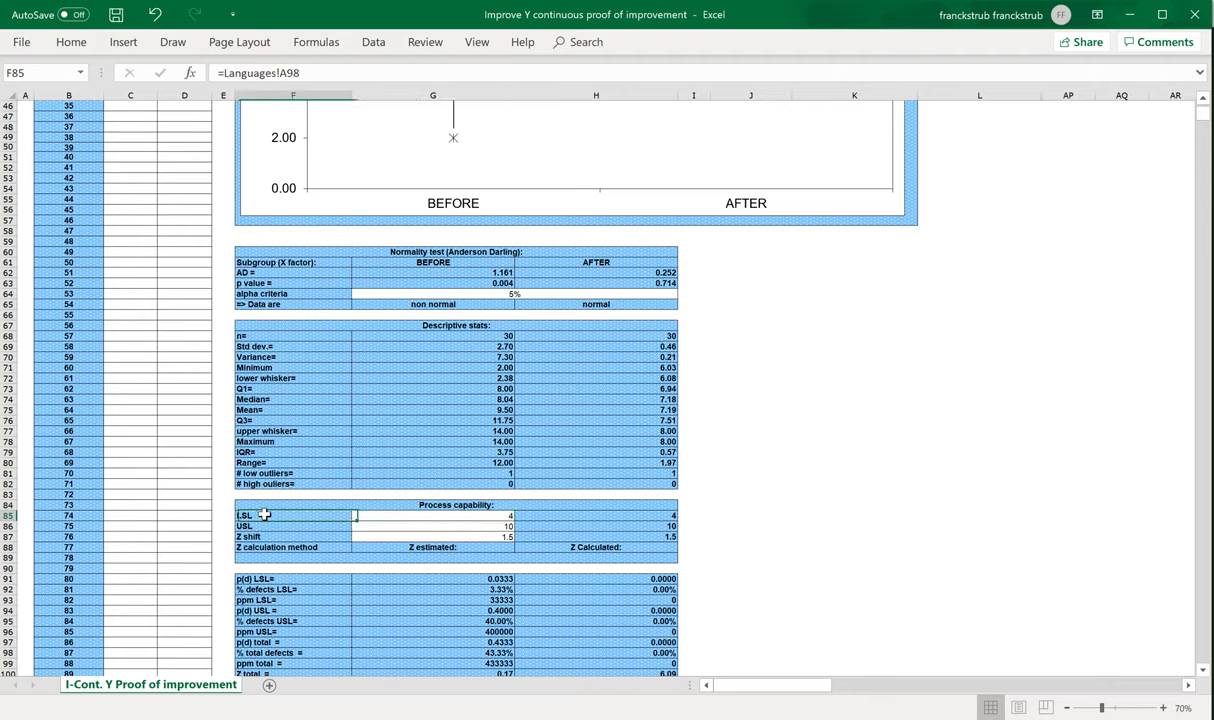
click(293, 526)
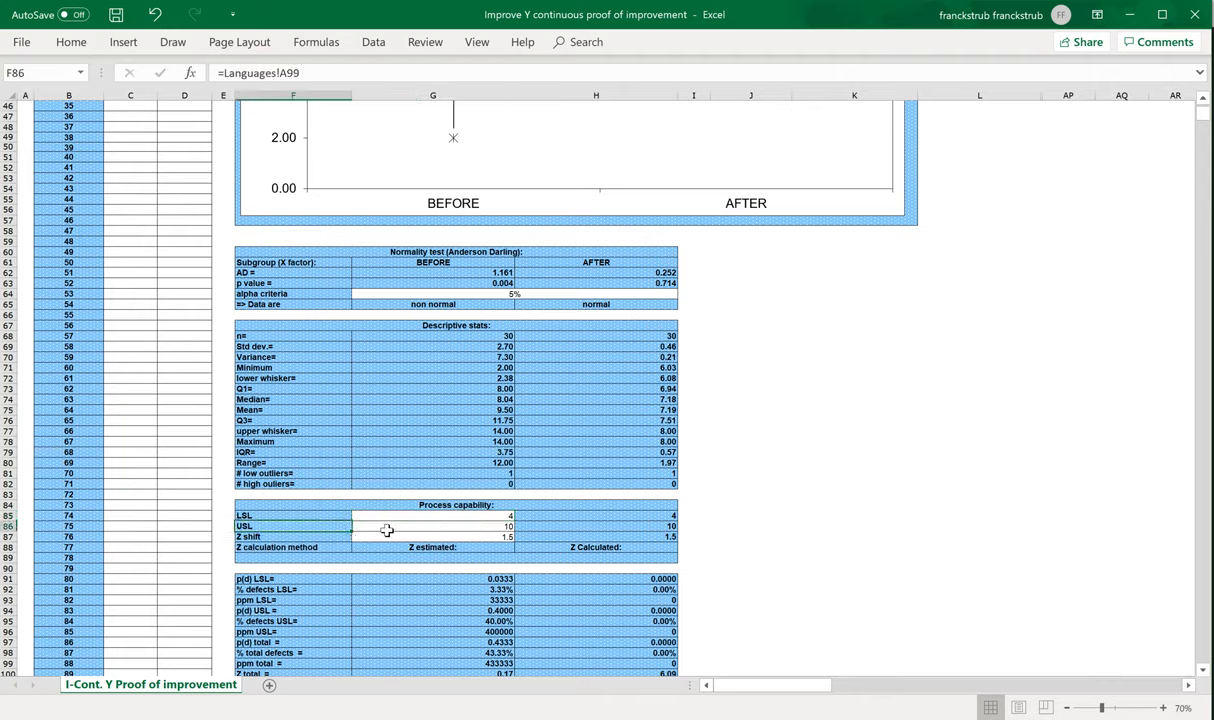
click(432, 526)
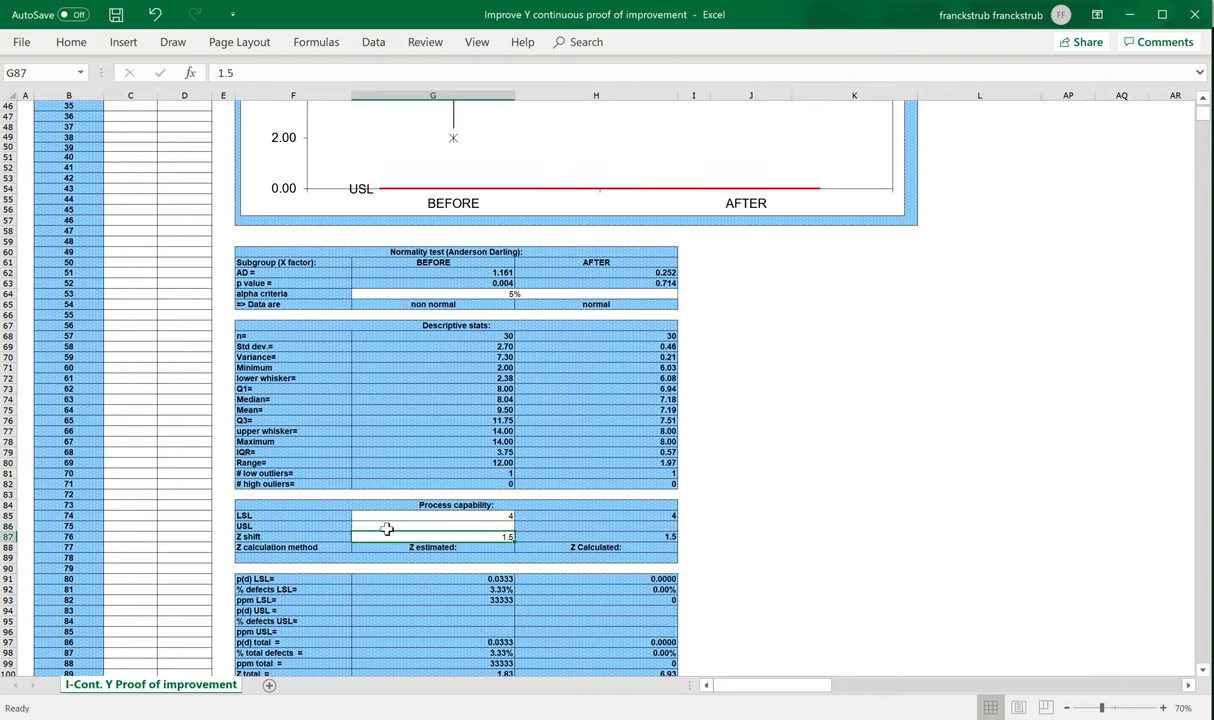
click(432, 526)
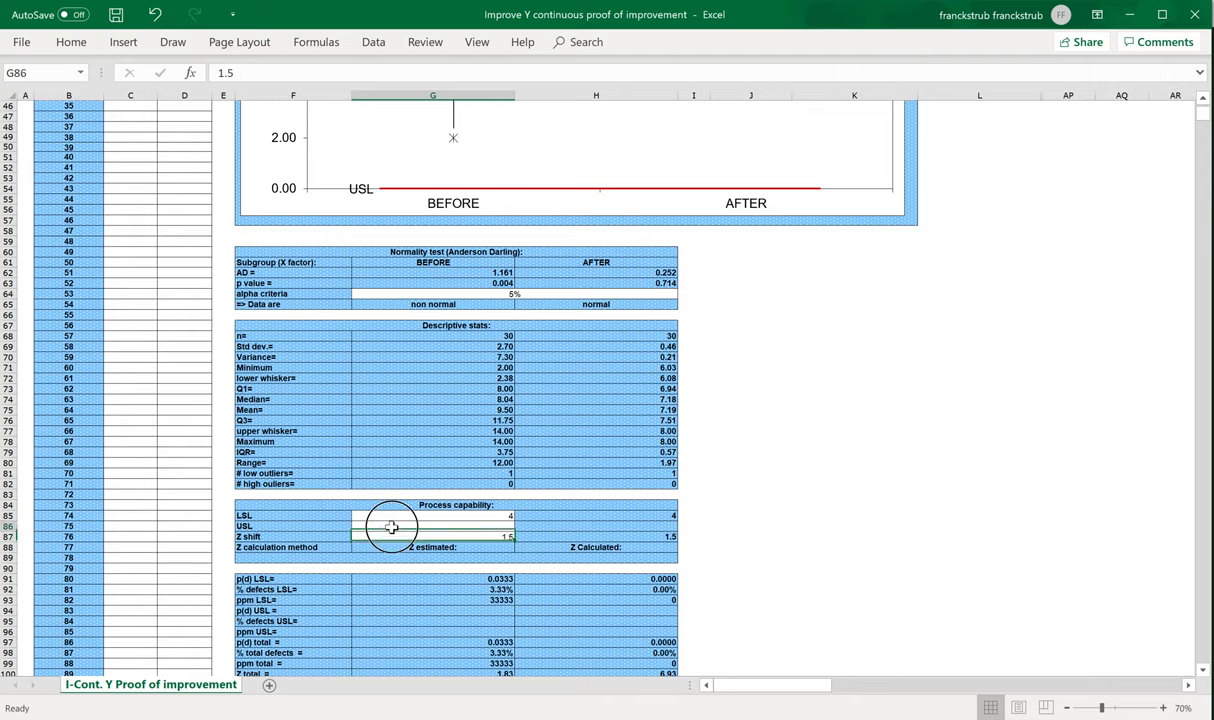
text(10)
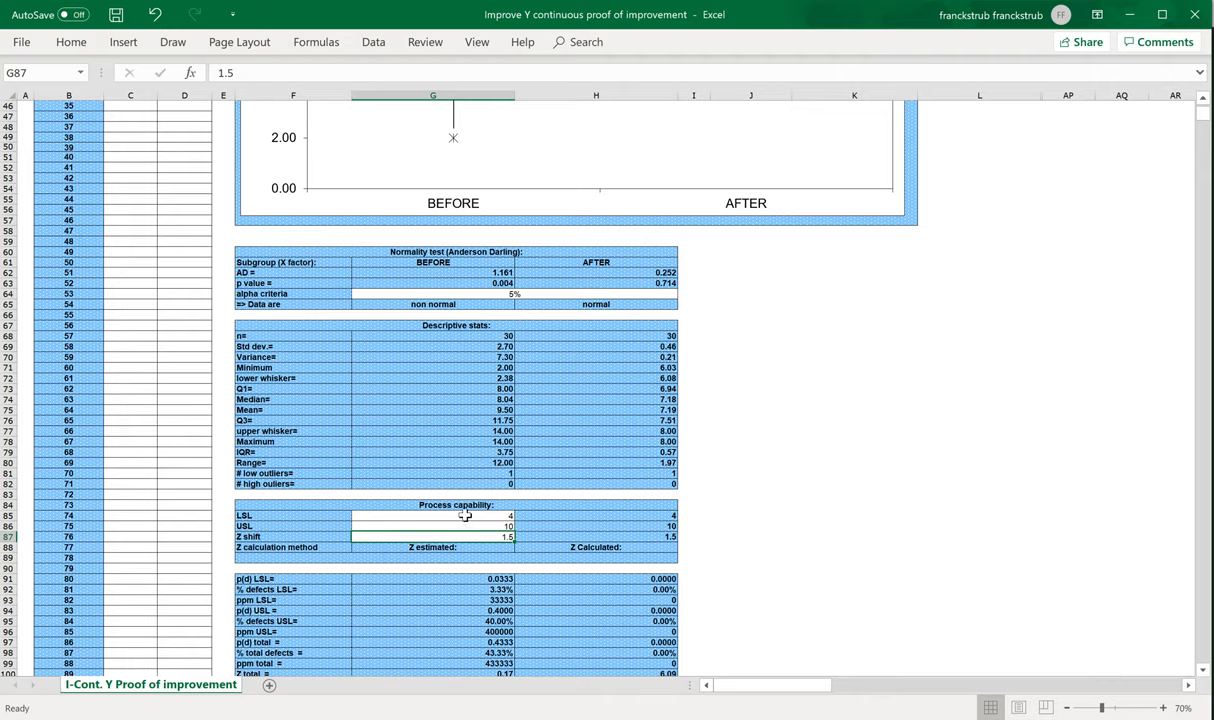
mouse_move(534, 534)
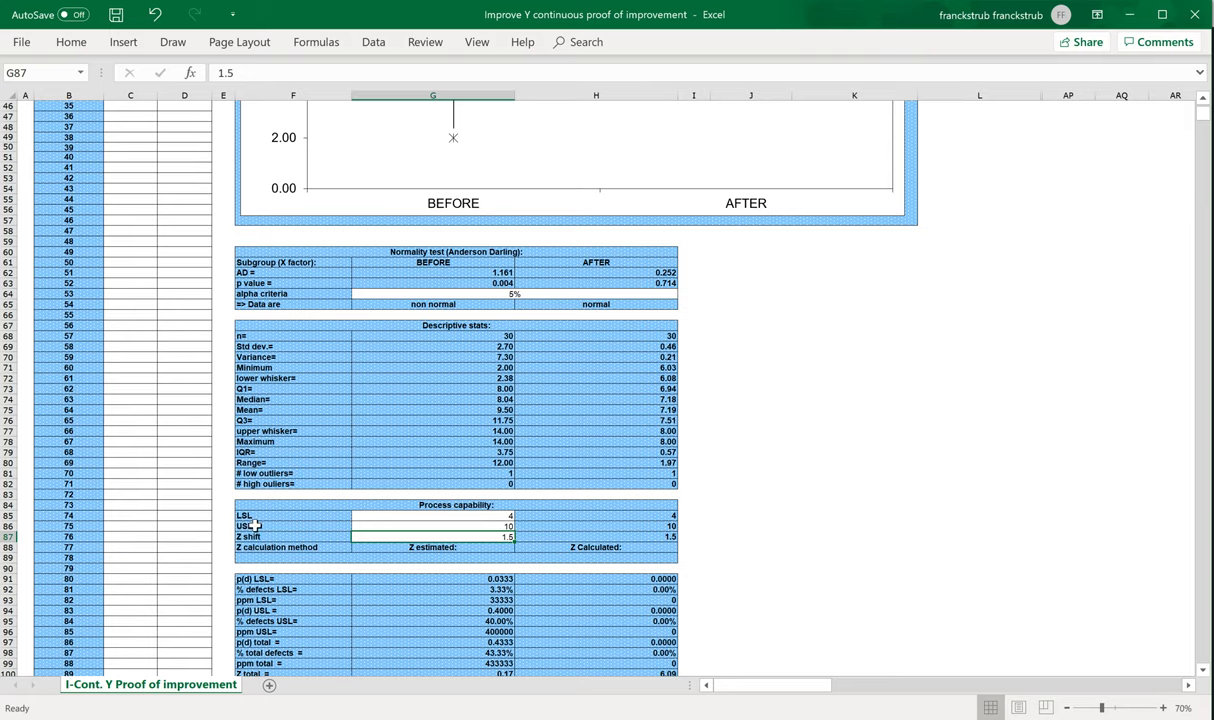
mouse_move(277, 527)
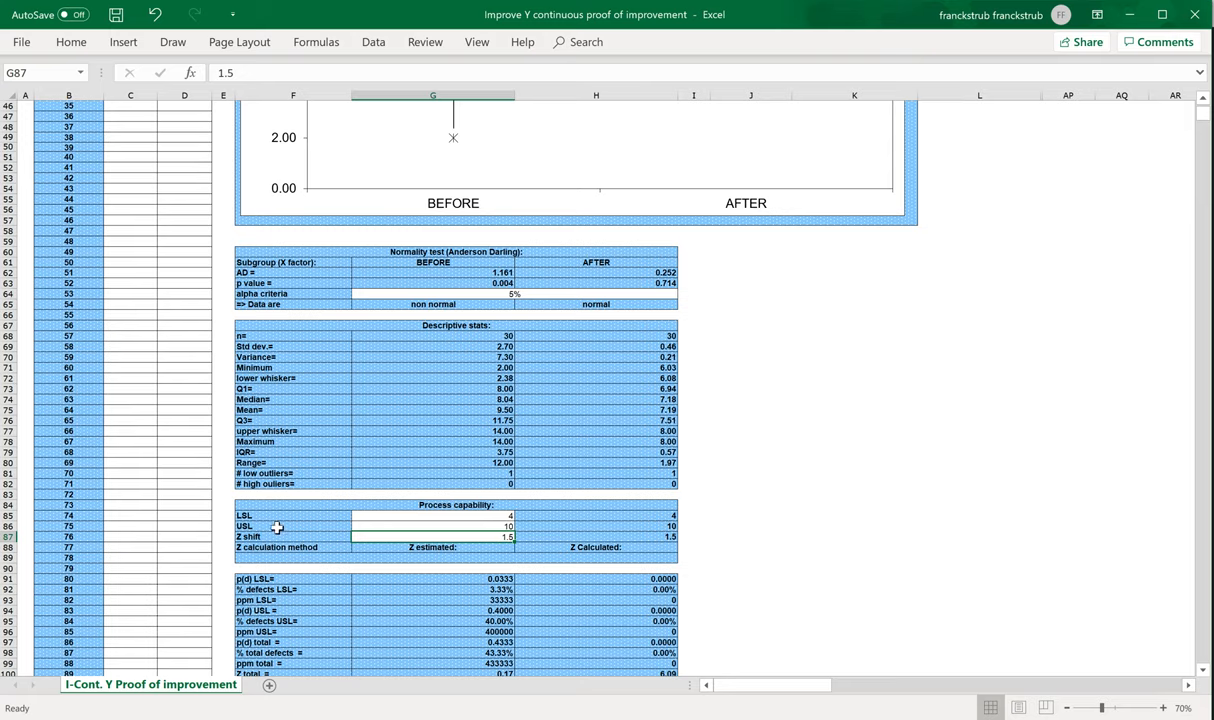
mouse_move(408, 527)
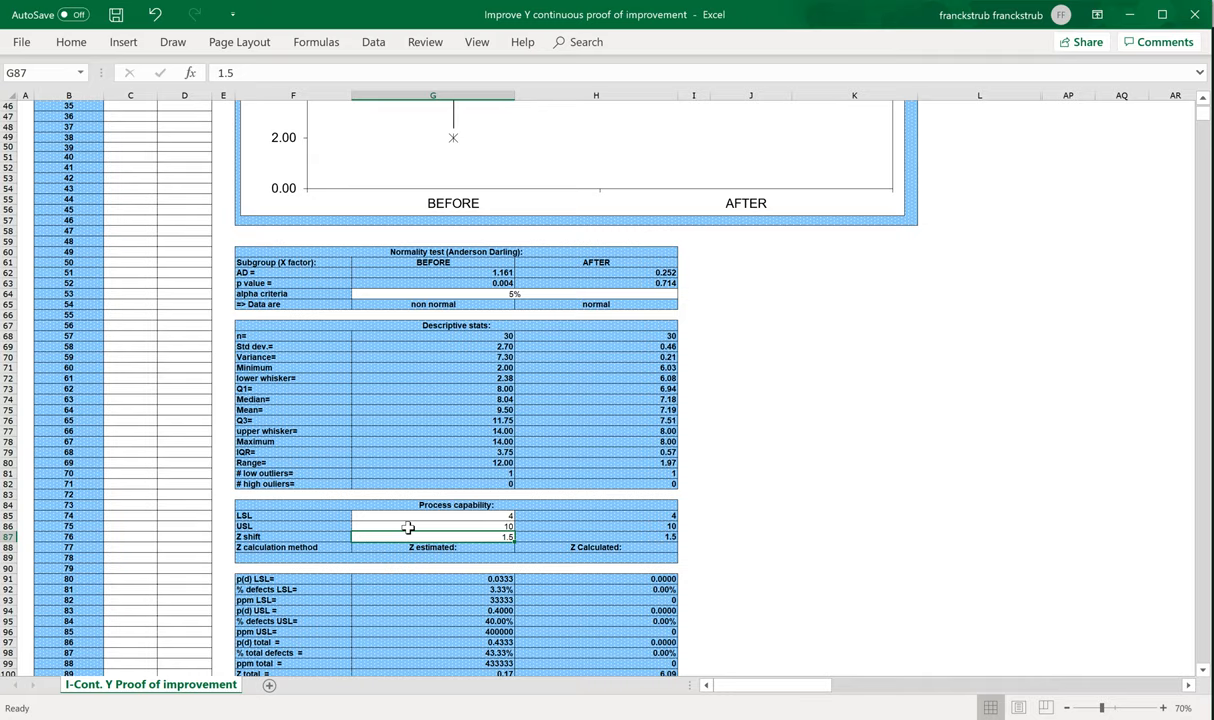
mouse_move(473, 534)
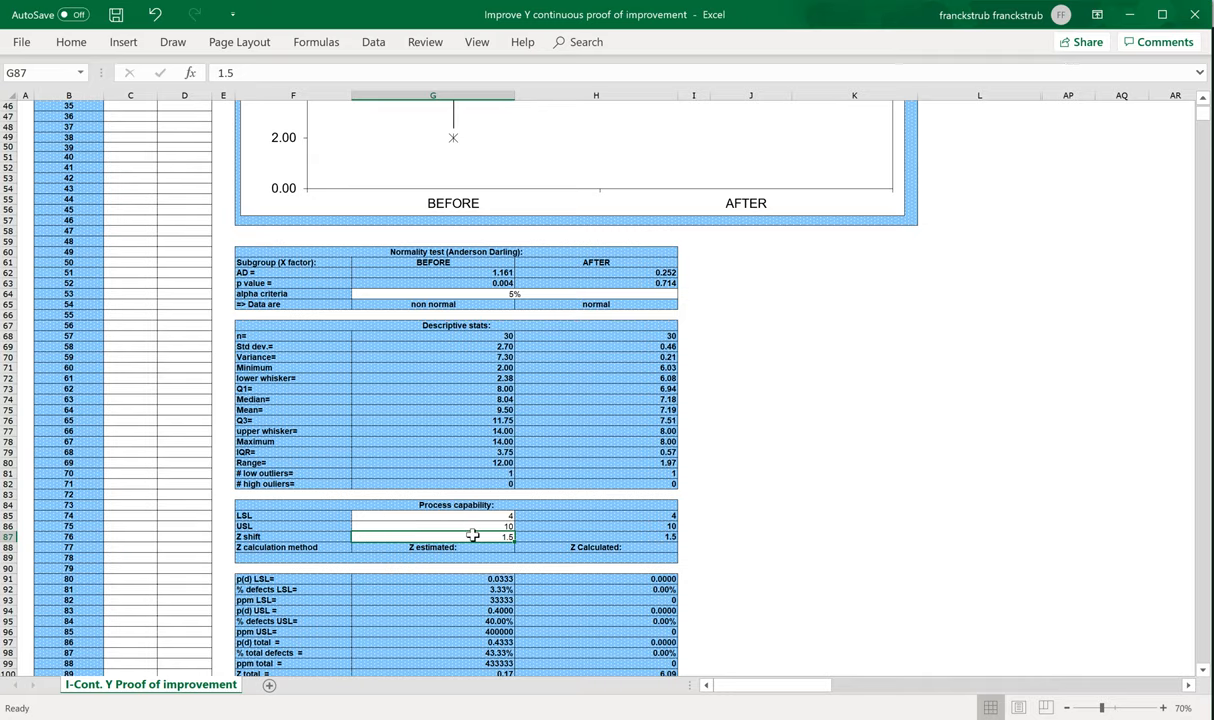
scroll(down, 3)
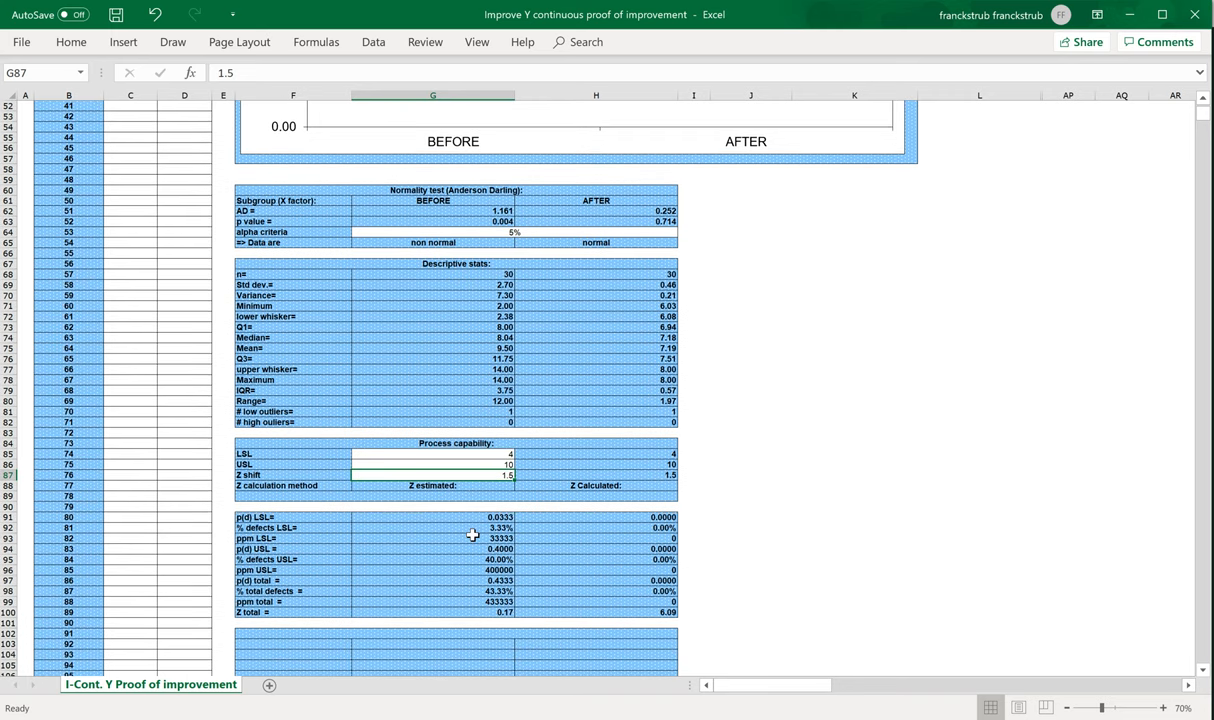
click(432, 485)
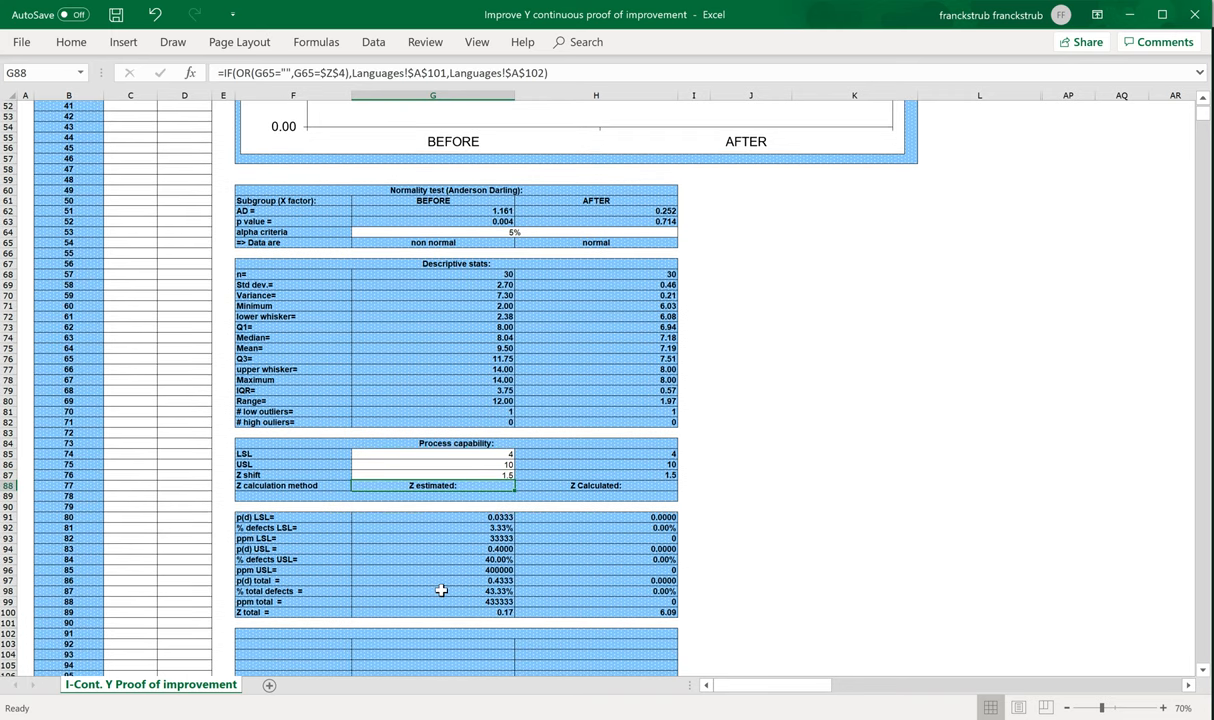
mouse_move(433, 259)
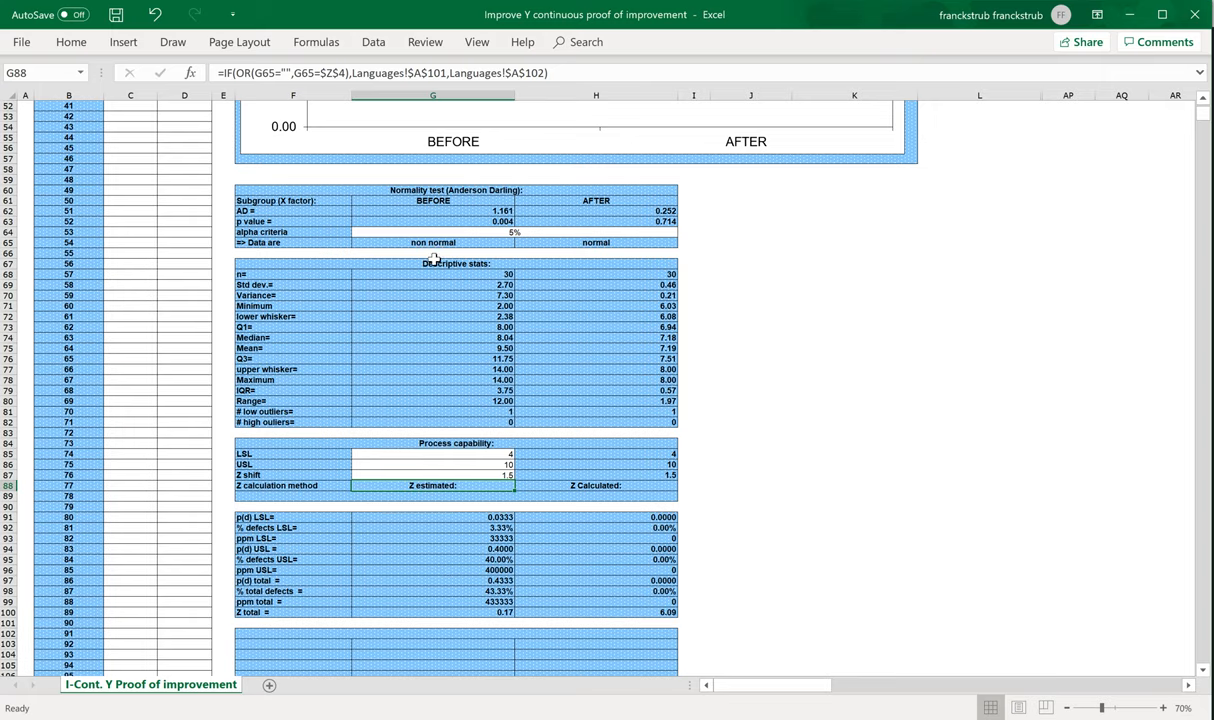
mouse_move(436, 563)
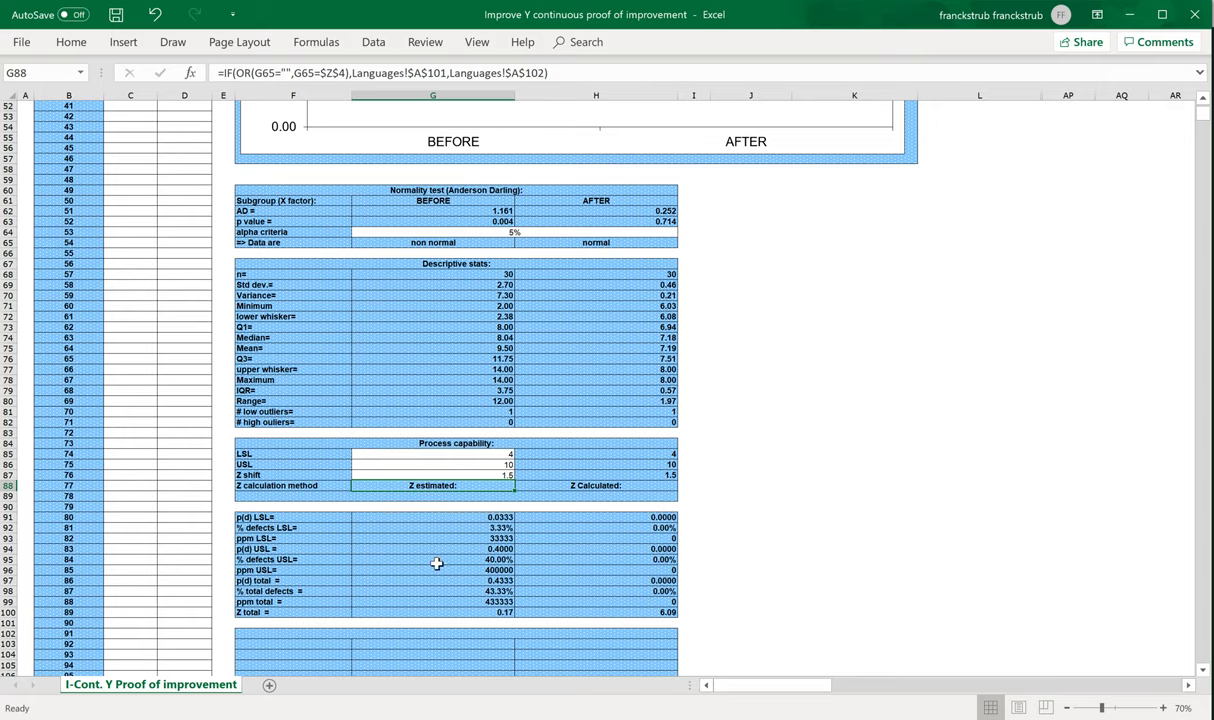
mouse_move(445, 242)
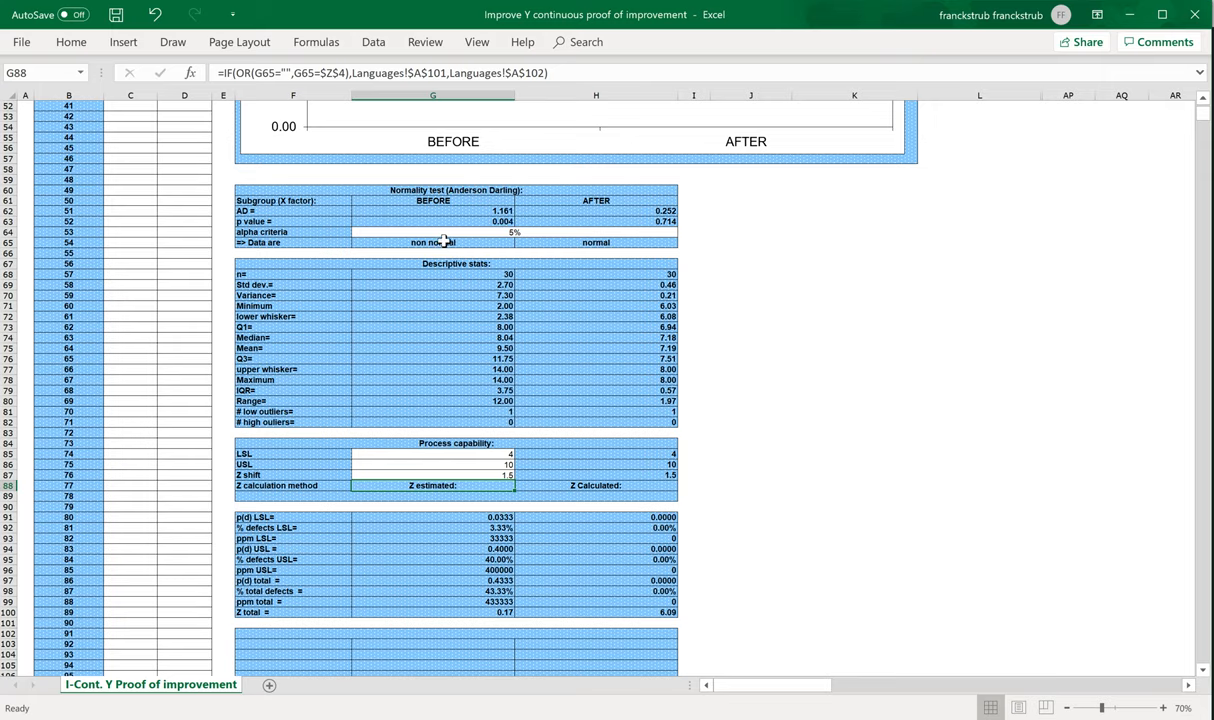
mouse_move(596, 305)
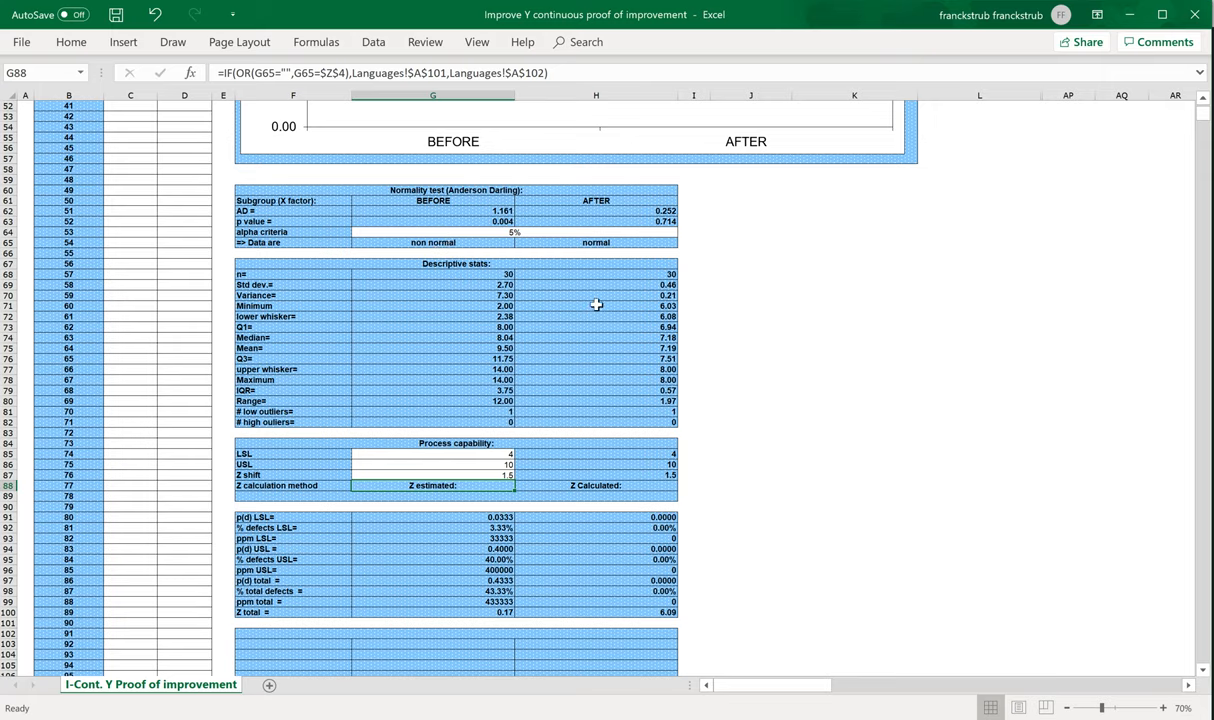
mouse_move(587, 267)
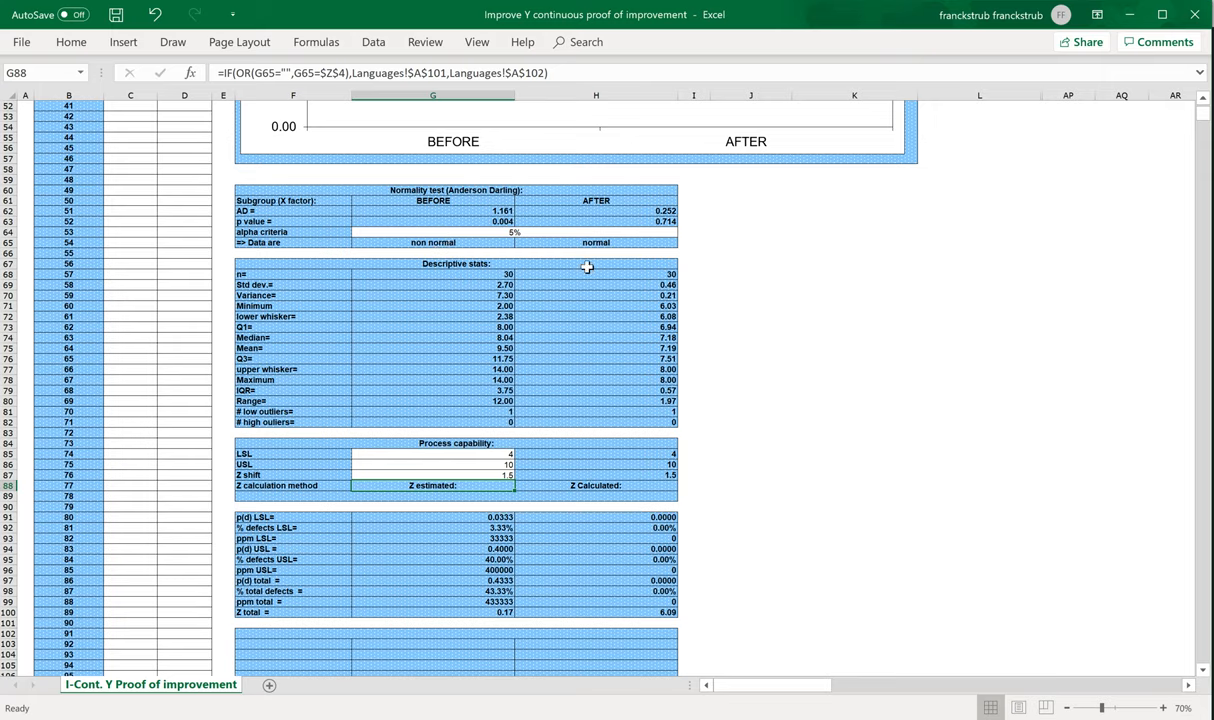
mouse_move(596, 488)
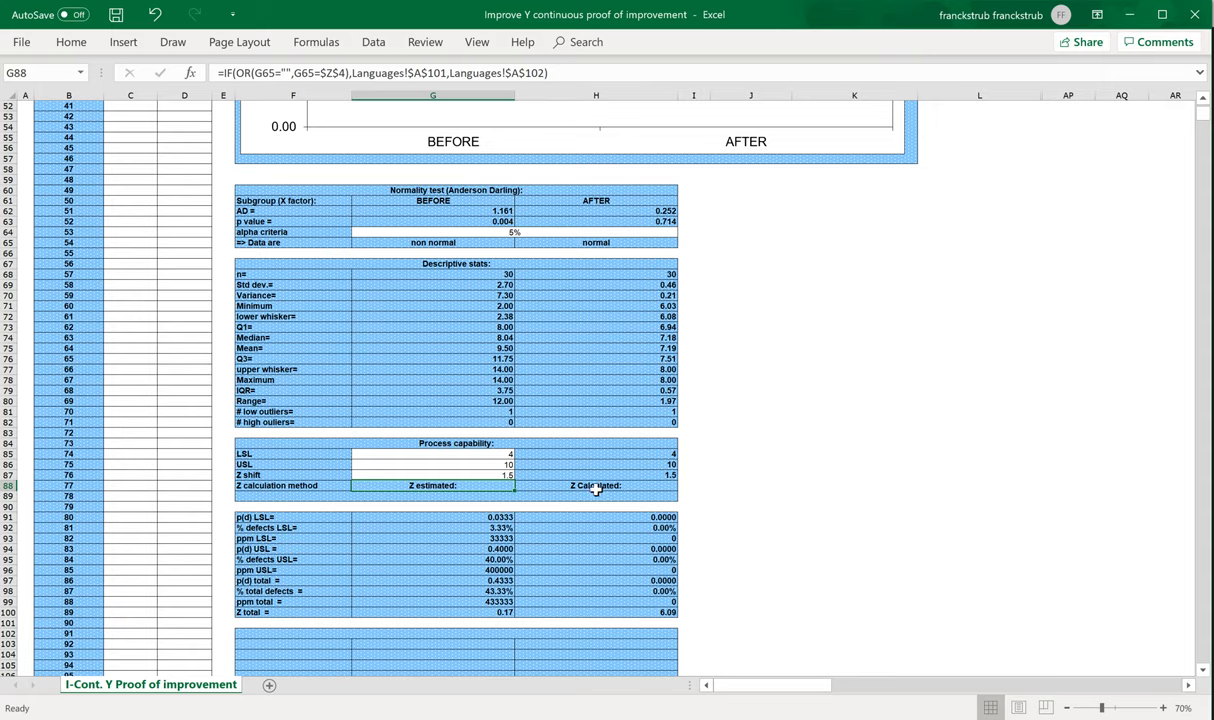
mouse_move(610, 500)
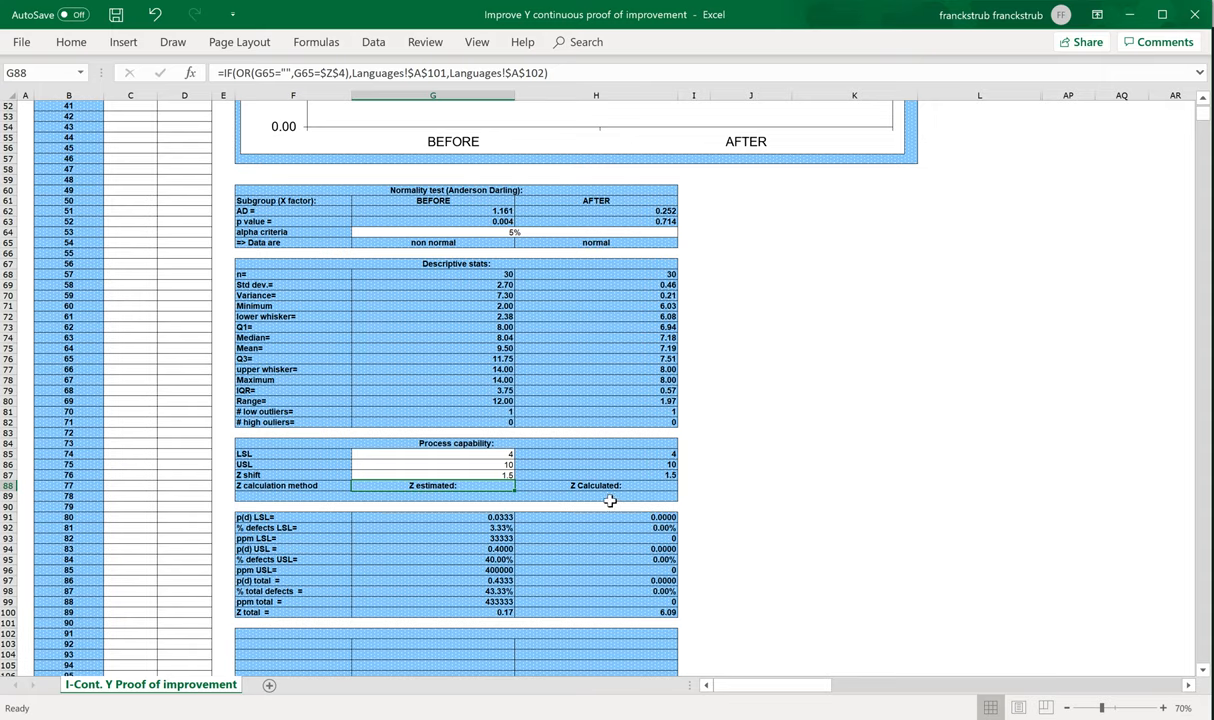
mouse_move(597, 487)
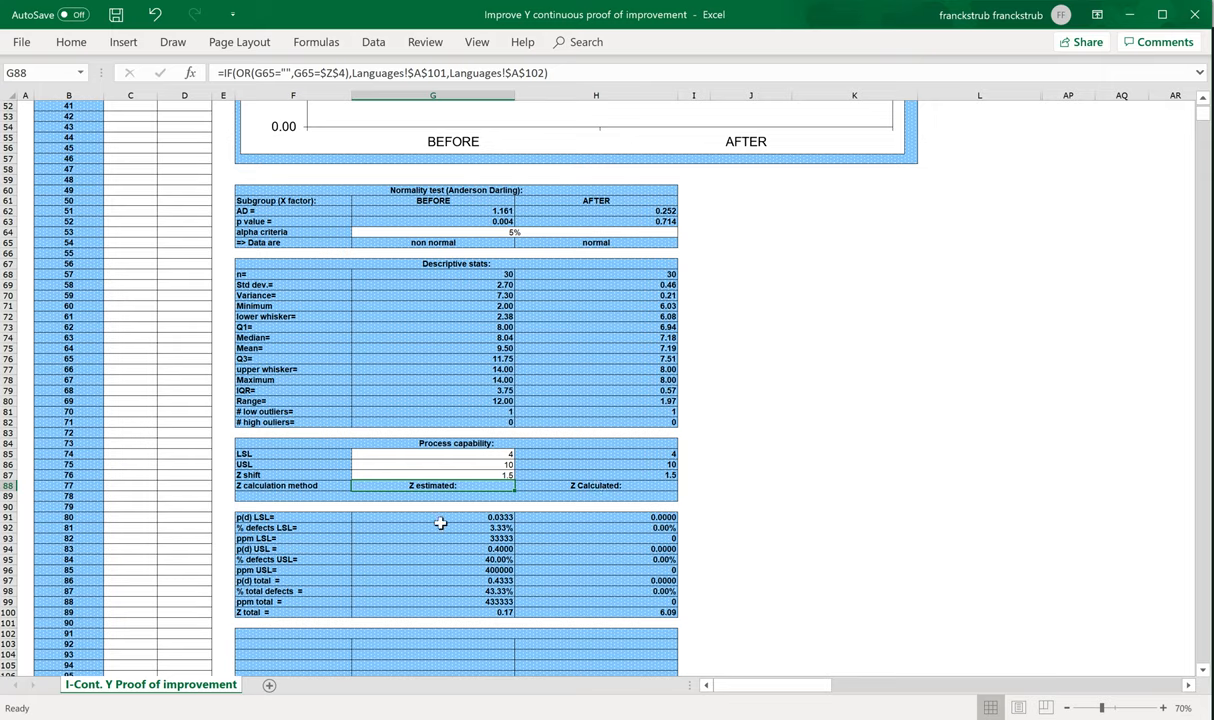
mouse_move(460, 527)
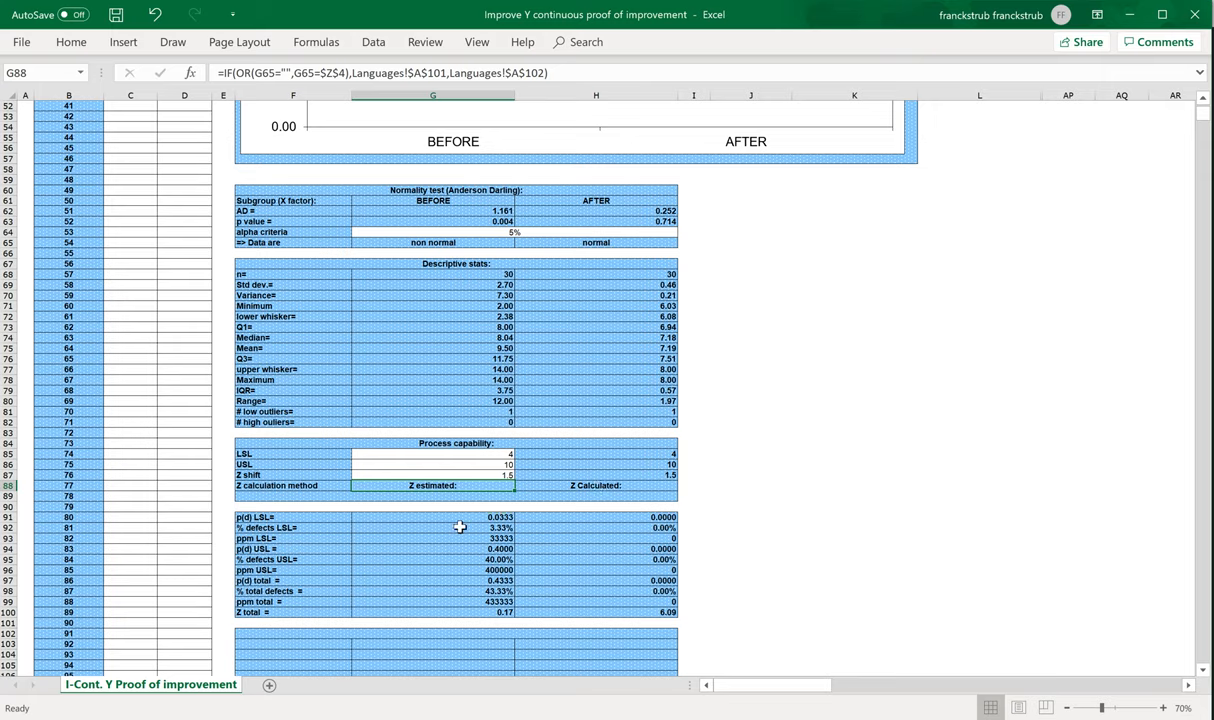
scroll(down, 3)
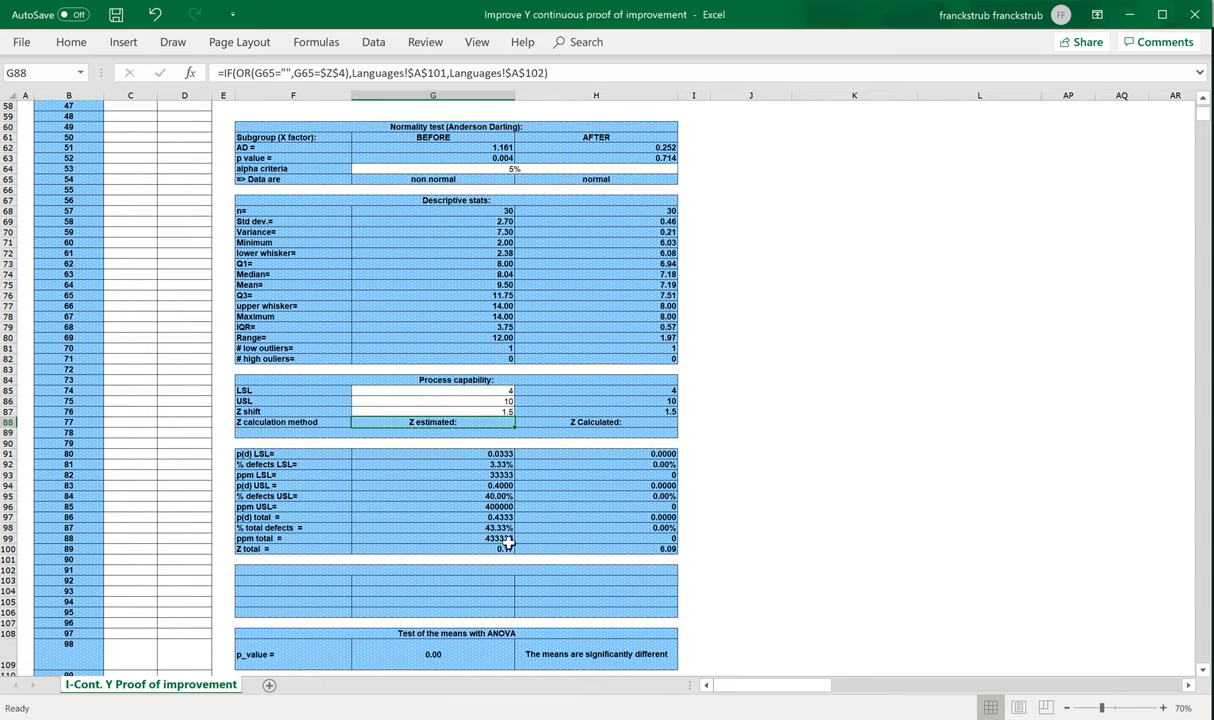
click(432, 548)
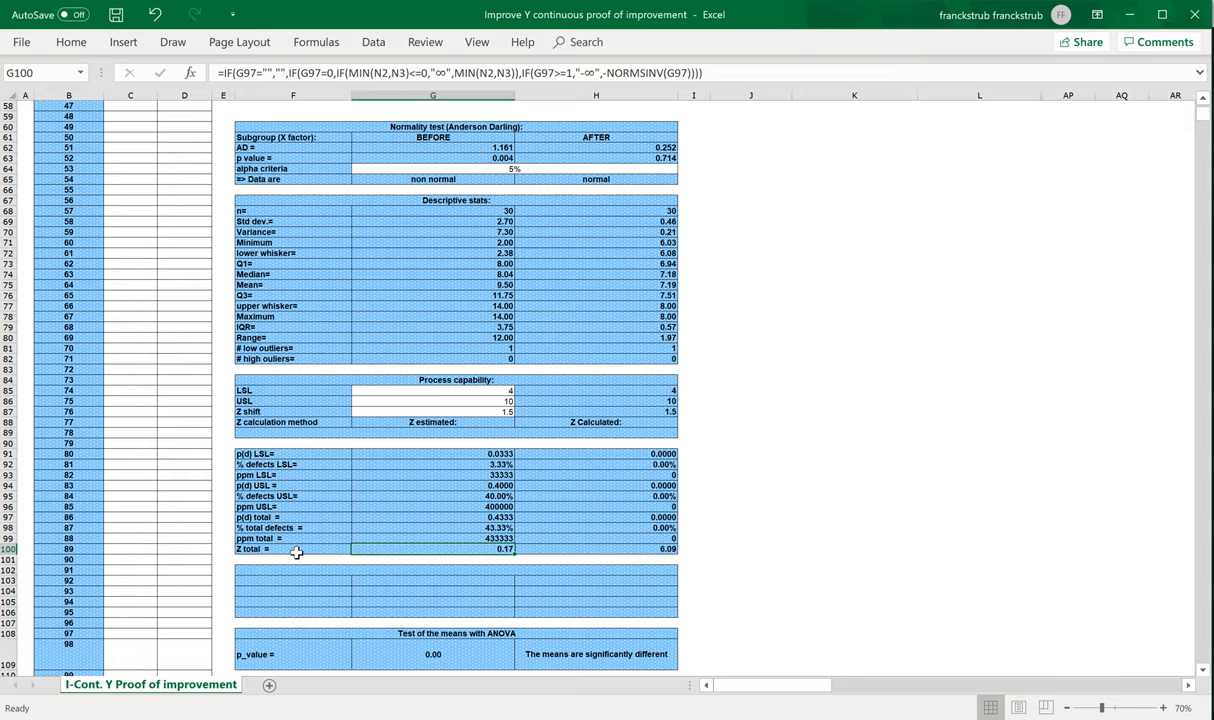
mouse_move(505, 551)
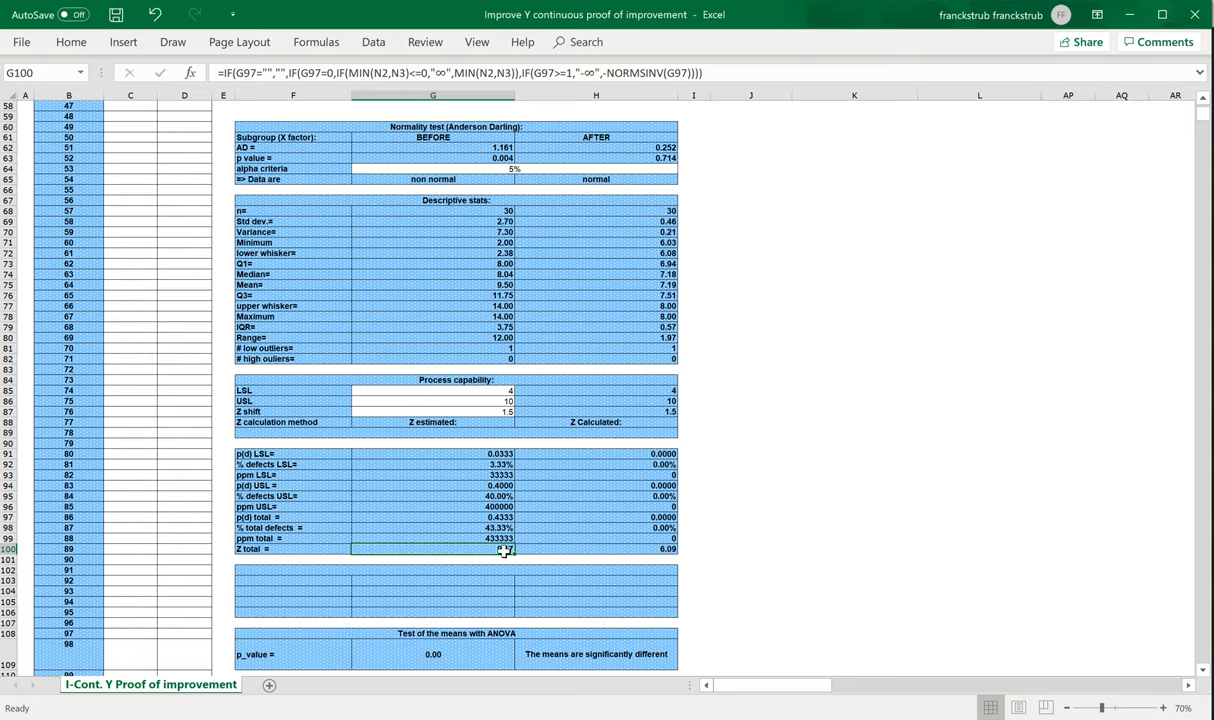
click(595, 548)
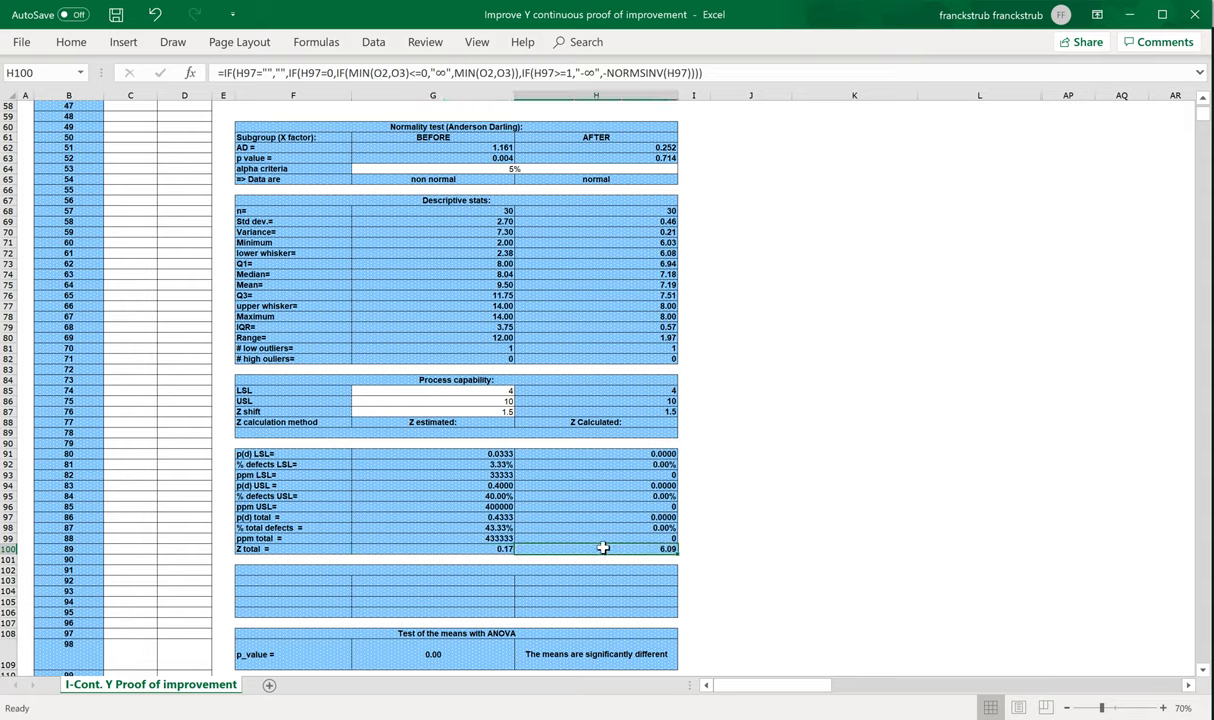
mouse_move(232, 359)
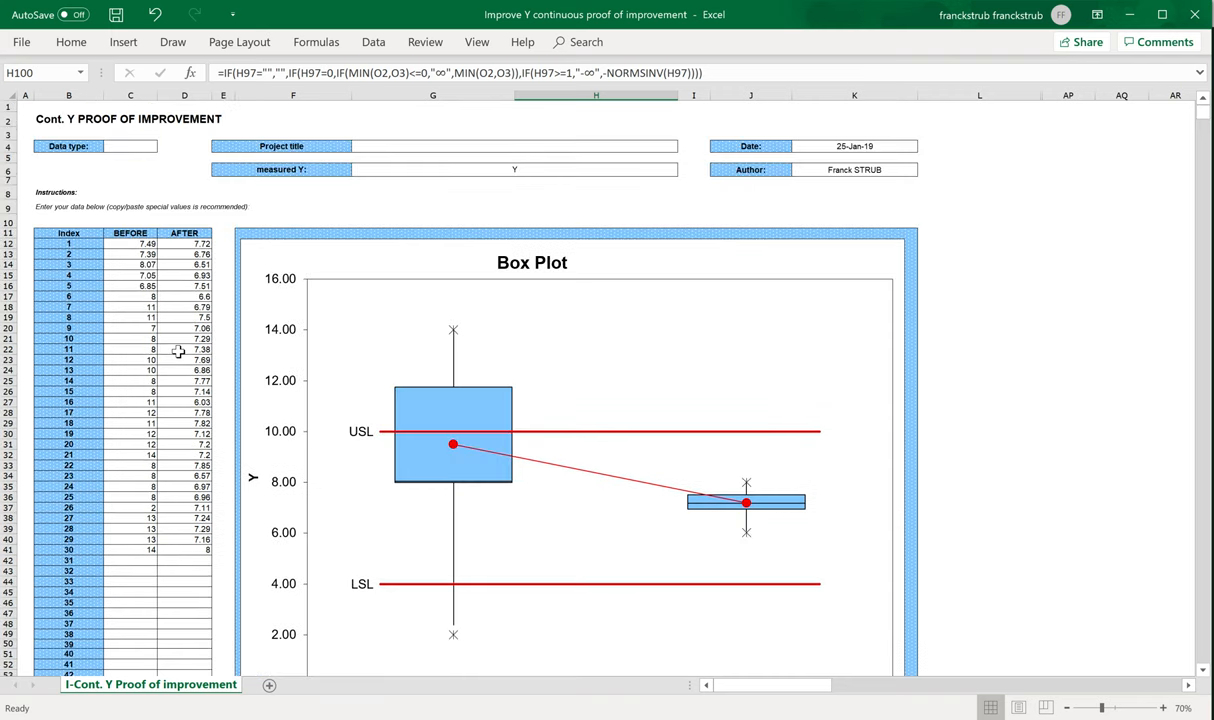
Choose 'long term' from the Data type cell's dropdown list
click(130, 146)
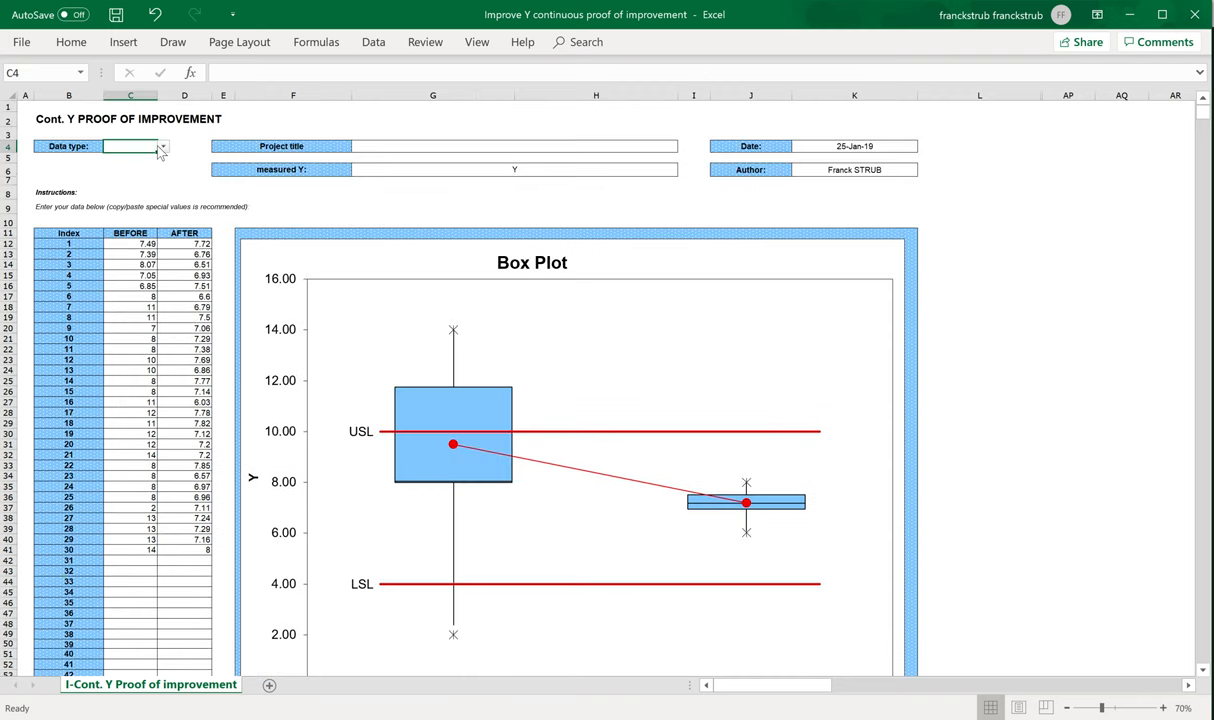
mouse_move(135, 153)
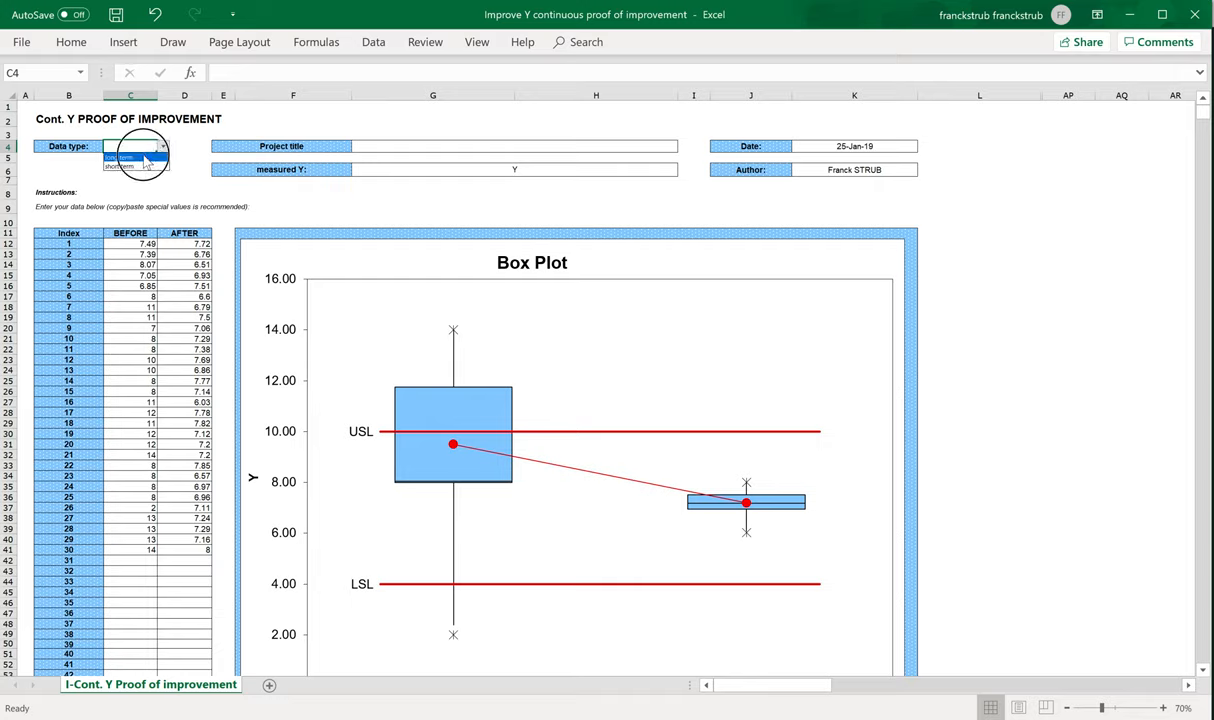
click(118, 157)
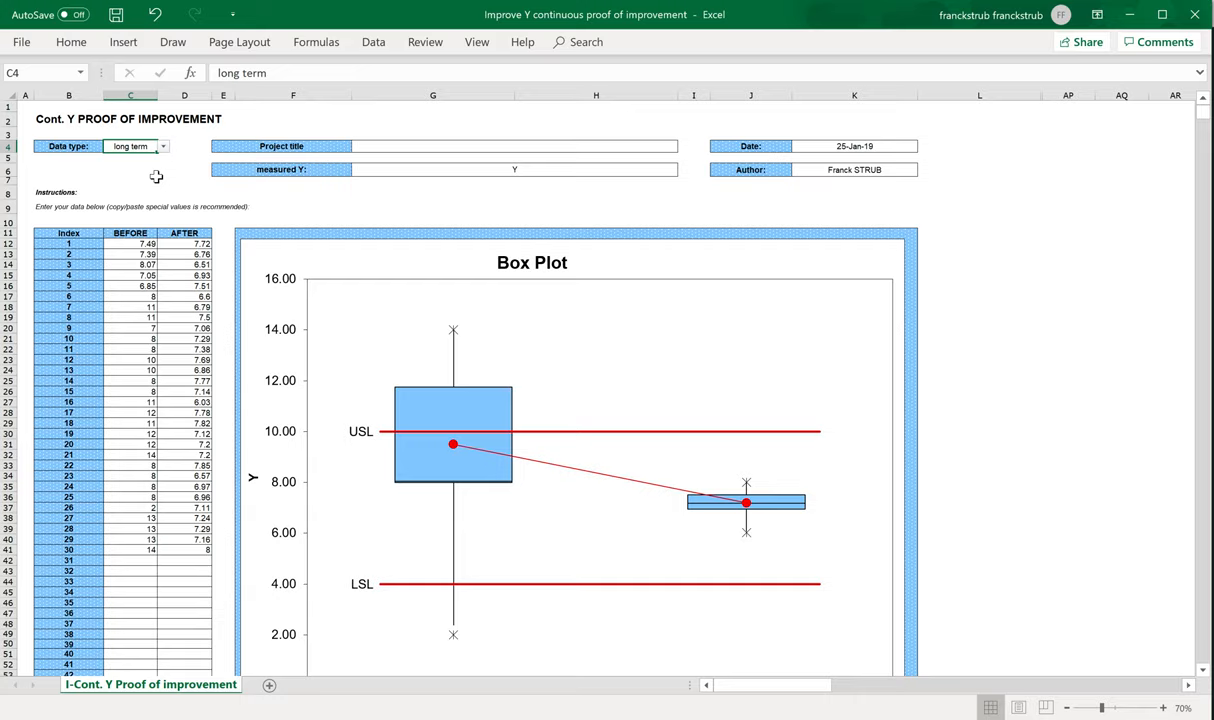
mouse_move(420, 450)
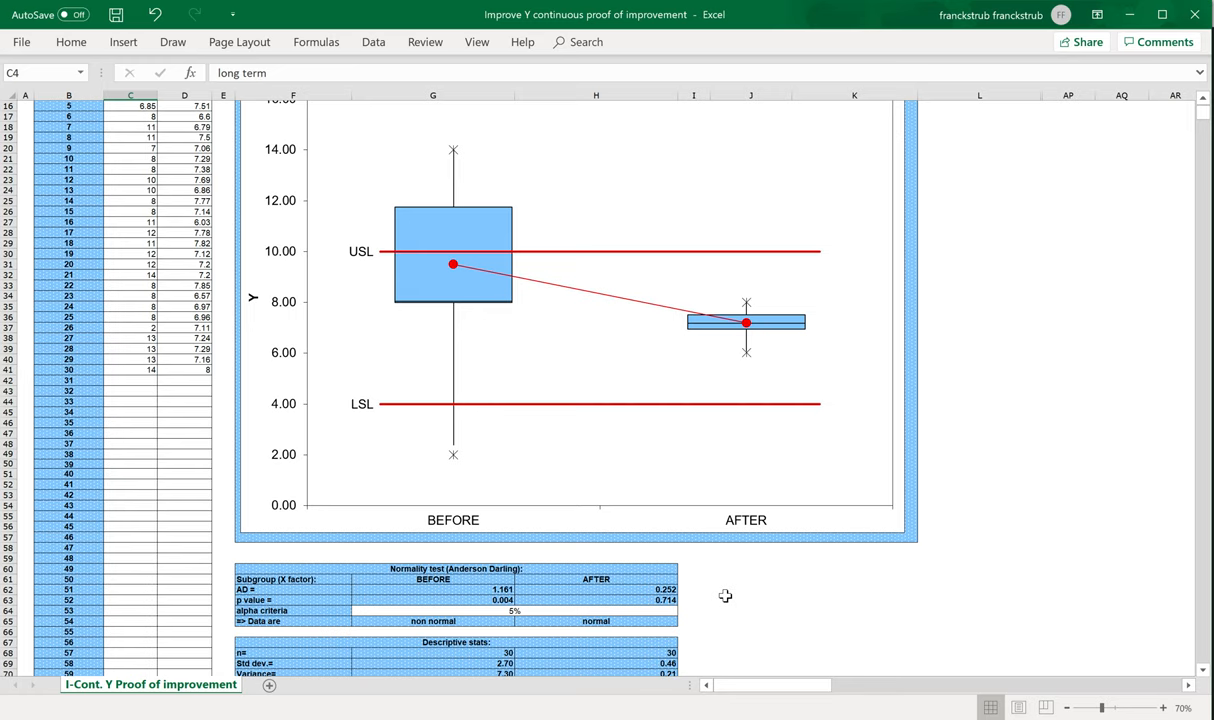
Scroll to process capability and inspect the BEFORE long-term Z total formula (0.17)
scroll(down, 3)
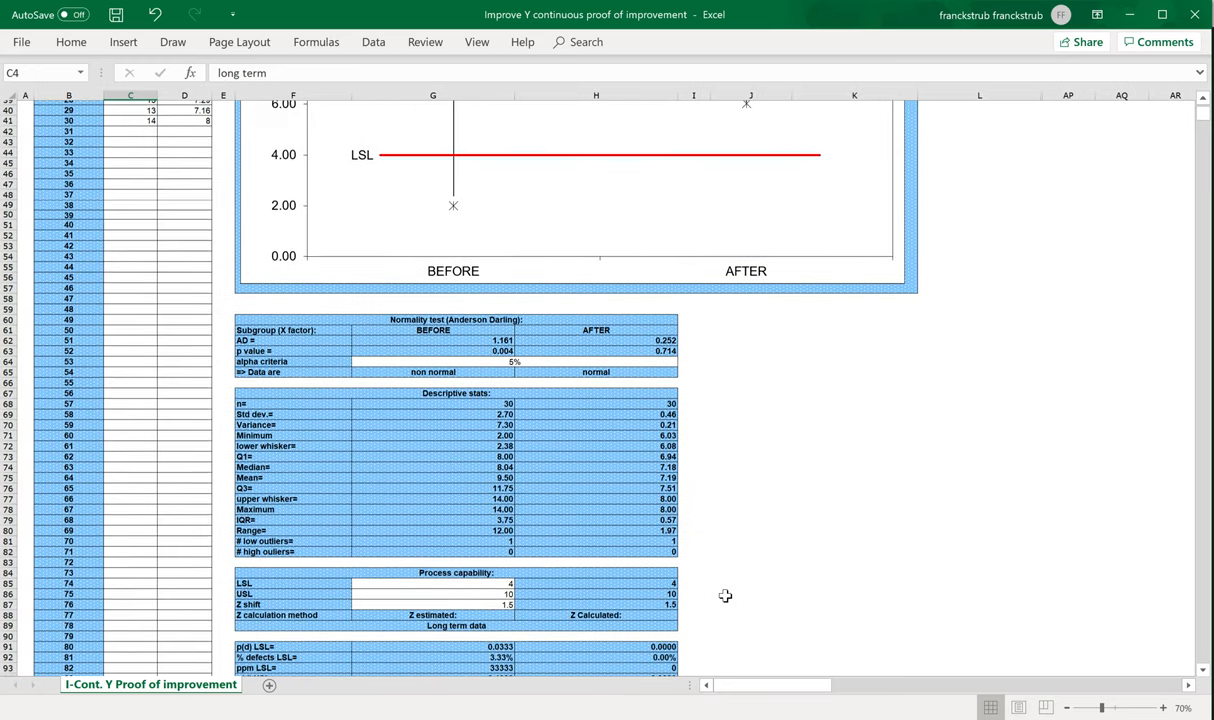
scroll(down, 3)
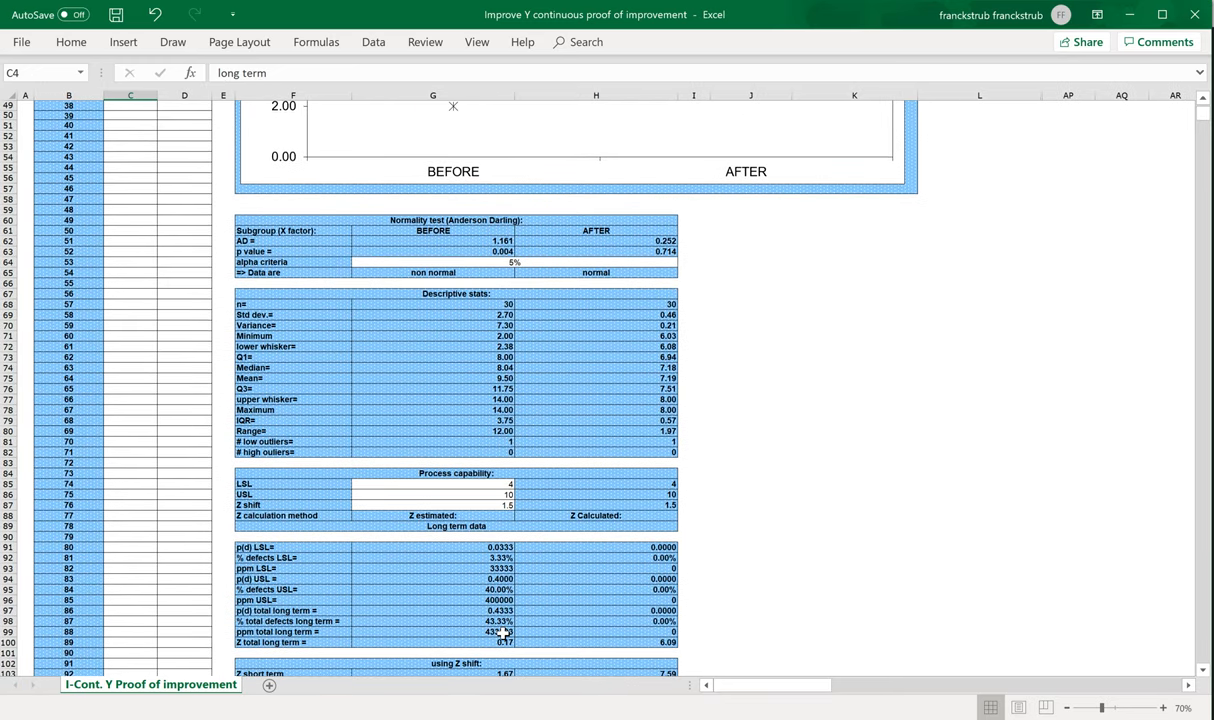
scroll(down, 3)
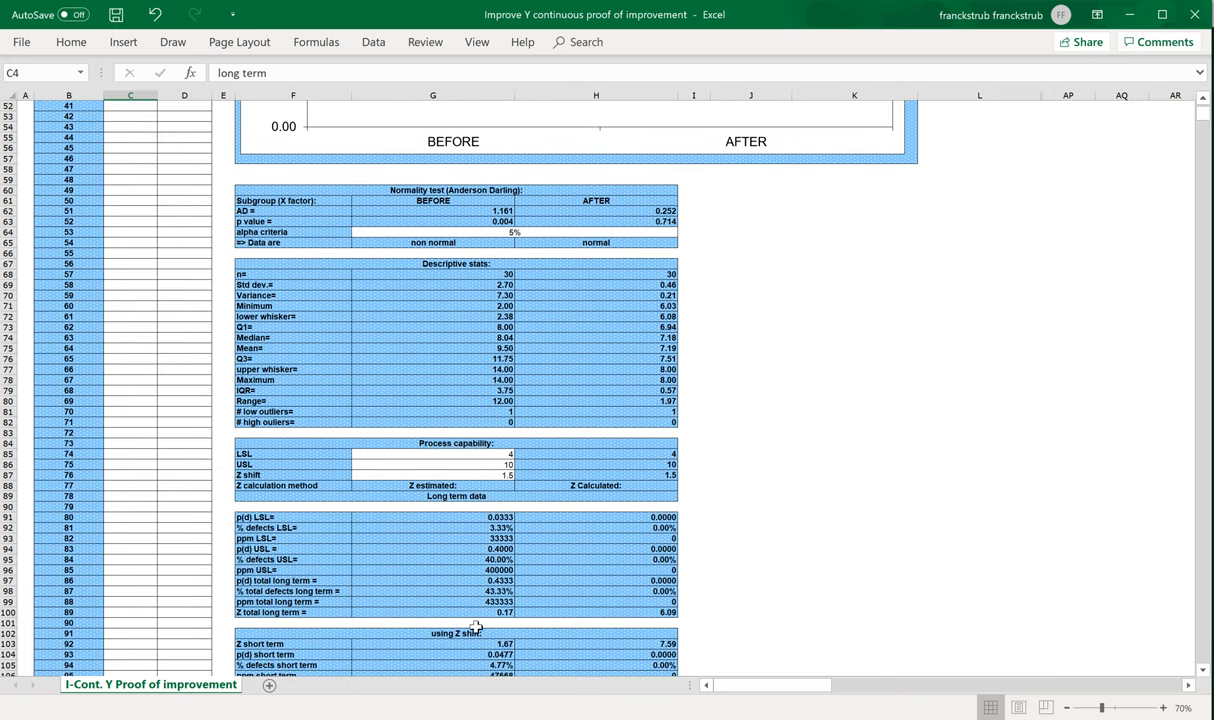
click(432, 612)
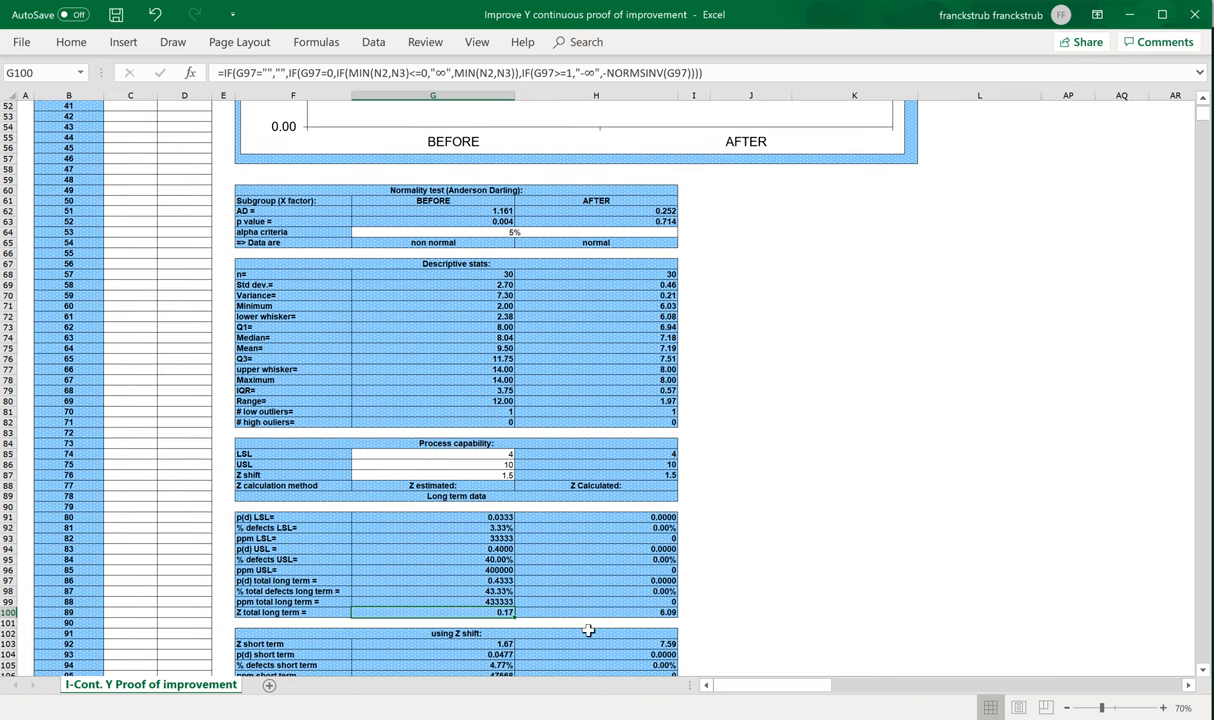
scroll(down, 3)
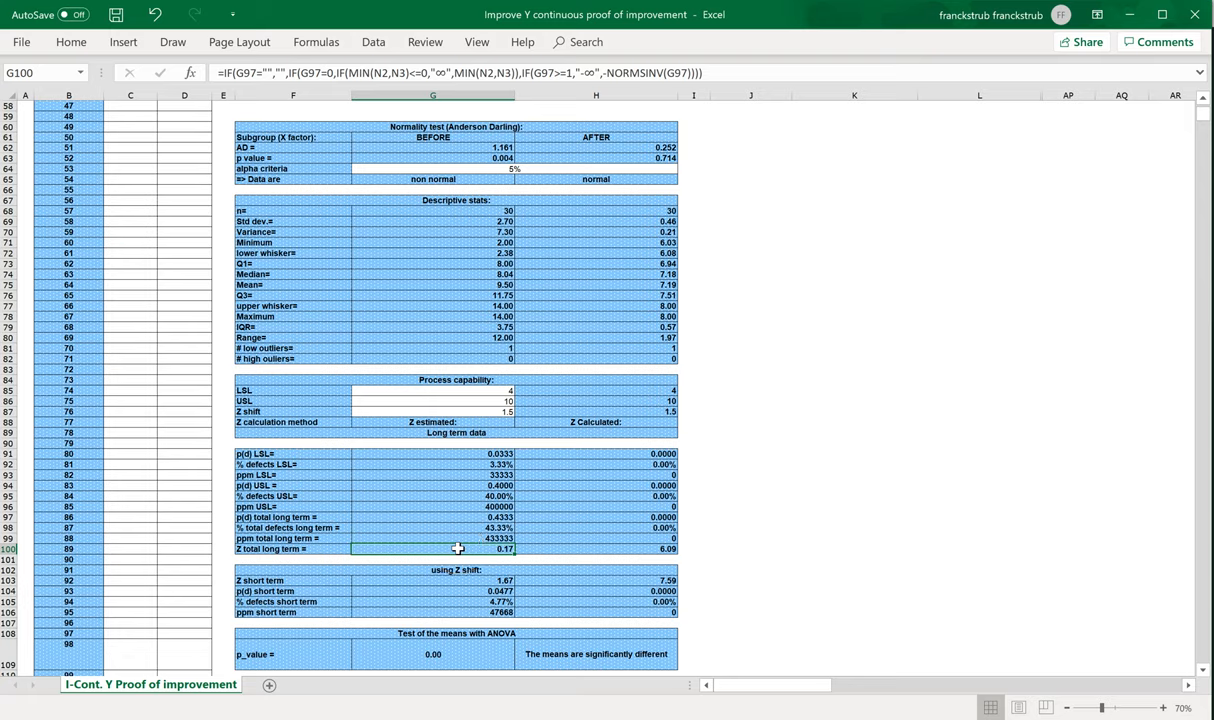
click(433, 580)
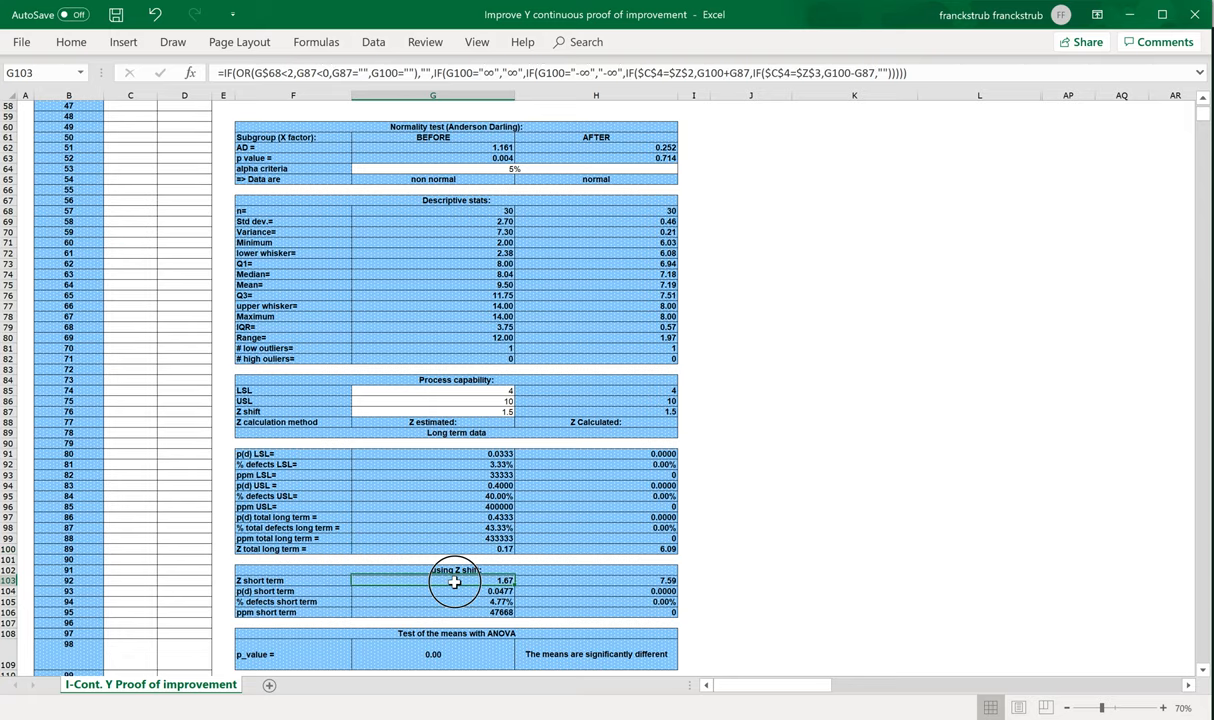
click(637, 580)
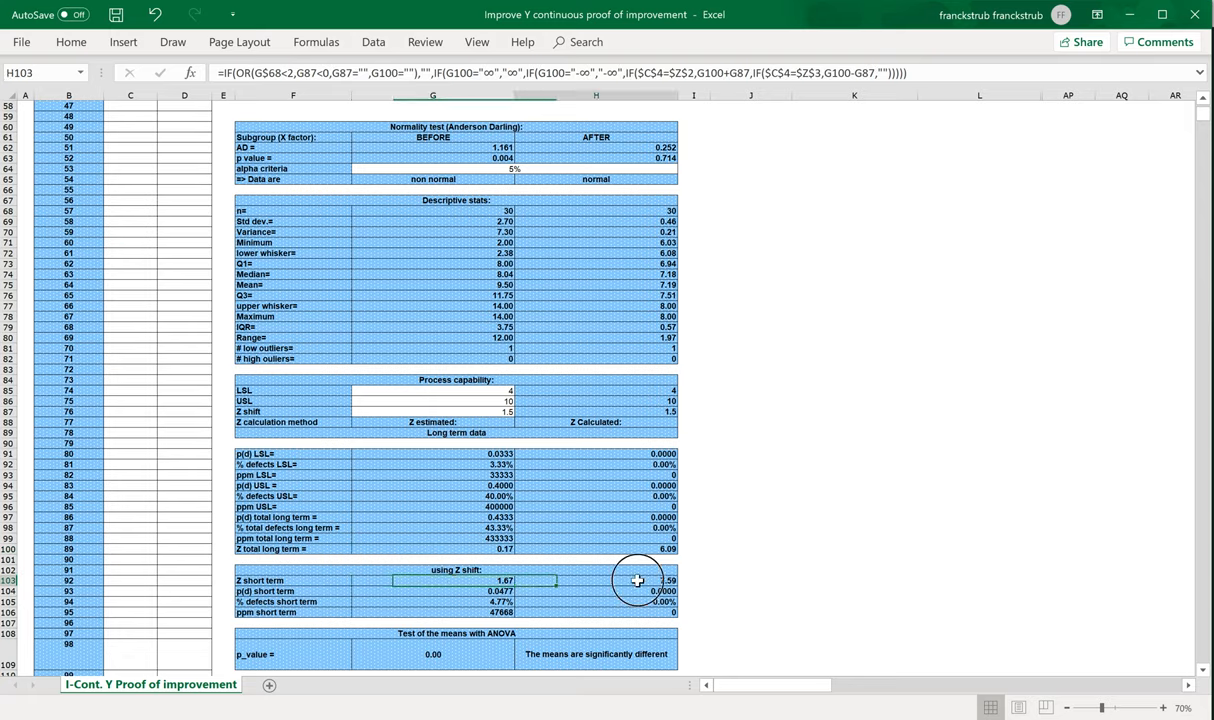
click(630, 548)
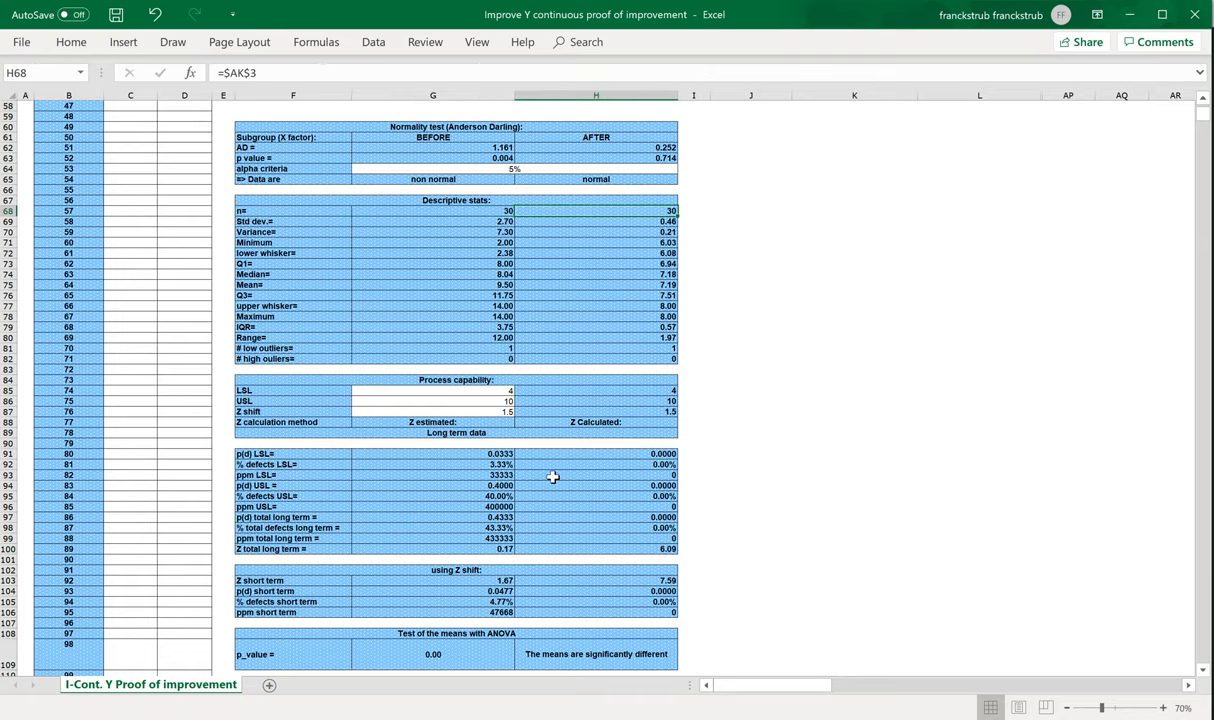
scroll(down, 3)
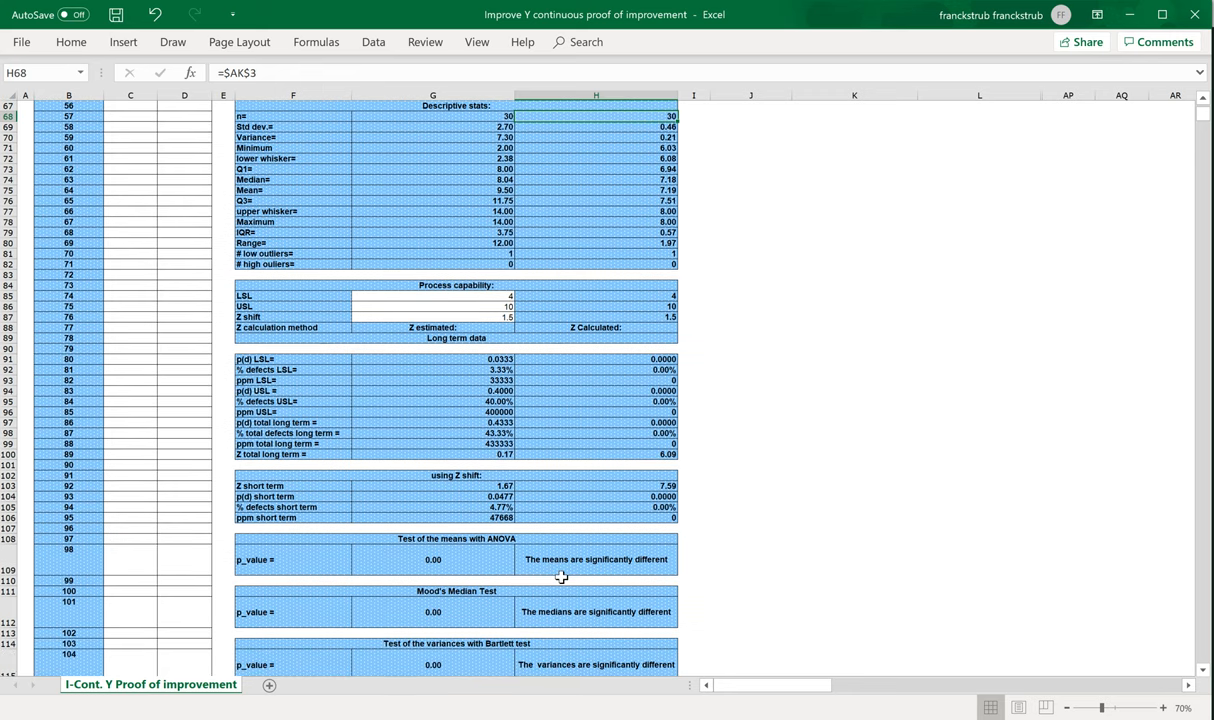
scroll(down, 3)
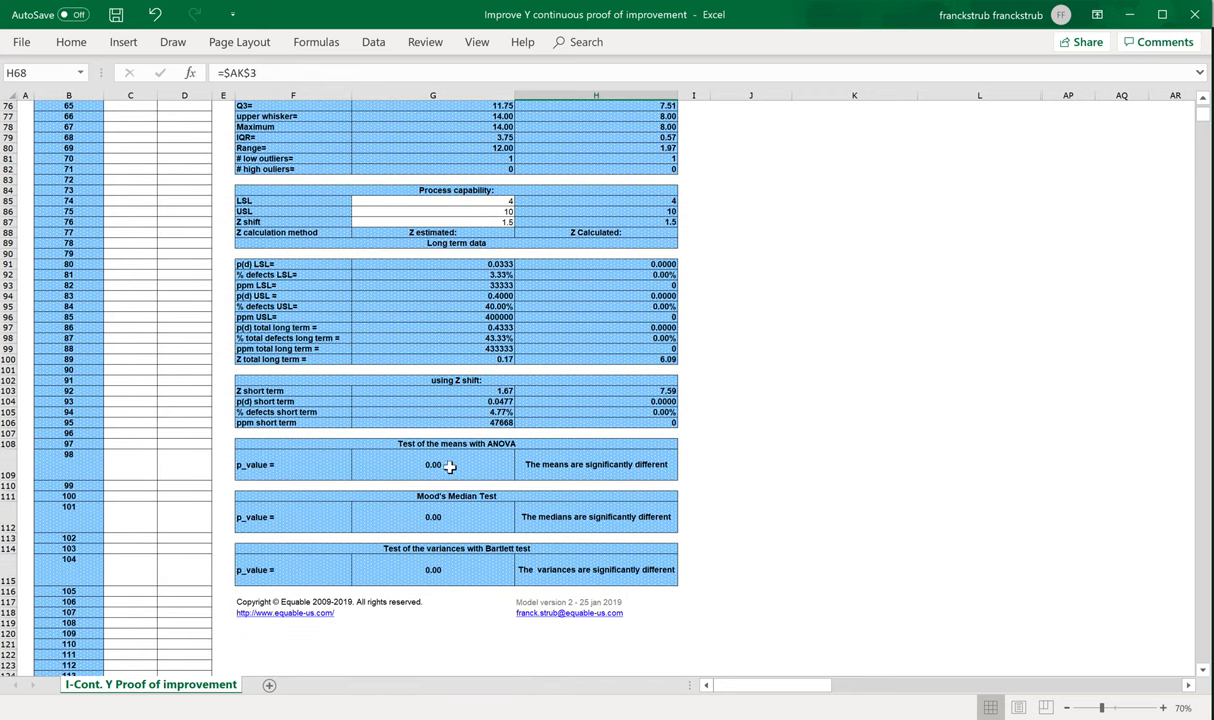
mouse_move(545, 470)
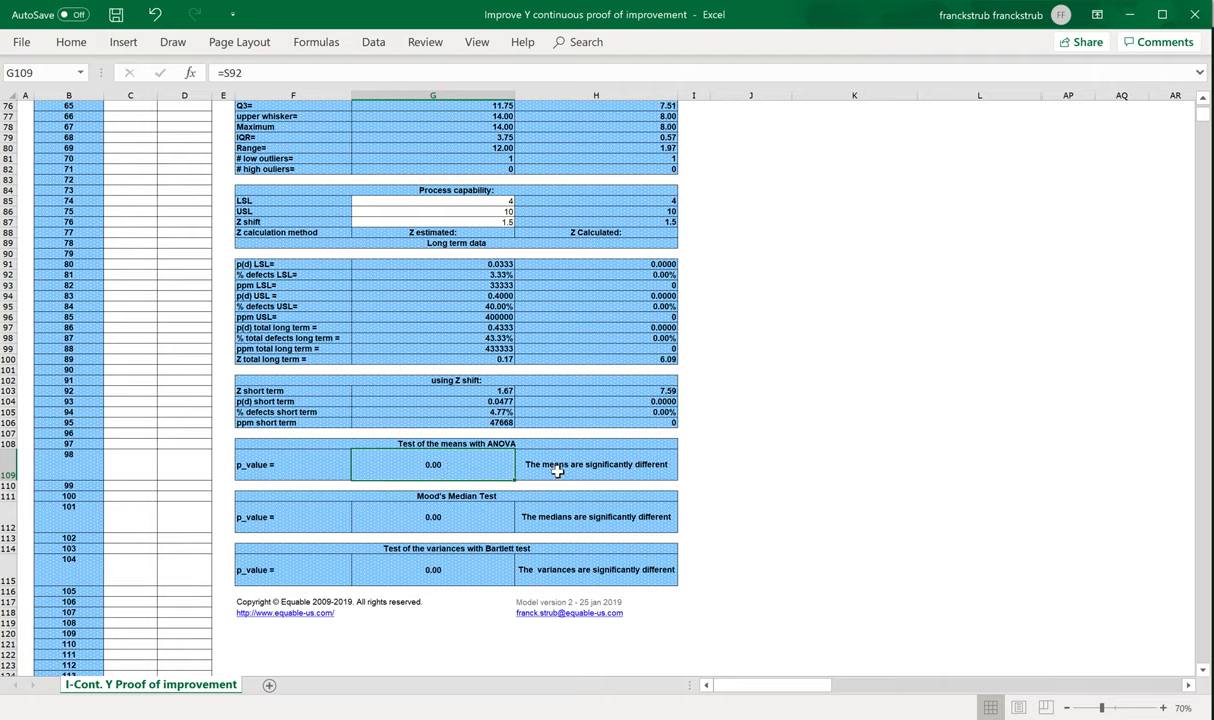
mouse_move(431, 457)
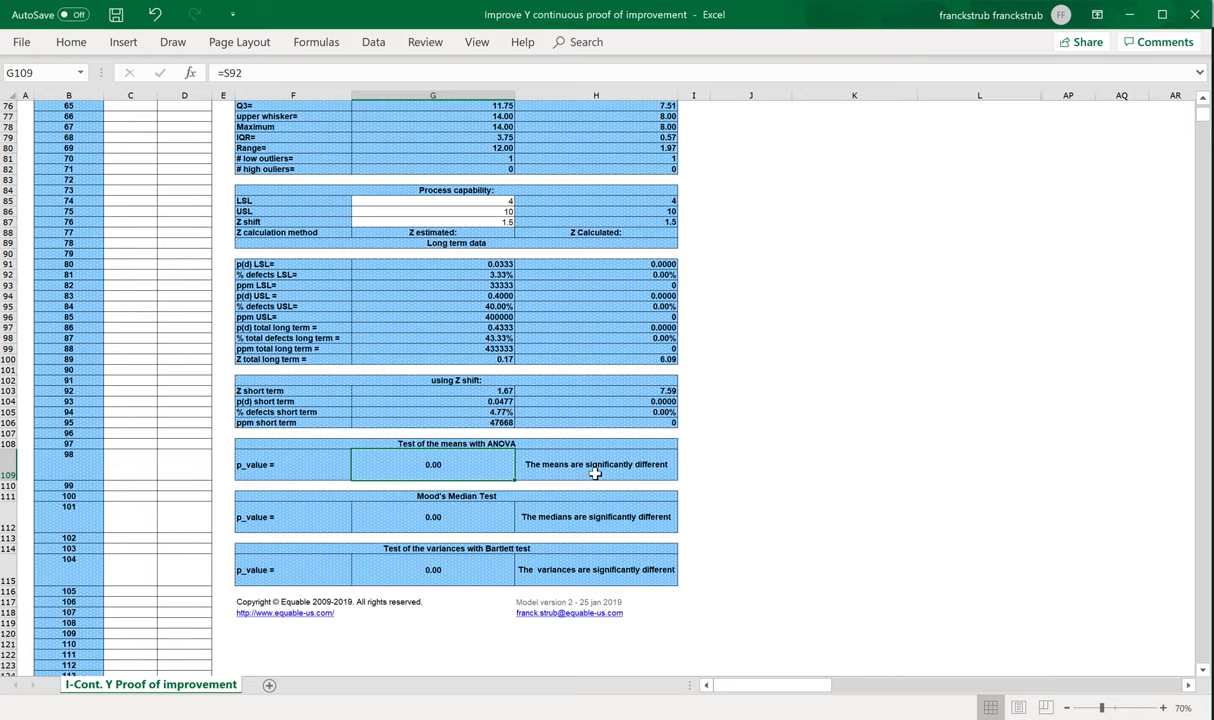
click(432, 517)
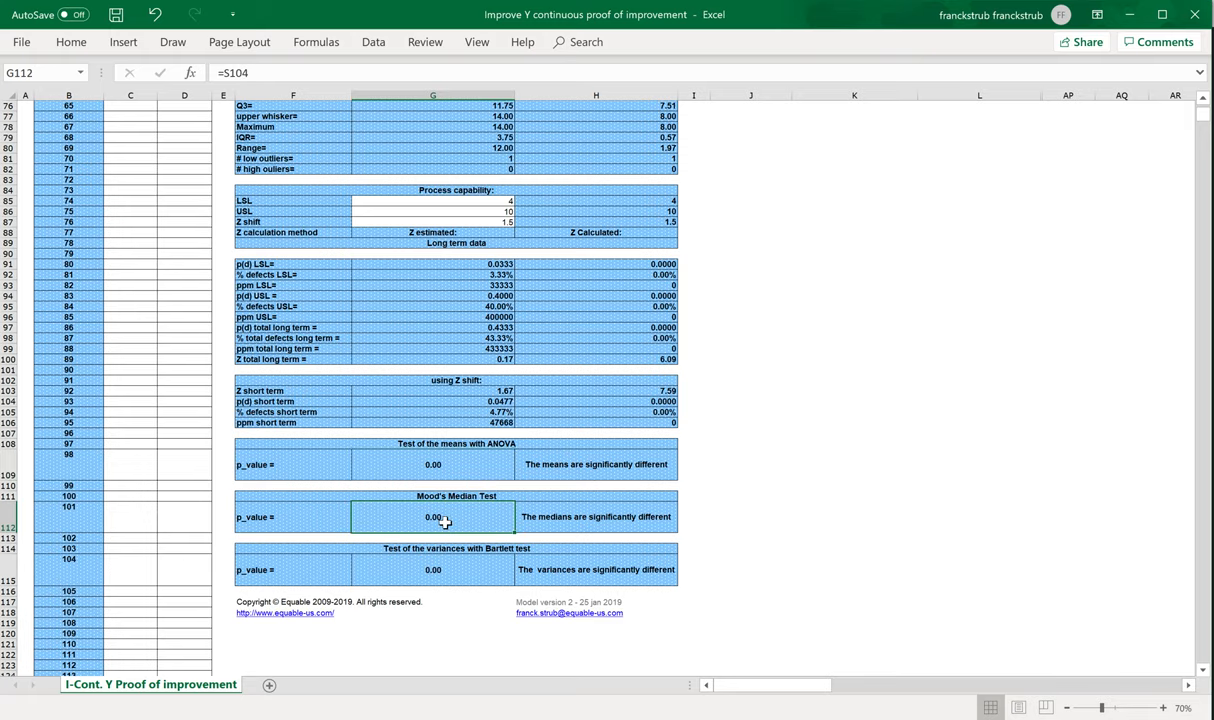
click(432, 570)
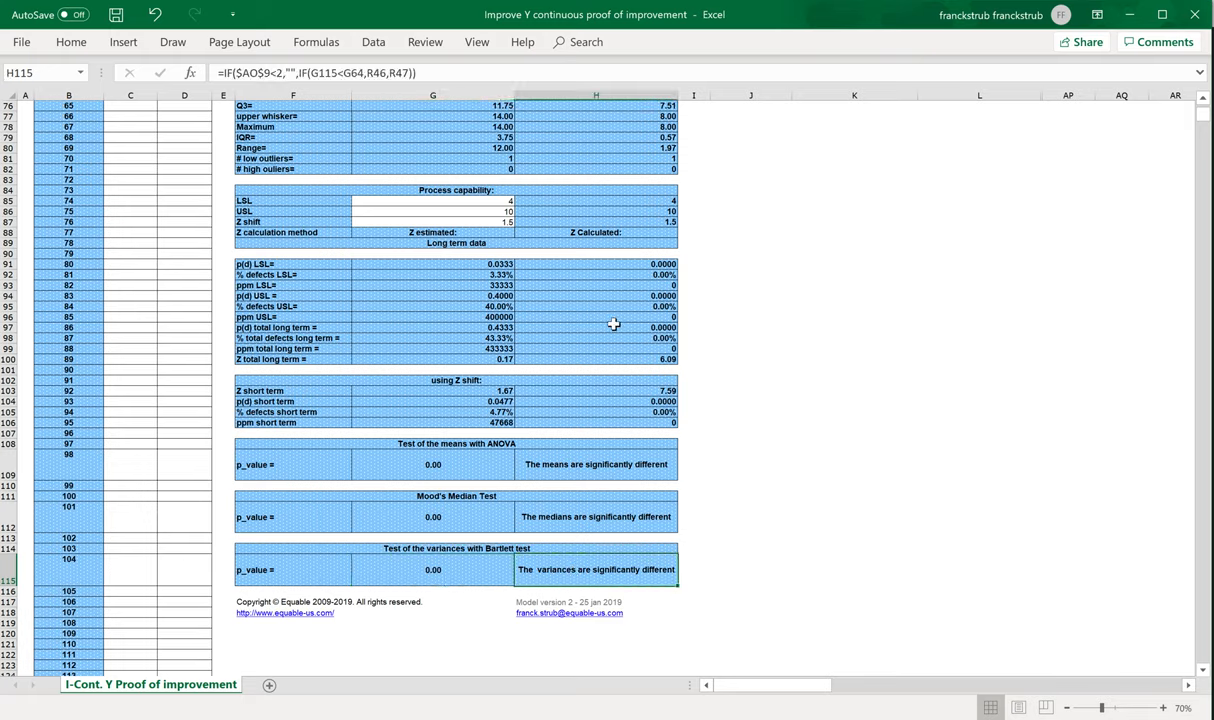
mouse_move(567, 467)
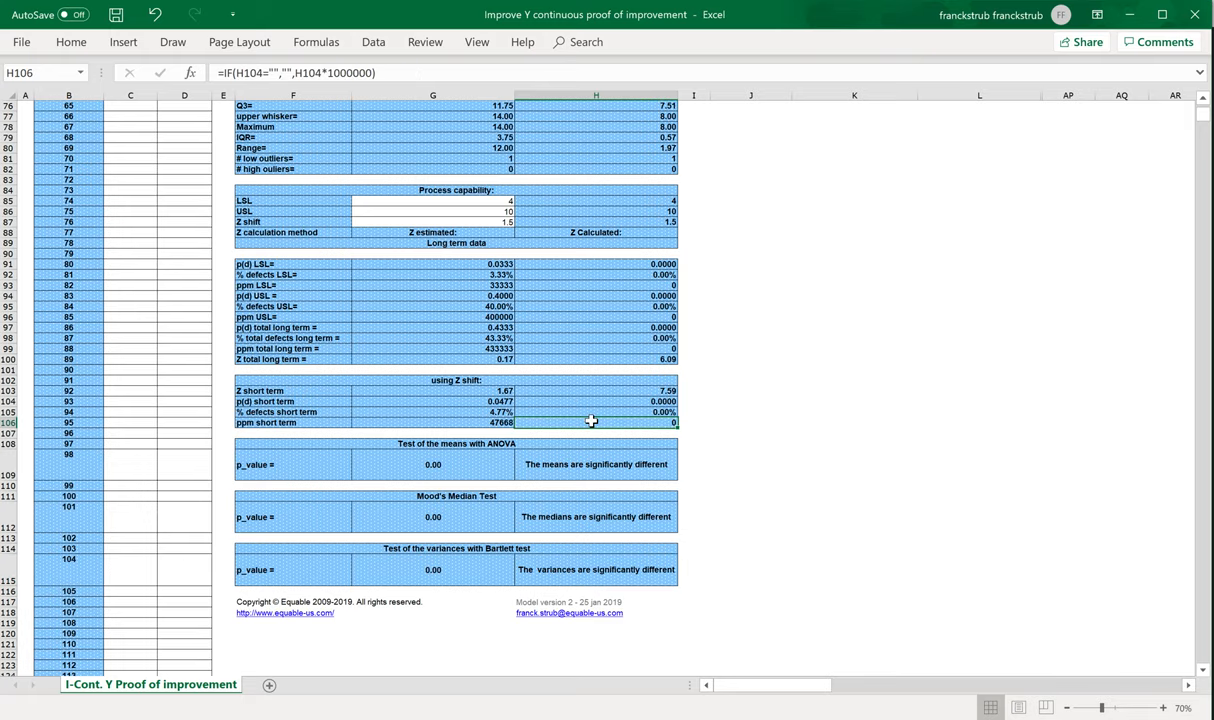
mouse_move(581, 358)
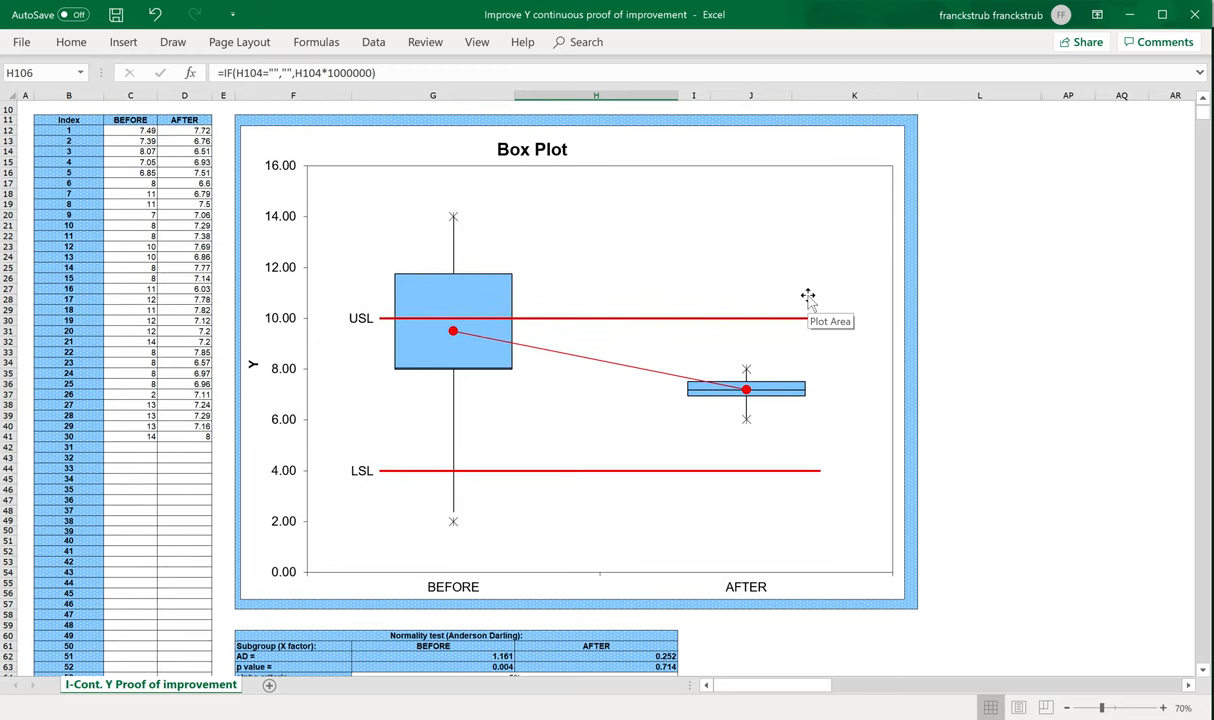
mouse_move(212, 512)
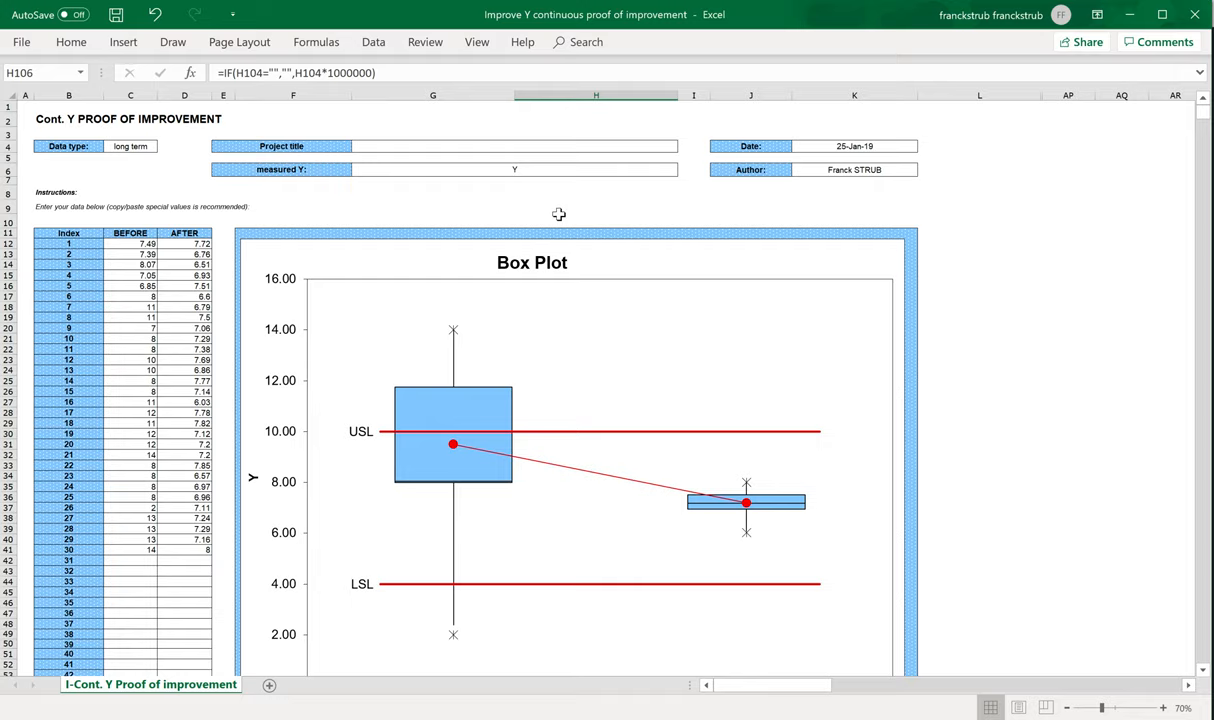
mouse_move(443, 221)
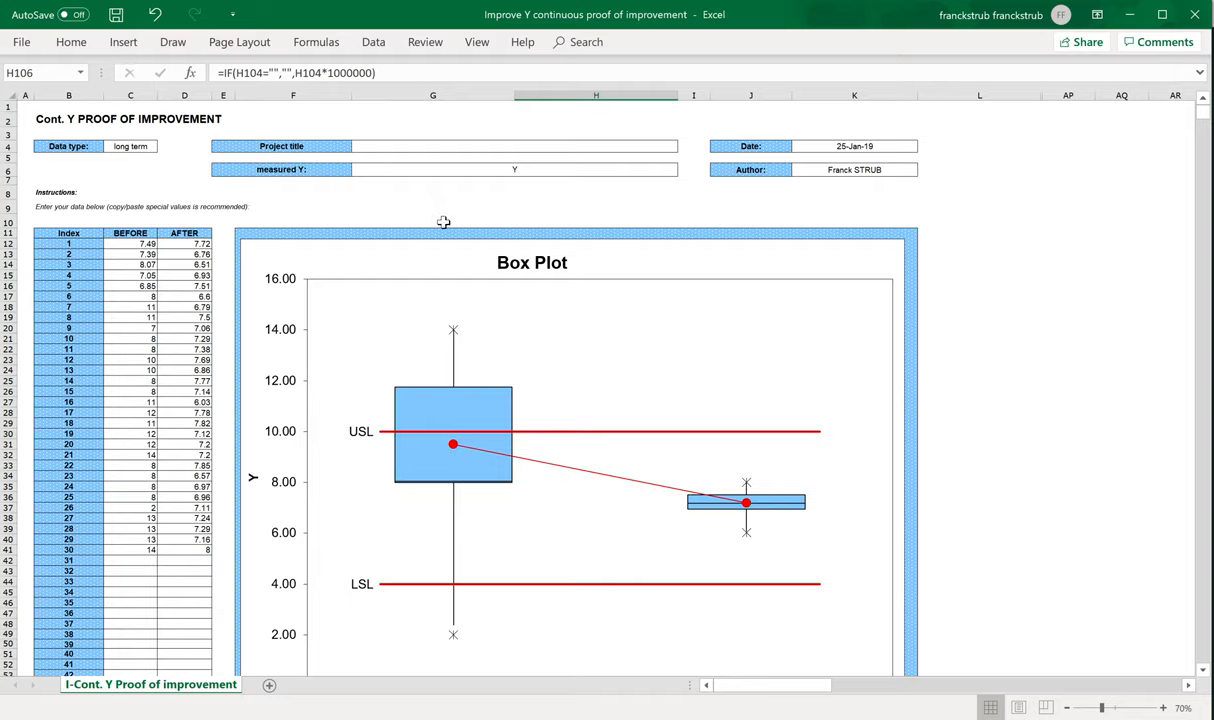
mouse_move(444, 213)
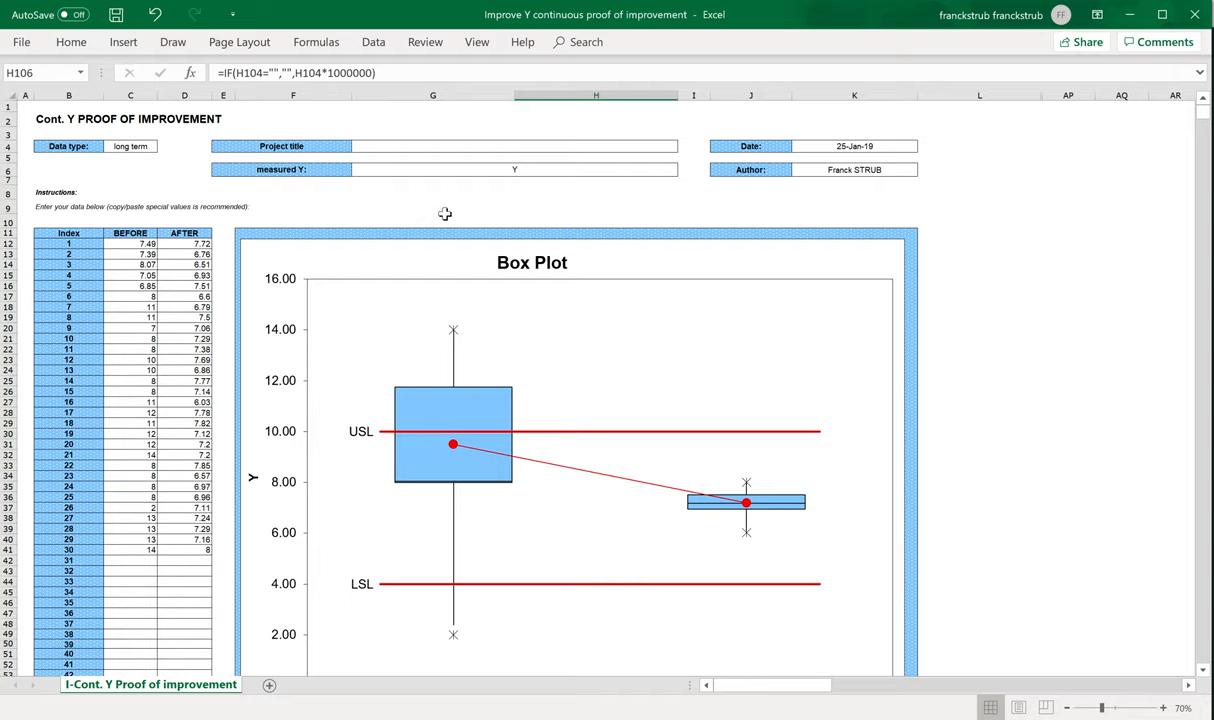